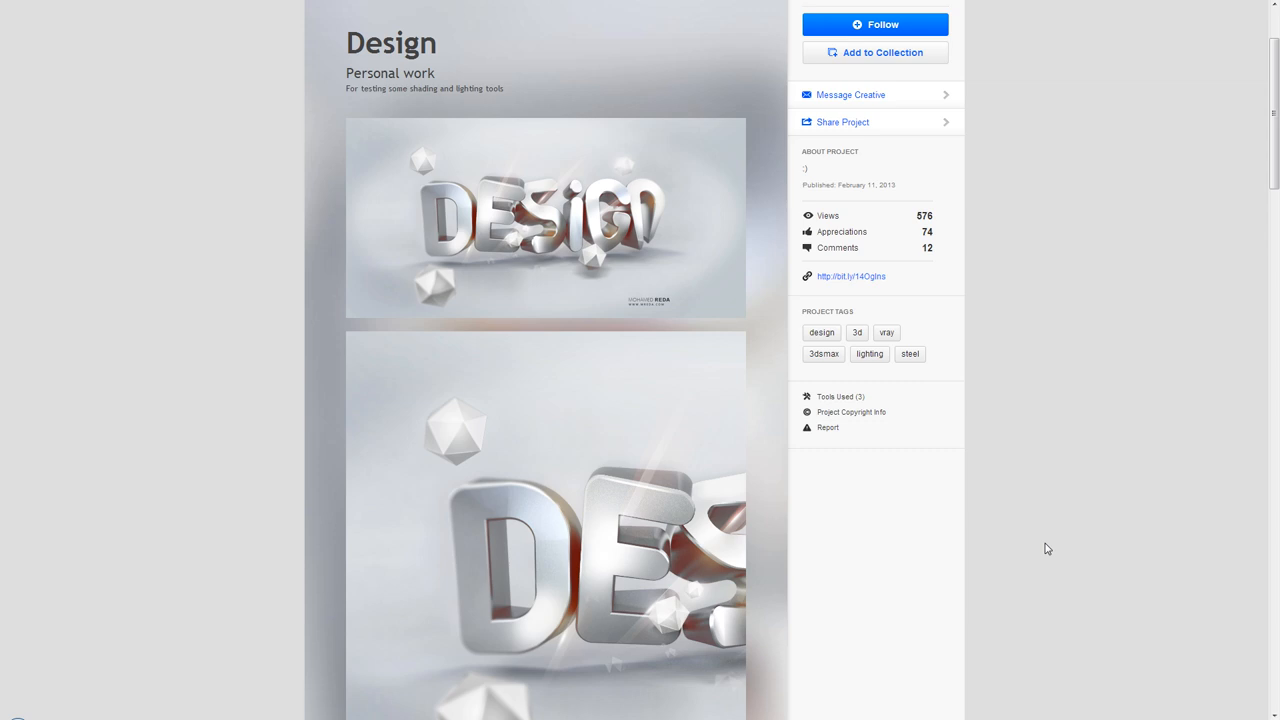
pyautogui.moveTo(1007, 553)
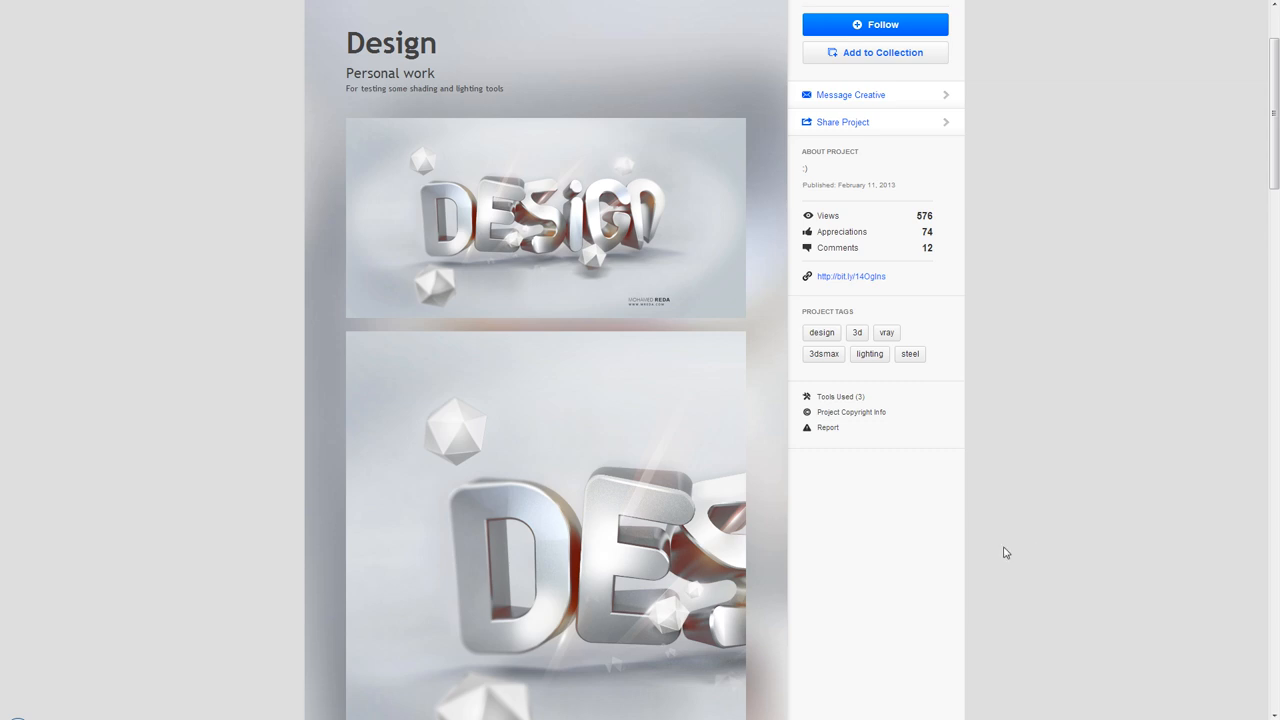
# Close the finished TINER render window and the Material Editor to reveal the viewports.
pyautogui.scroll(-3)
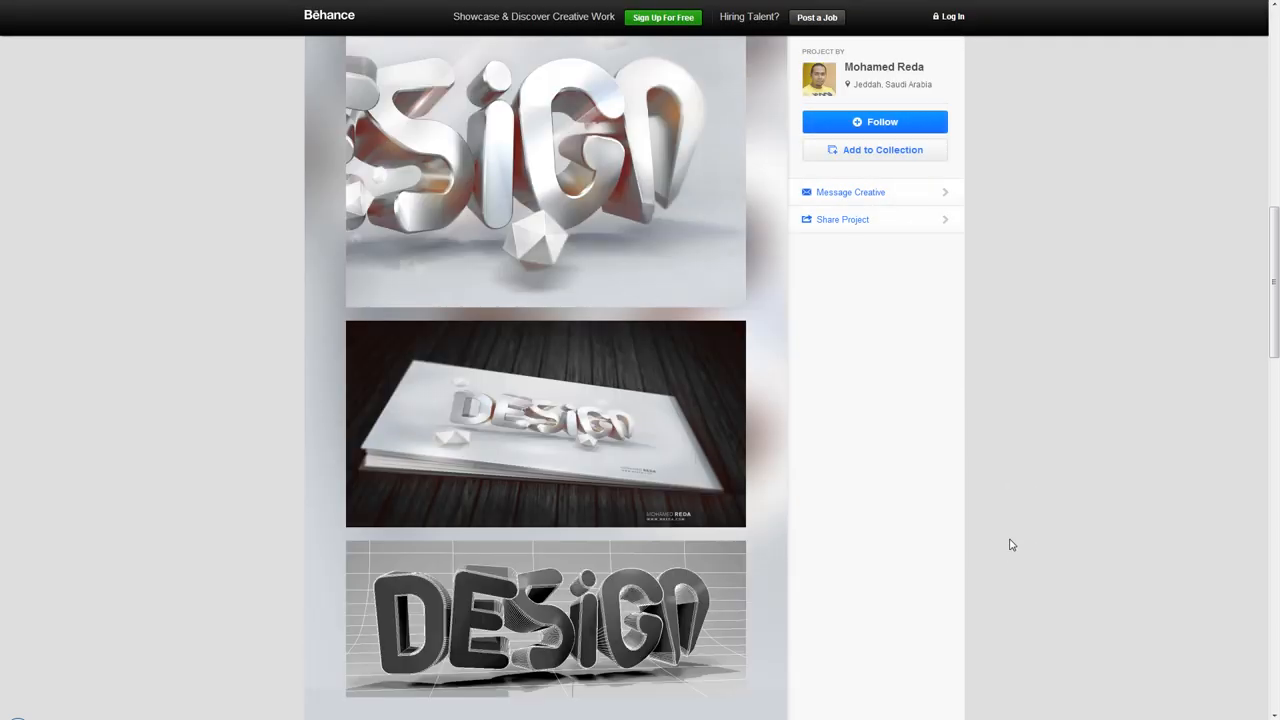
pyautogui.scroll(-3)
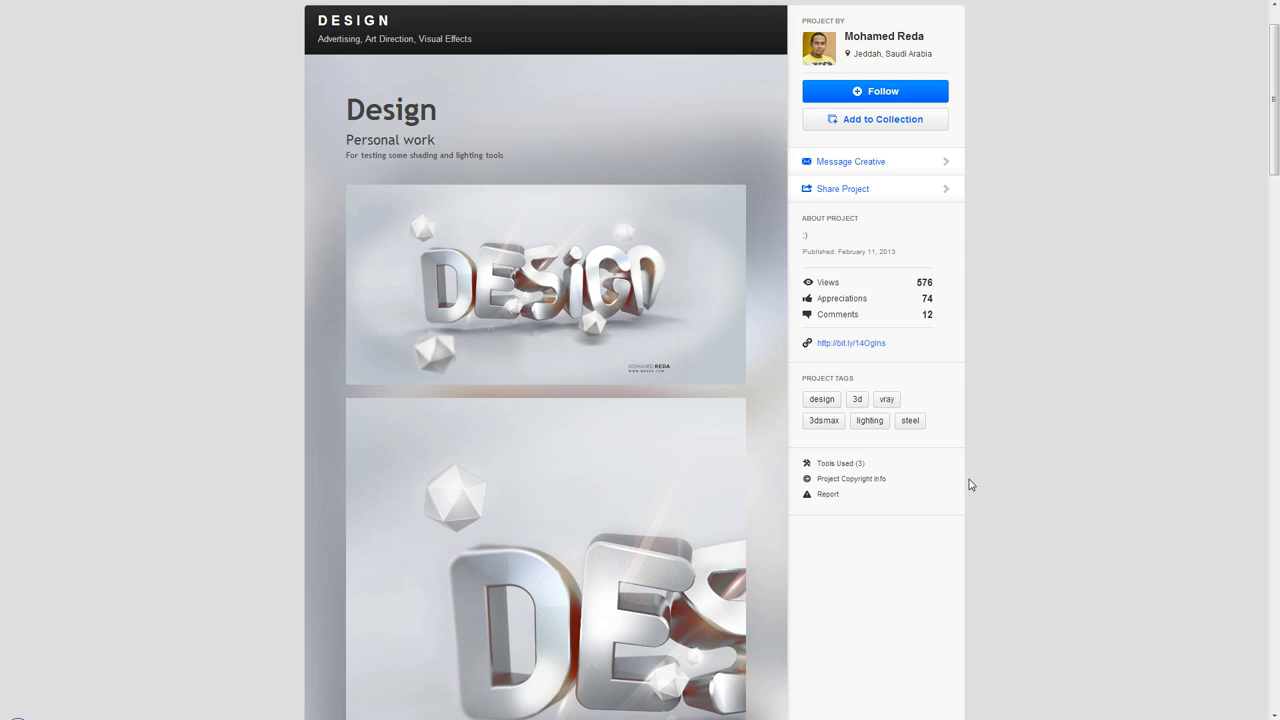
pyautogui.scroll(-3)
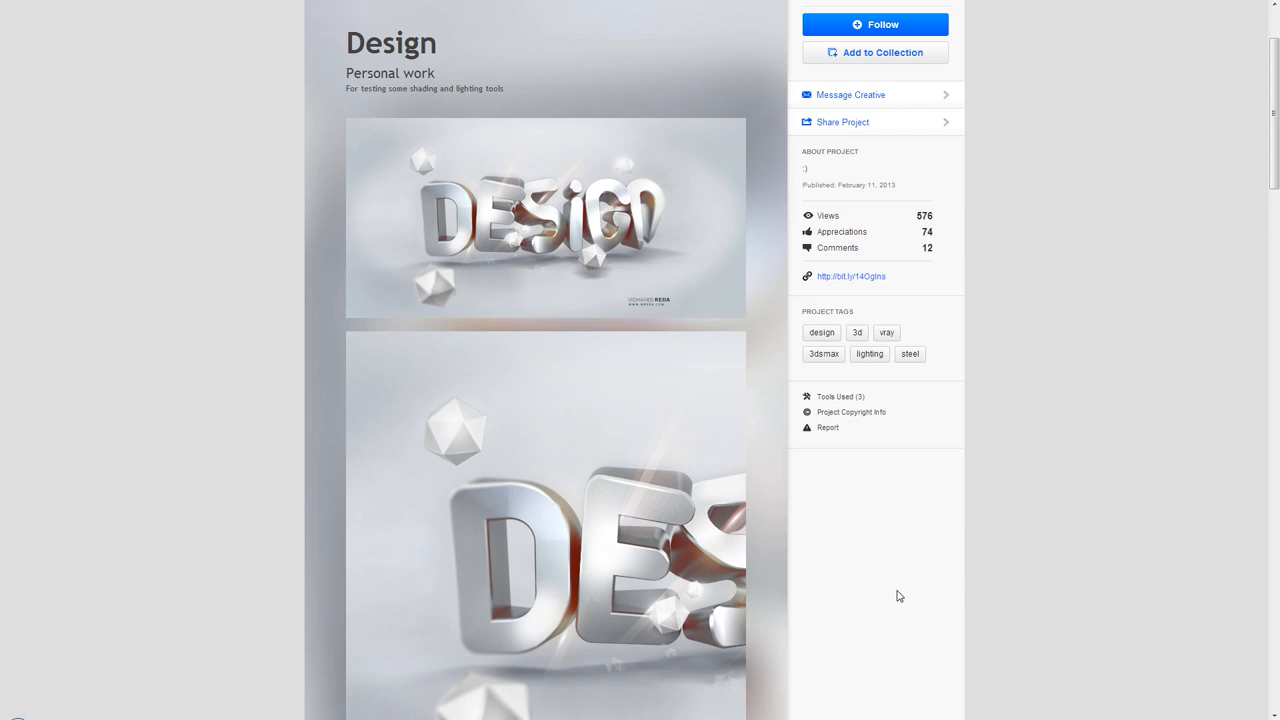
pyautogui.moveTo(537, 632)
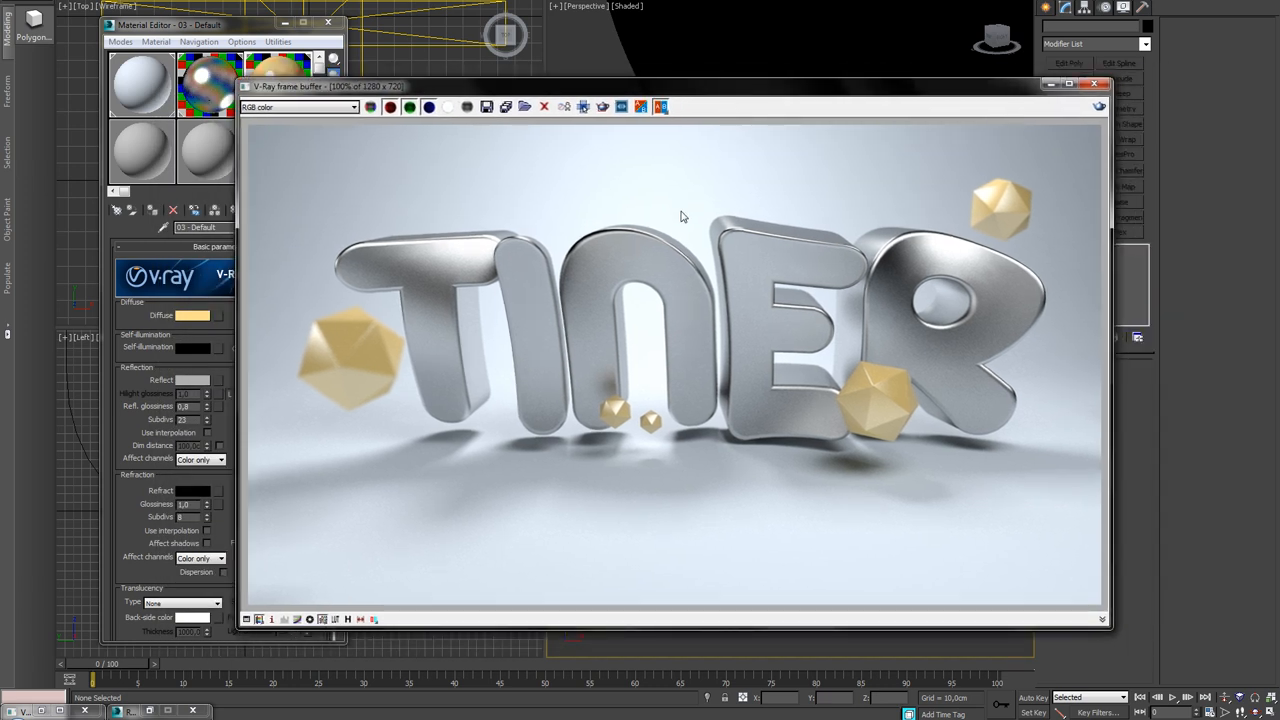
pyautogui.moveTo(683, 219)
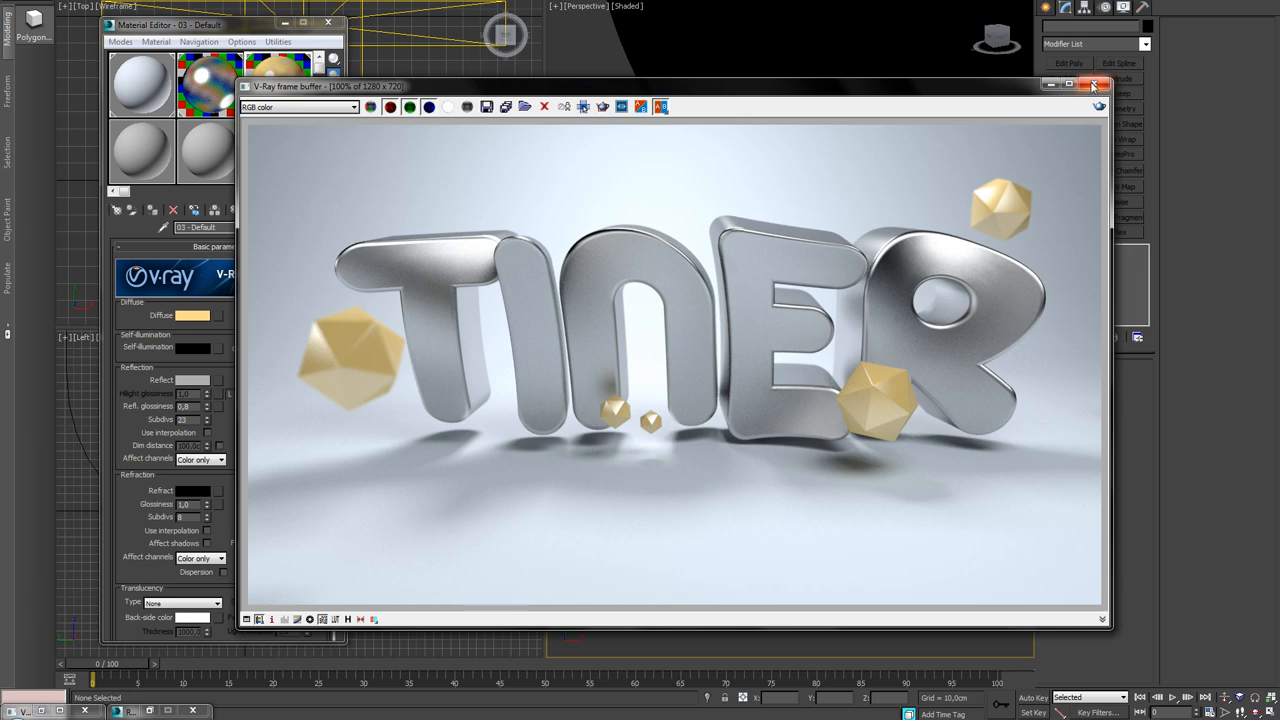
pyautogui.click(1092, 84)
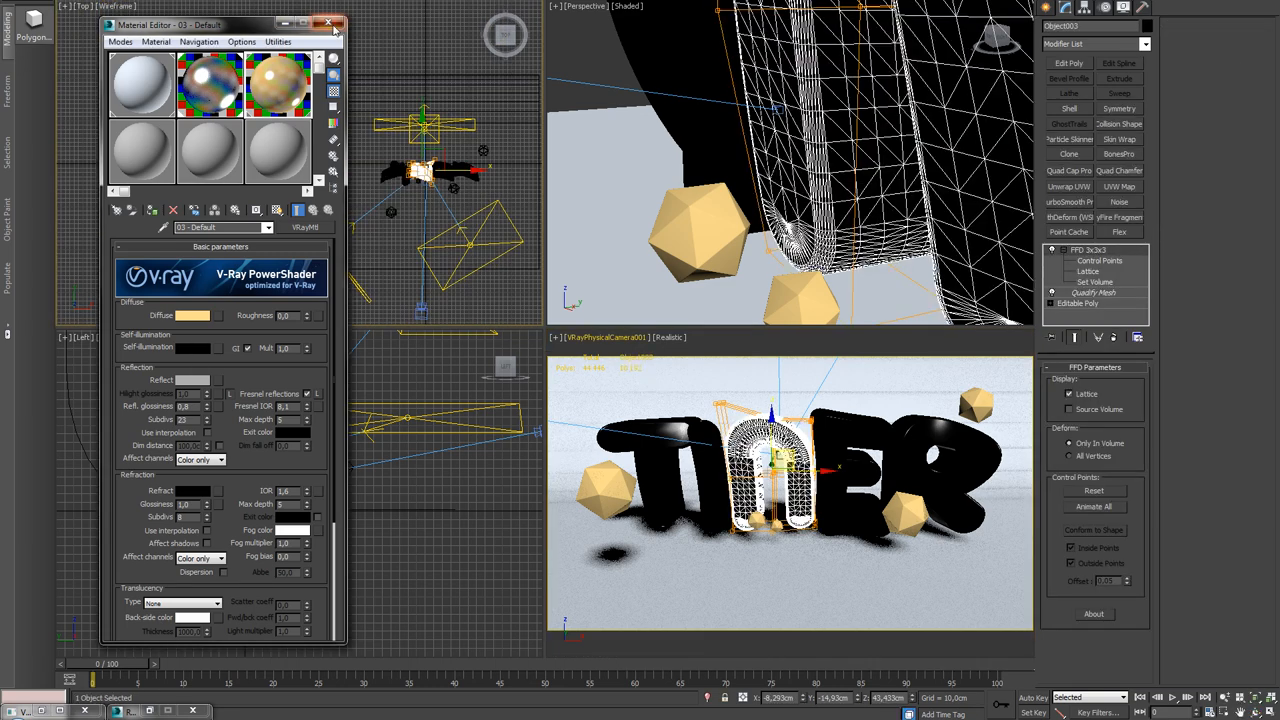
pyautogui.click(334, 24)
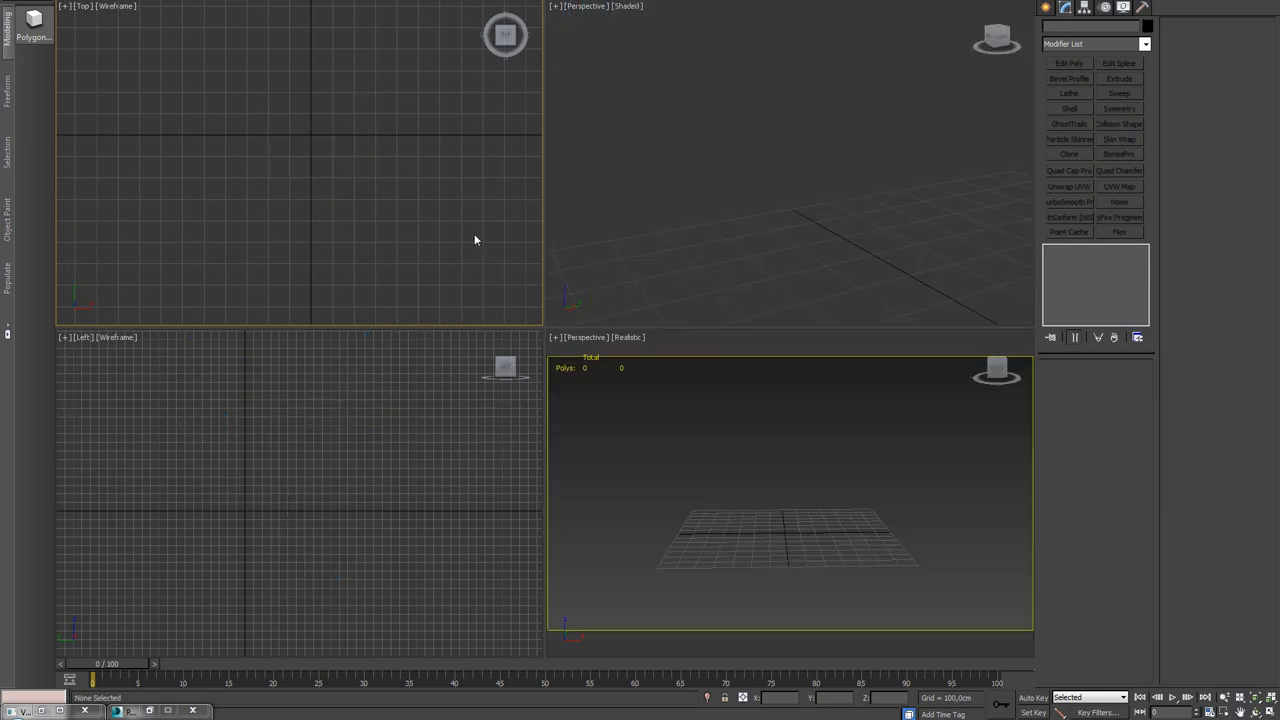
# Change the shaded Perspective viewport to the Front view.
pyautogui.click(765, 508)
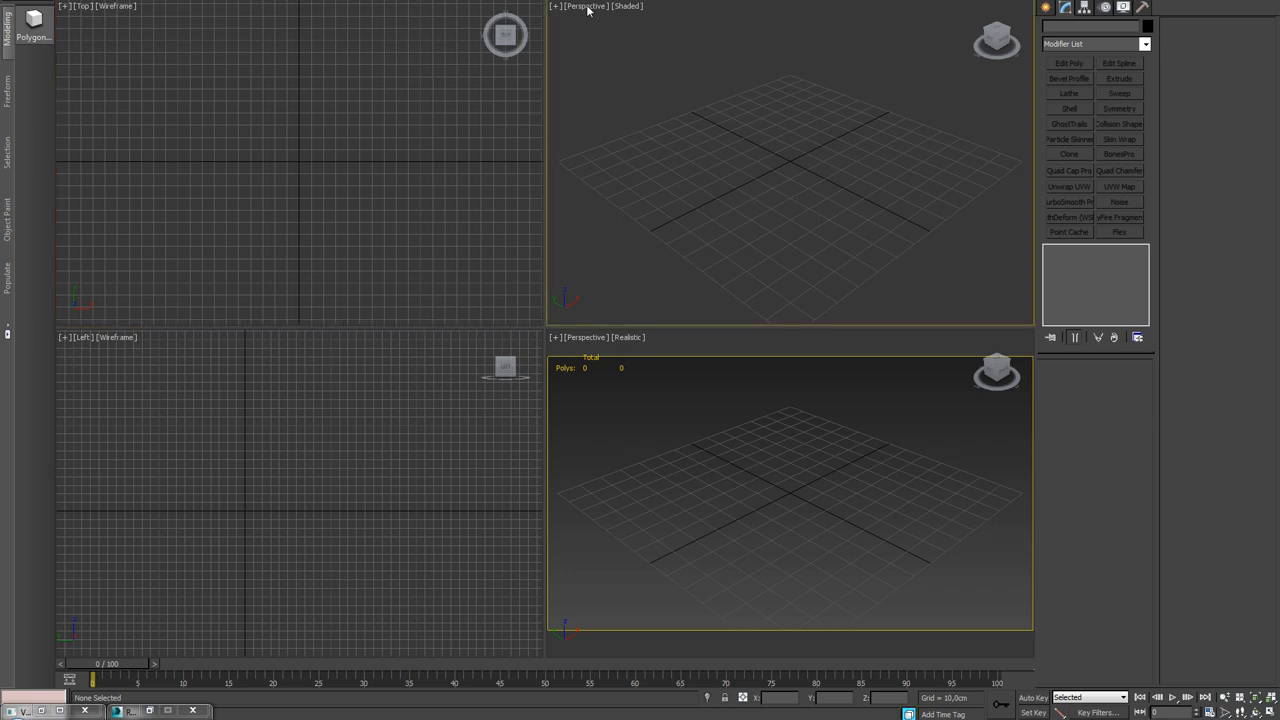
pyautogui.moveTo(735, 236)
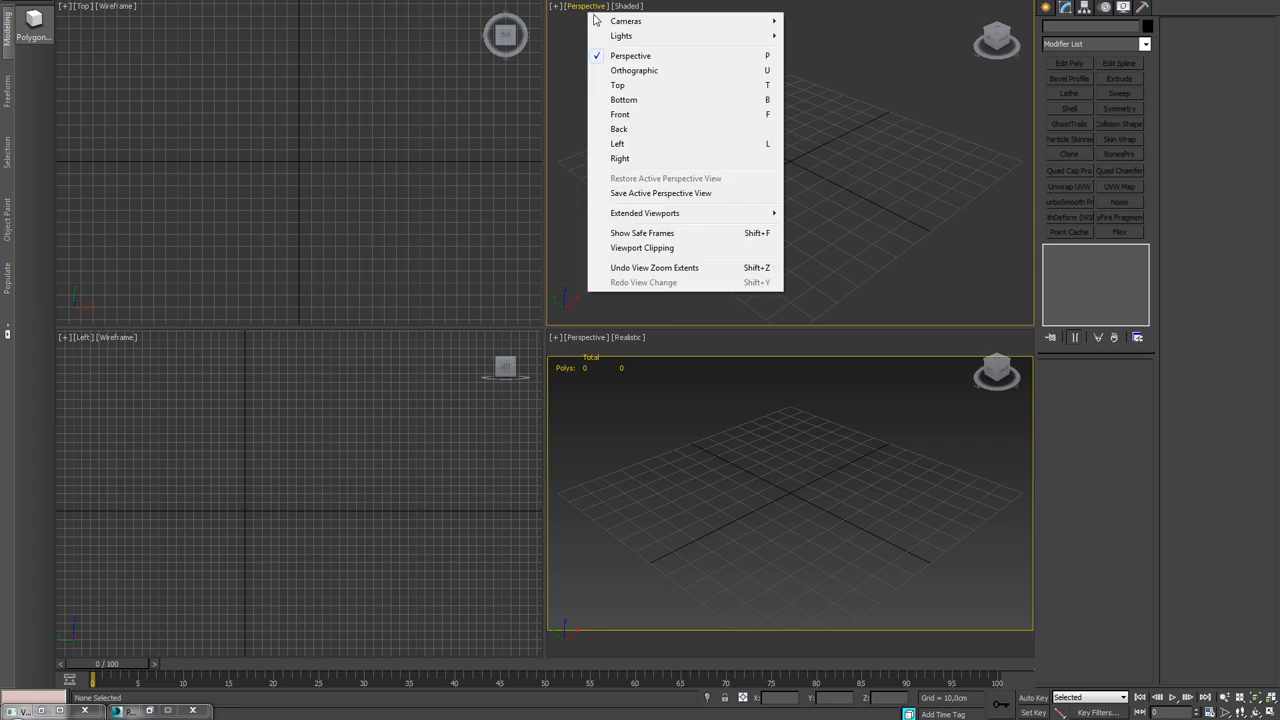
pyautogui.moveTo(672, 112)
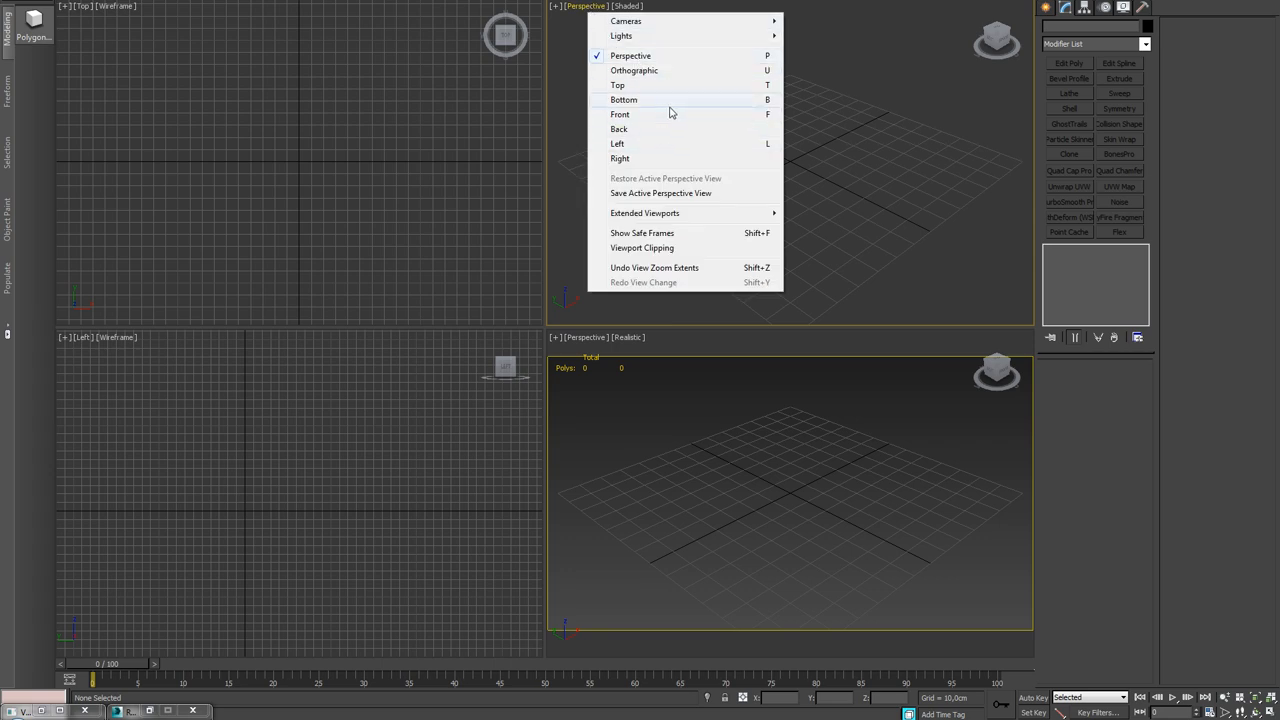
pyautogui.moveTo(654, 122)
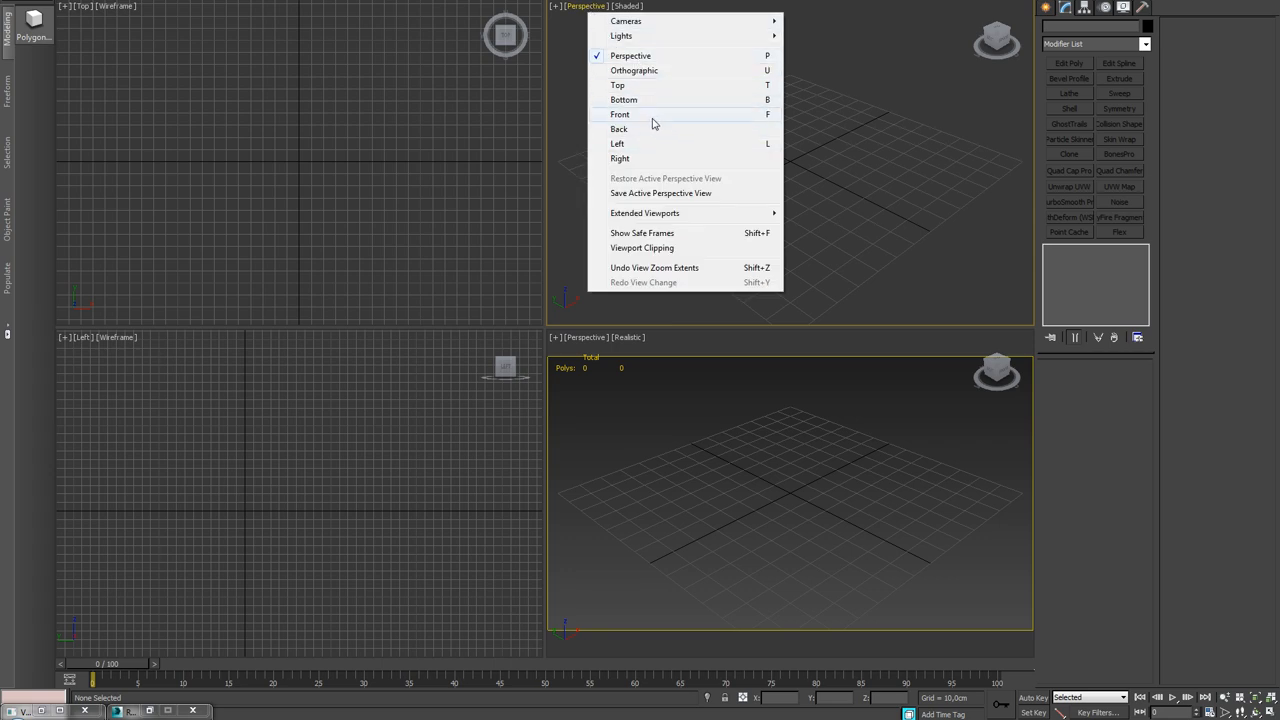
pyautogui.click(619, 114)
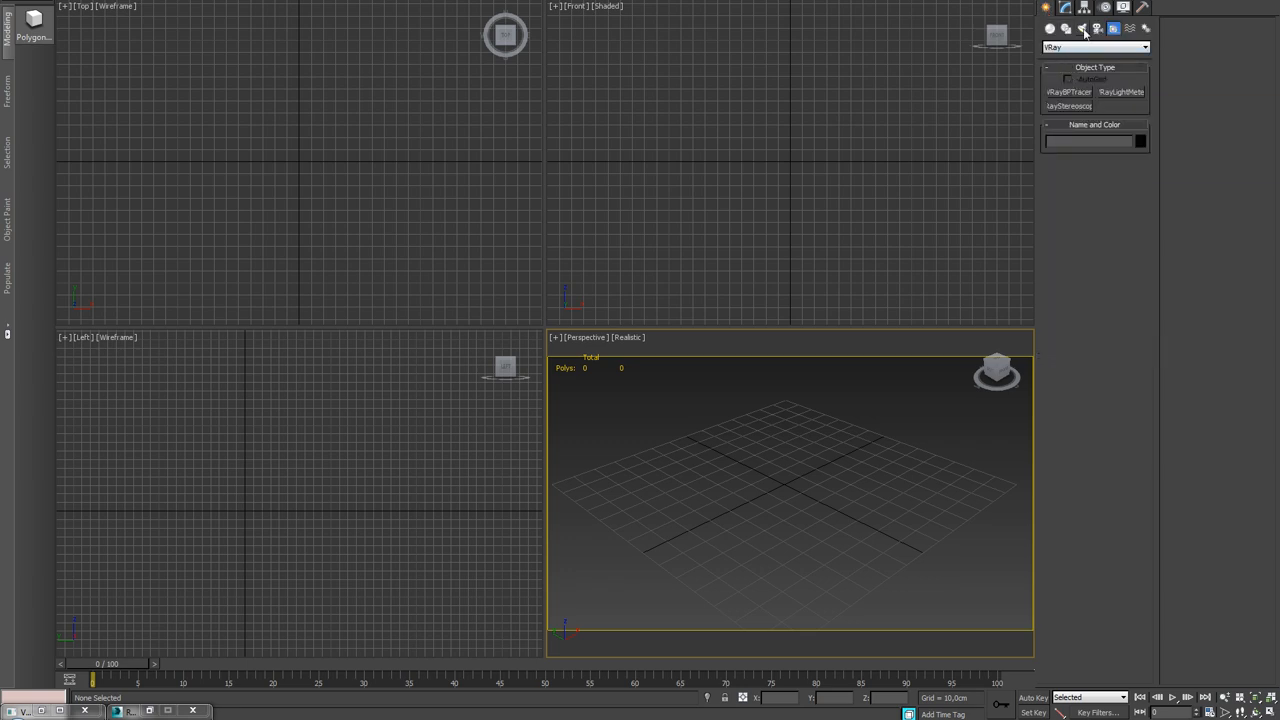
# Place a TINER text spline in the Front viewport and show its parameters.
pyautogui.click(1072, 28)
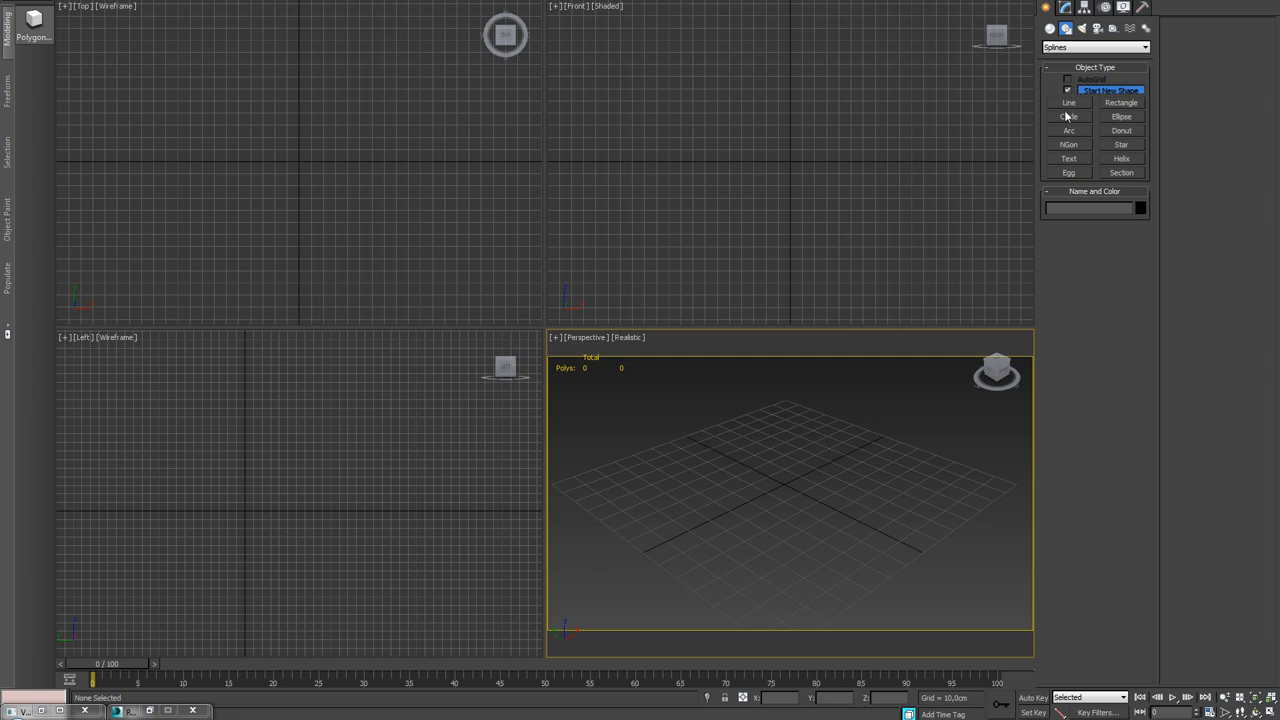
pyautogui.moveTo(1070, 144)
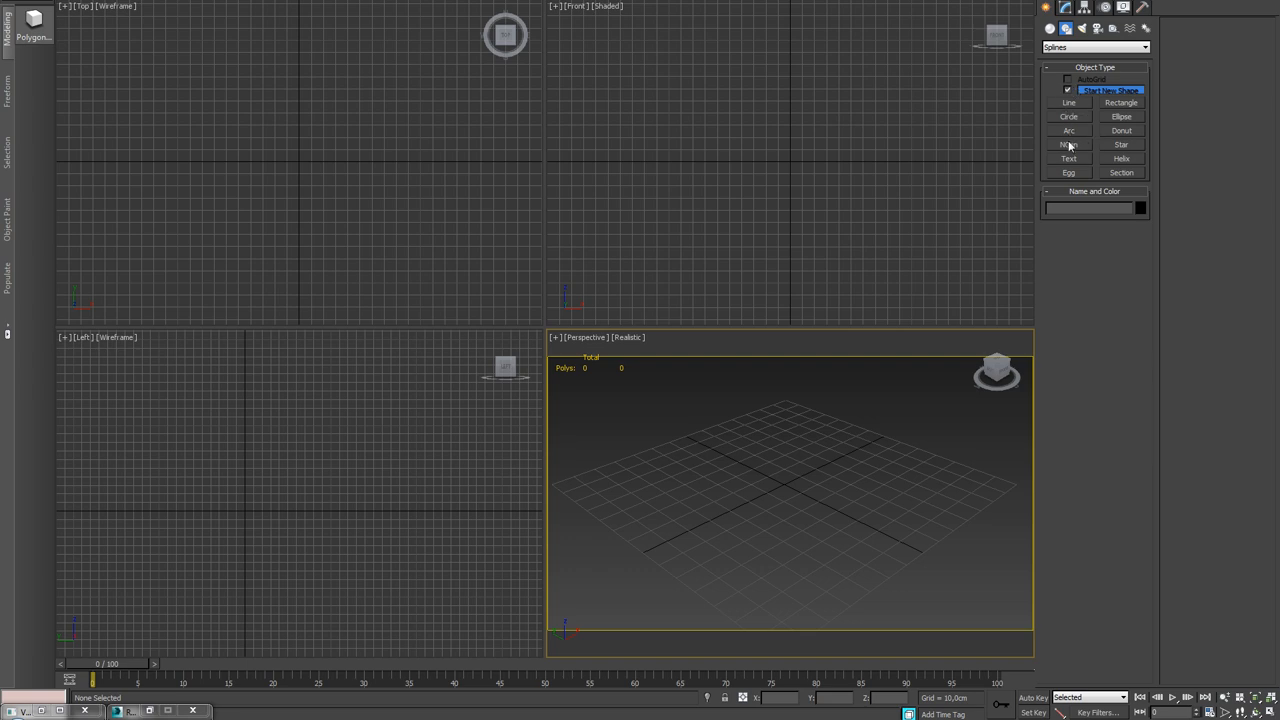
pyautogui.click(1068, 158)
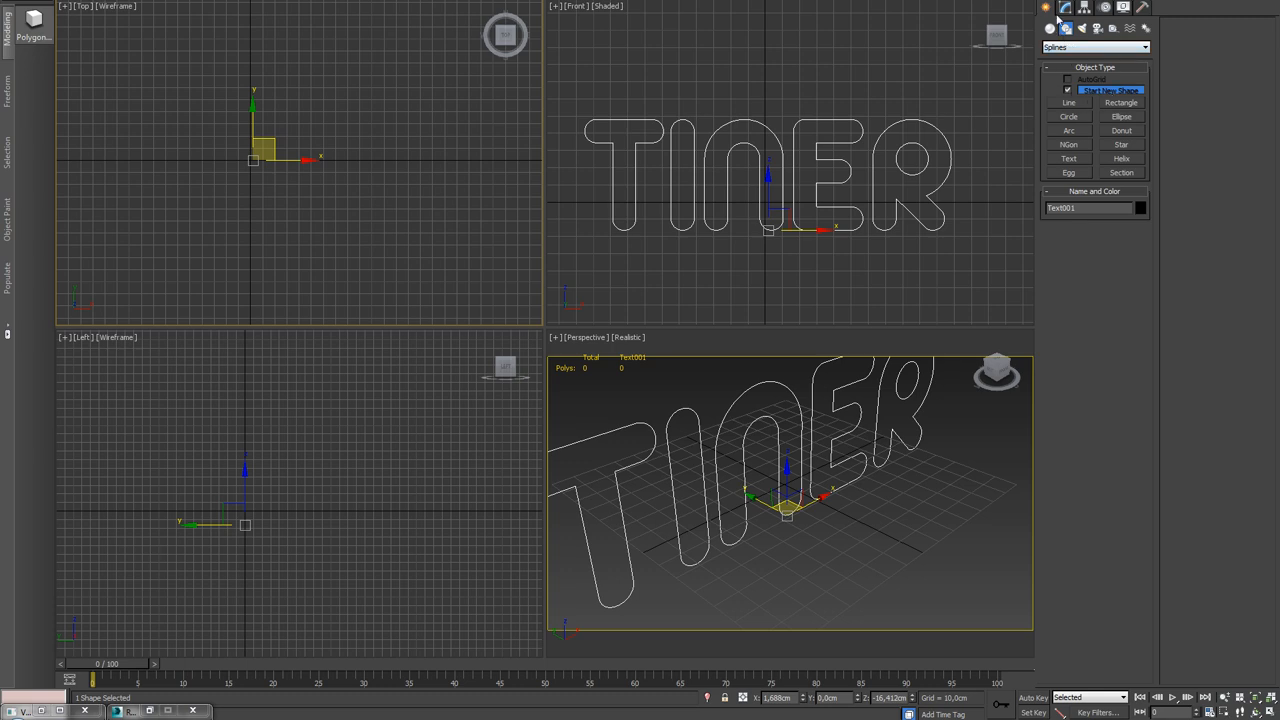
pyautogui.click(1055, 8)
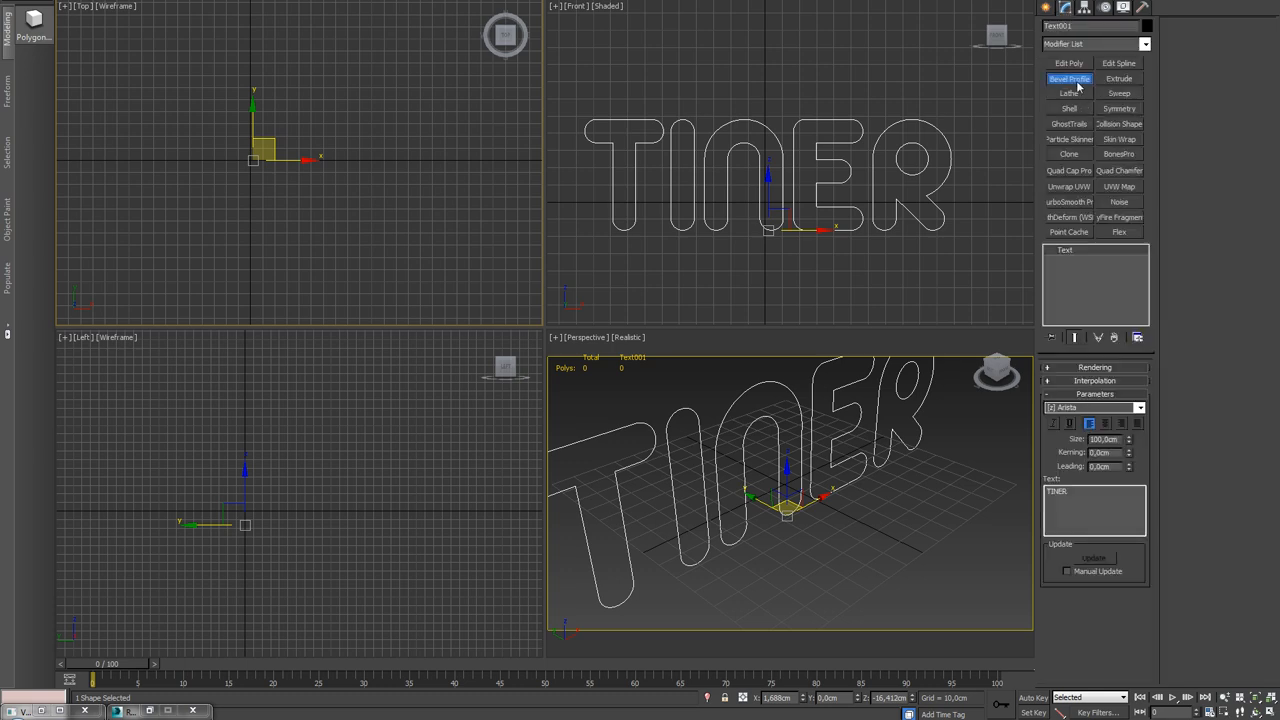
# Bevel the TINER text with a thin rectangle picked as its Bevel Profile.
pyautogui.click(1055, 7)
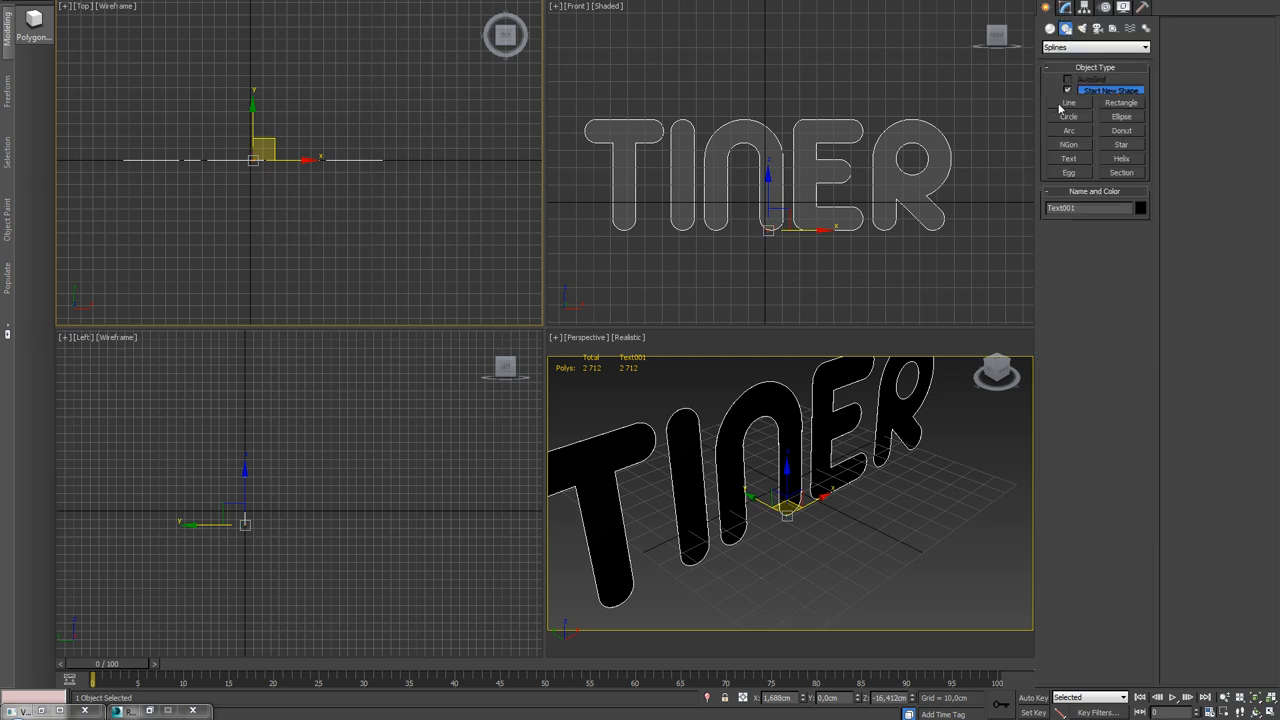
pyautogui.click(1121, 102)
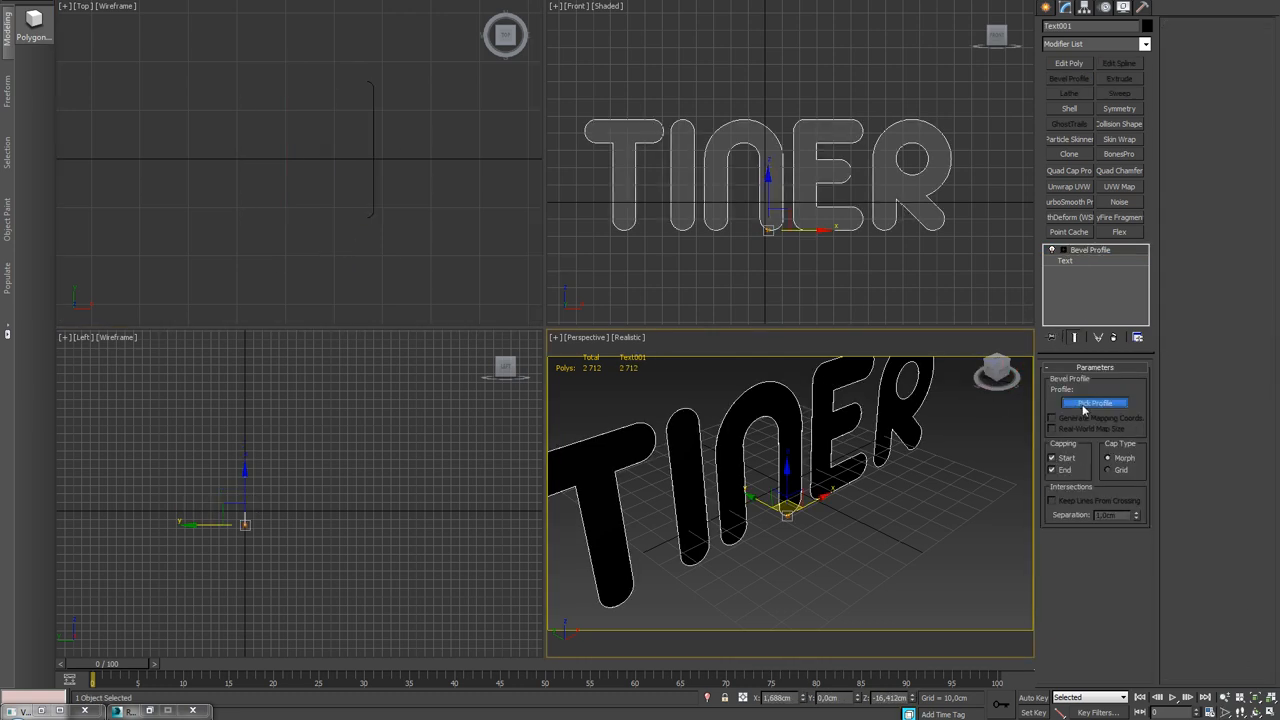
pyautogui.click(1094, 402)
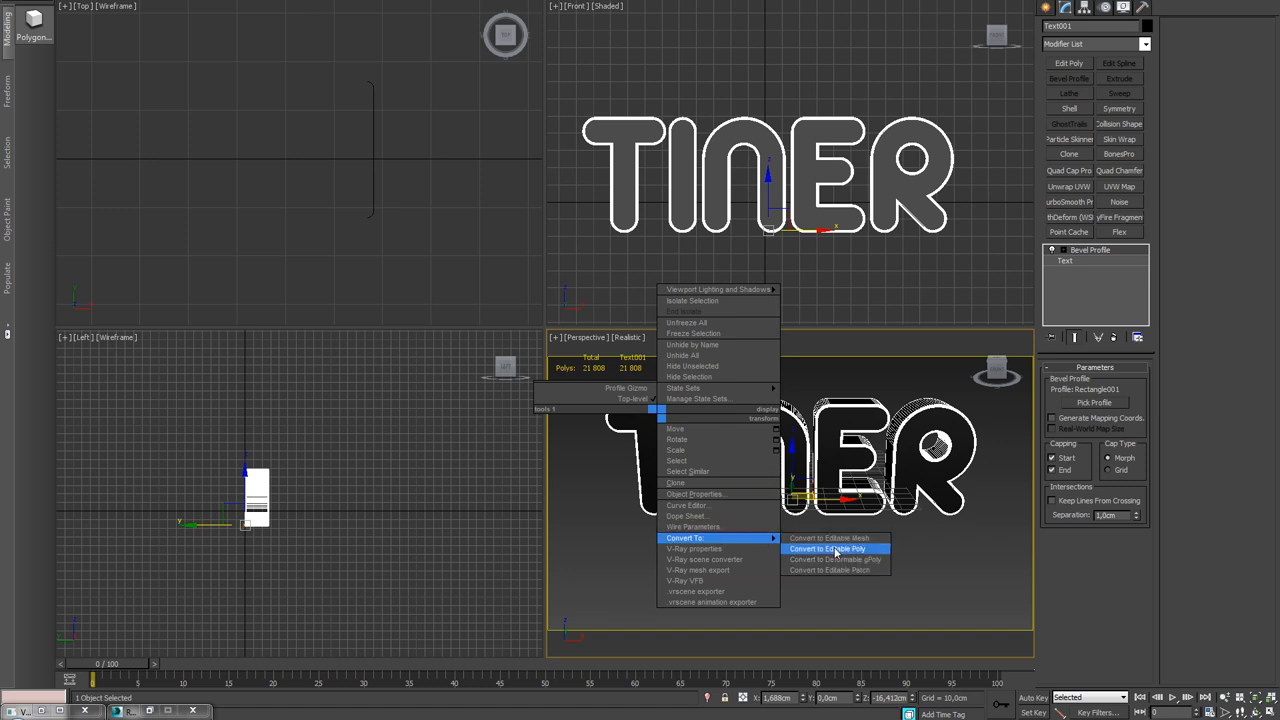
# Convert the beveled text to Editable Poly and select all five letters.
pyautogui.click(820, 548)
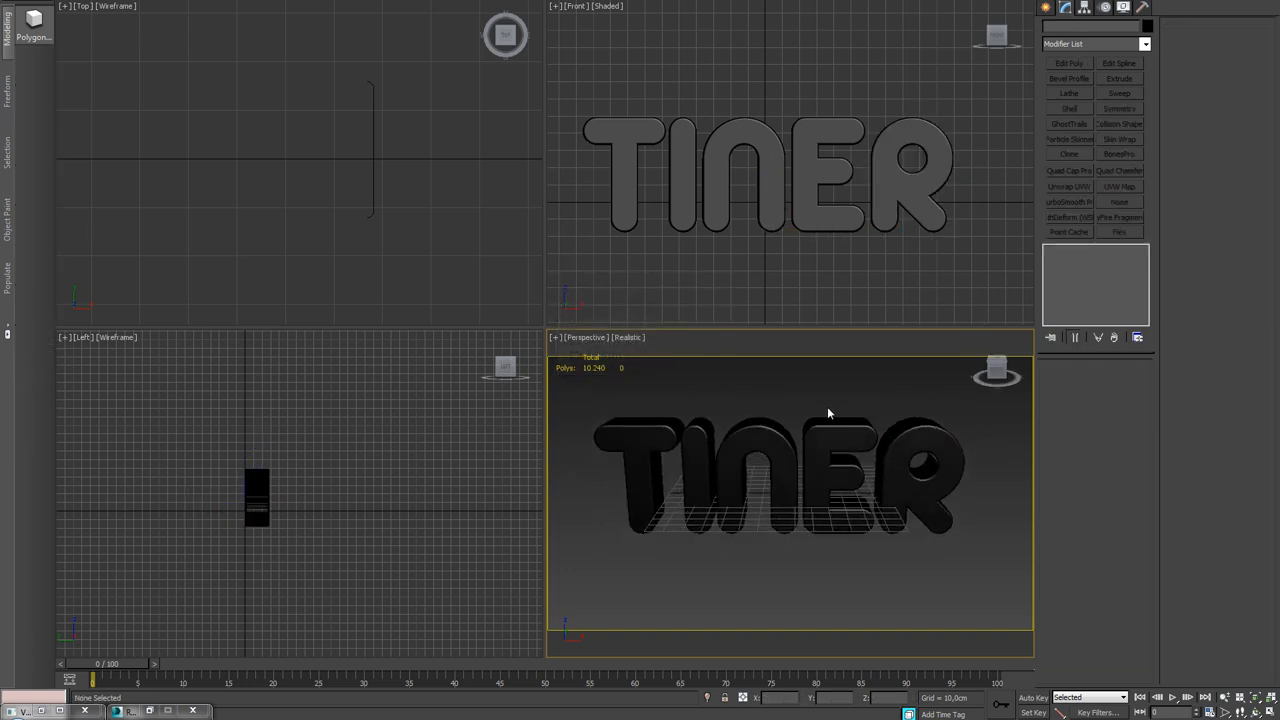
pyautogui.click(765, 475)
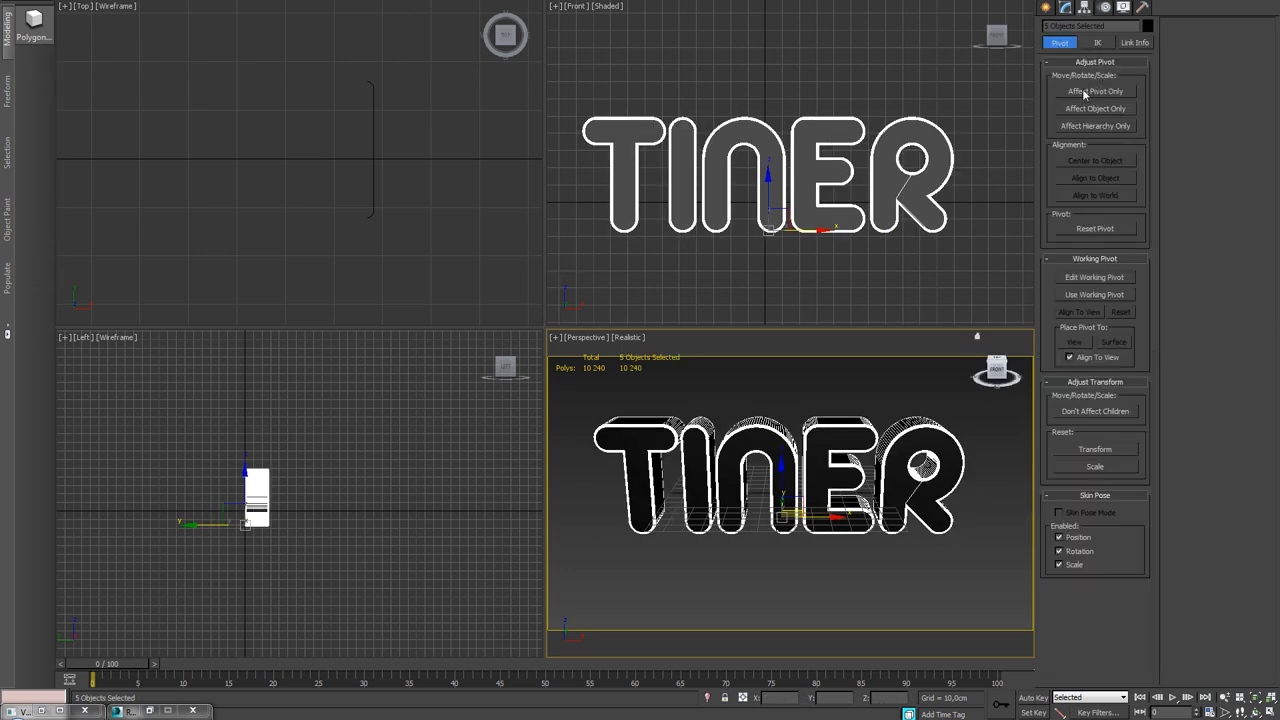
# Center each letter's pivot with Affect Pivot Only and Center to Object.
pyautogui.click(1095, 91)
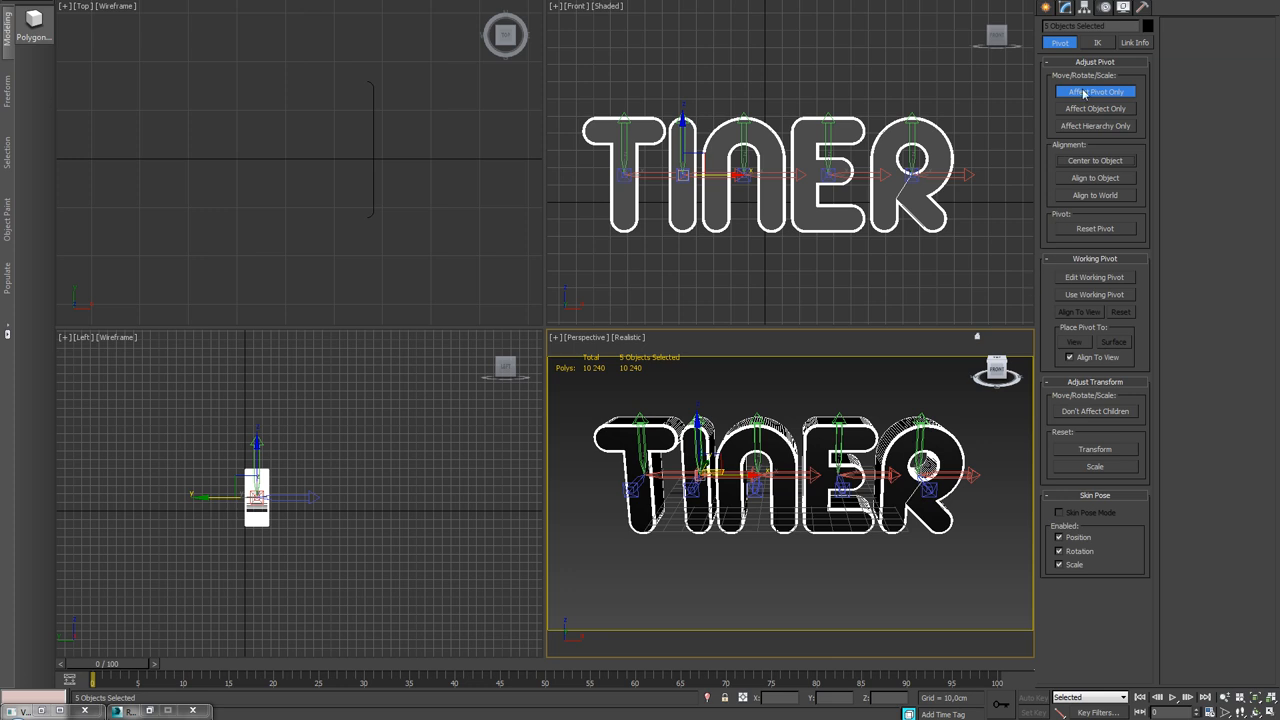
pyautogui.click(1095, 91)
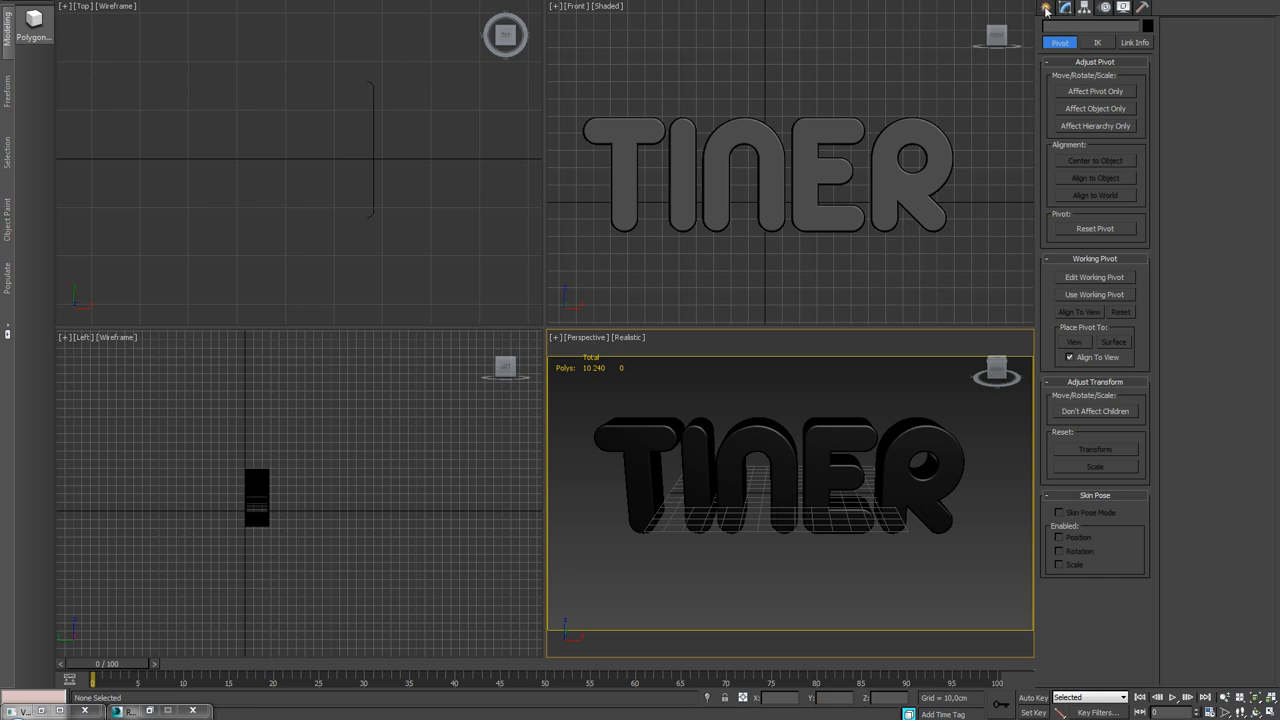
pyautogui.click(1044, 8)
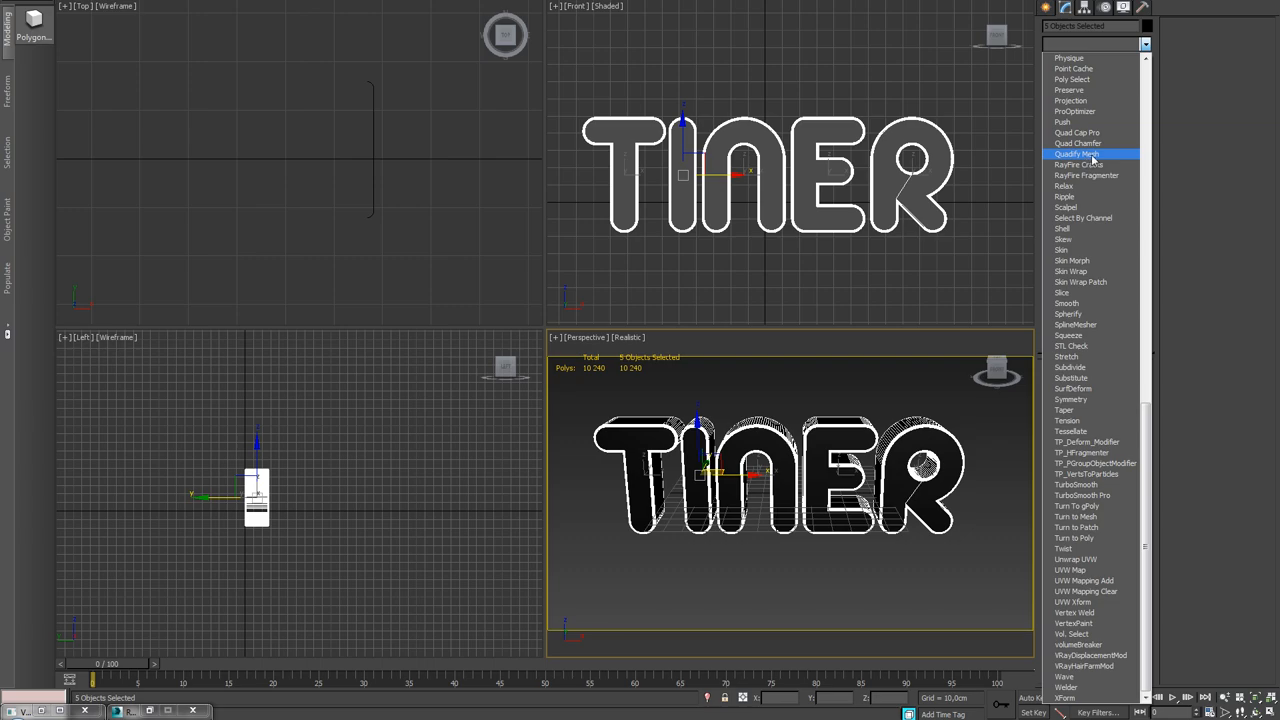
# Apply Quadify Mesh to all five letters and orbit to inspect the denser mesh.
pyautogui.click(1077, 154)
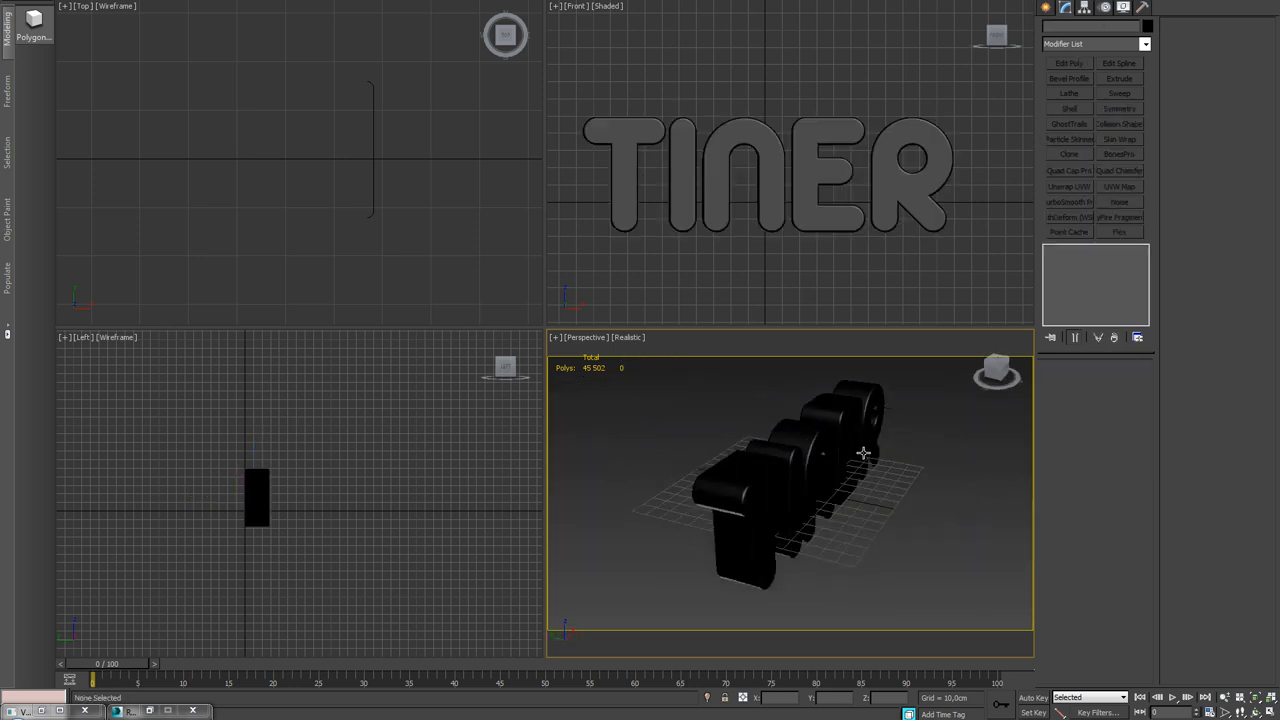
pyautogui.moveTo(863, 453); pyautogui.dragTo(663, 388)
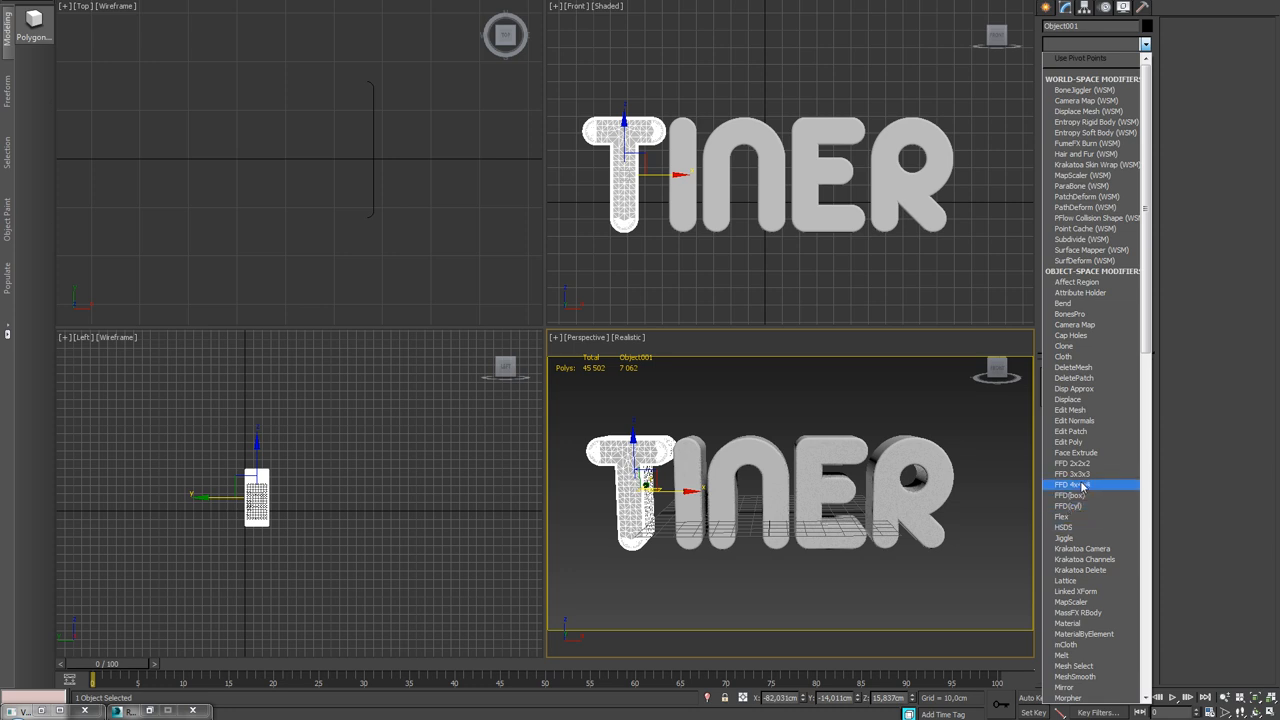
# Add an FFD 3x3x3 lattice to the T and move its control points.
pyautogui.click(1081, 485)
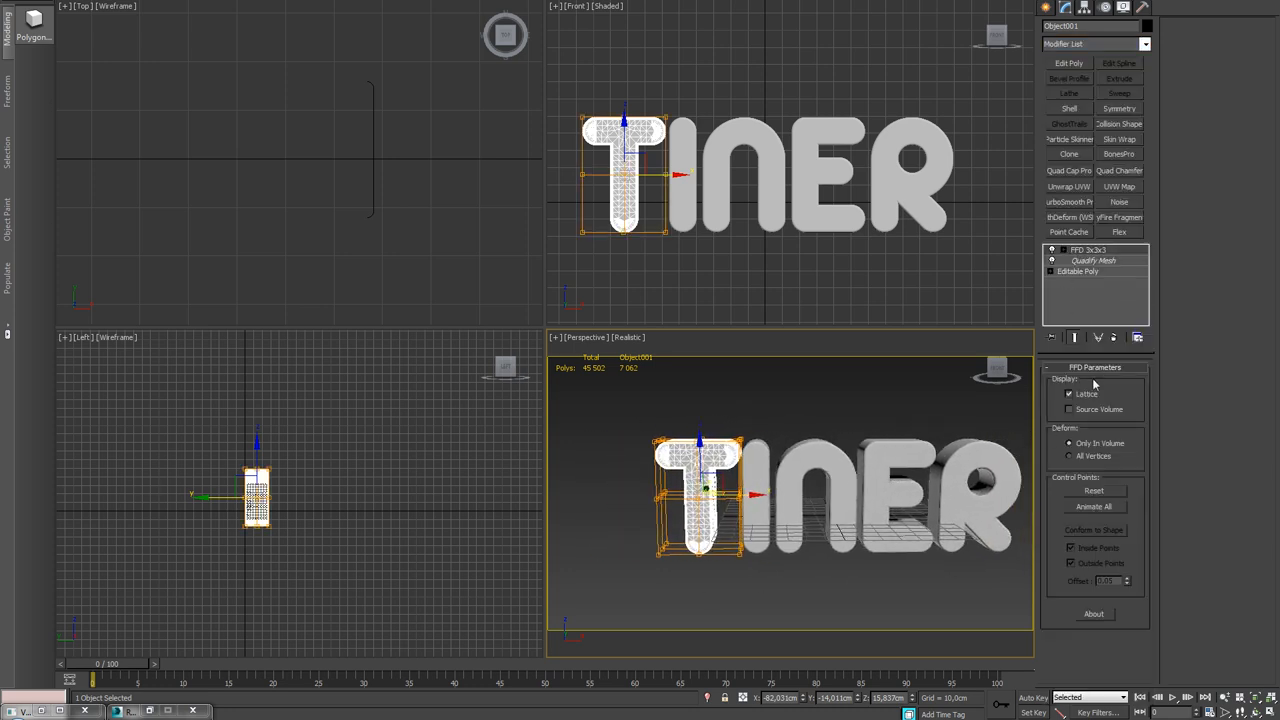
pyautogui.click(1099, 260)
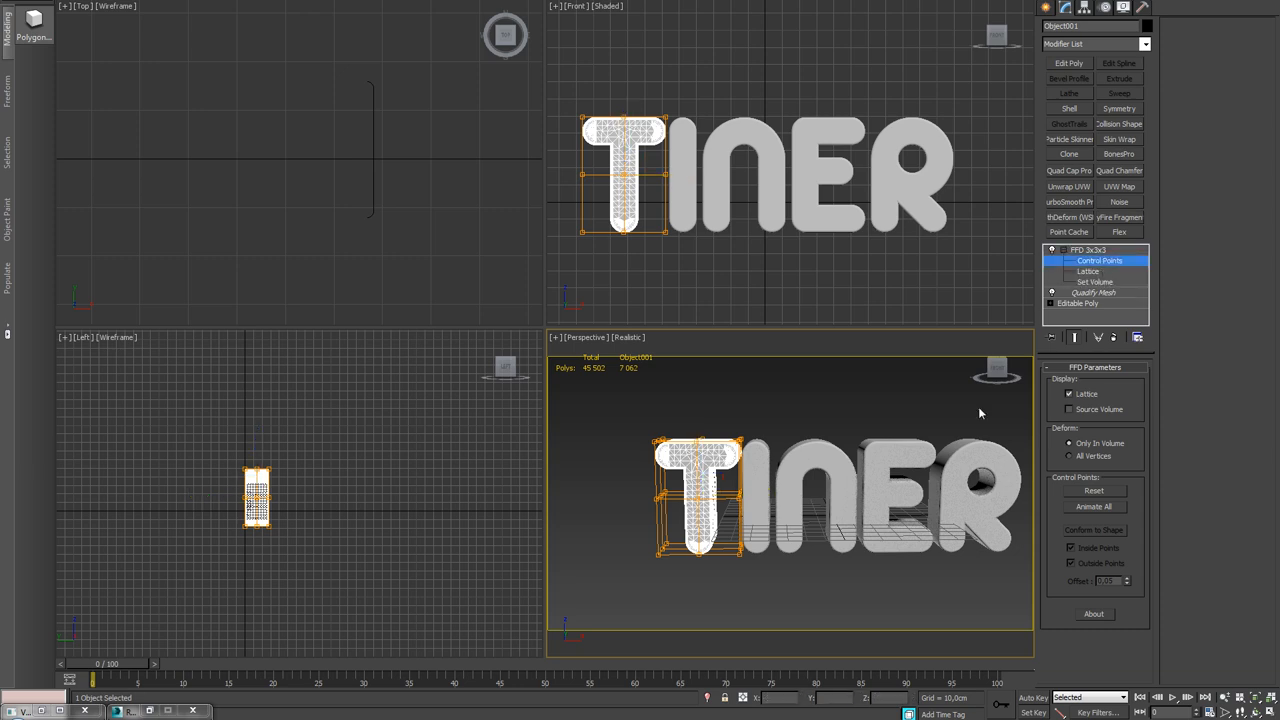
pyautogui.moveTo(1104, 271)
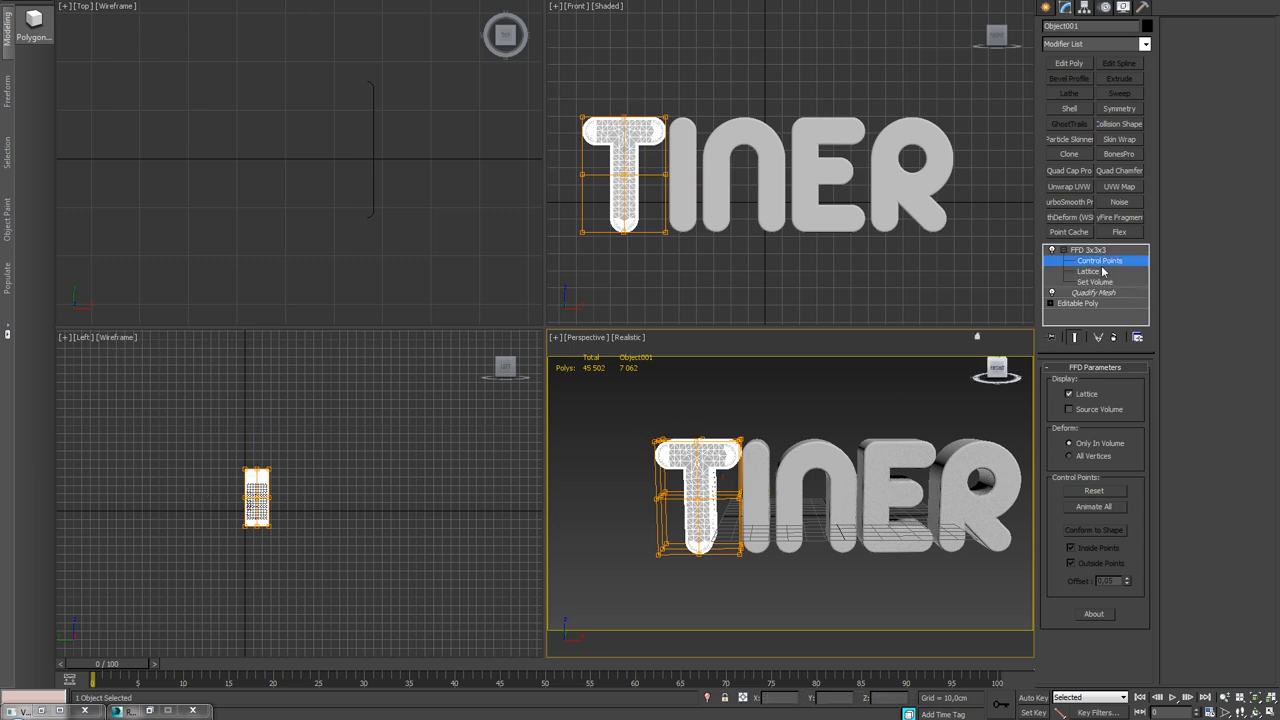
pyautogui.click(1098, 260)
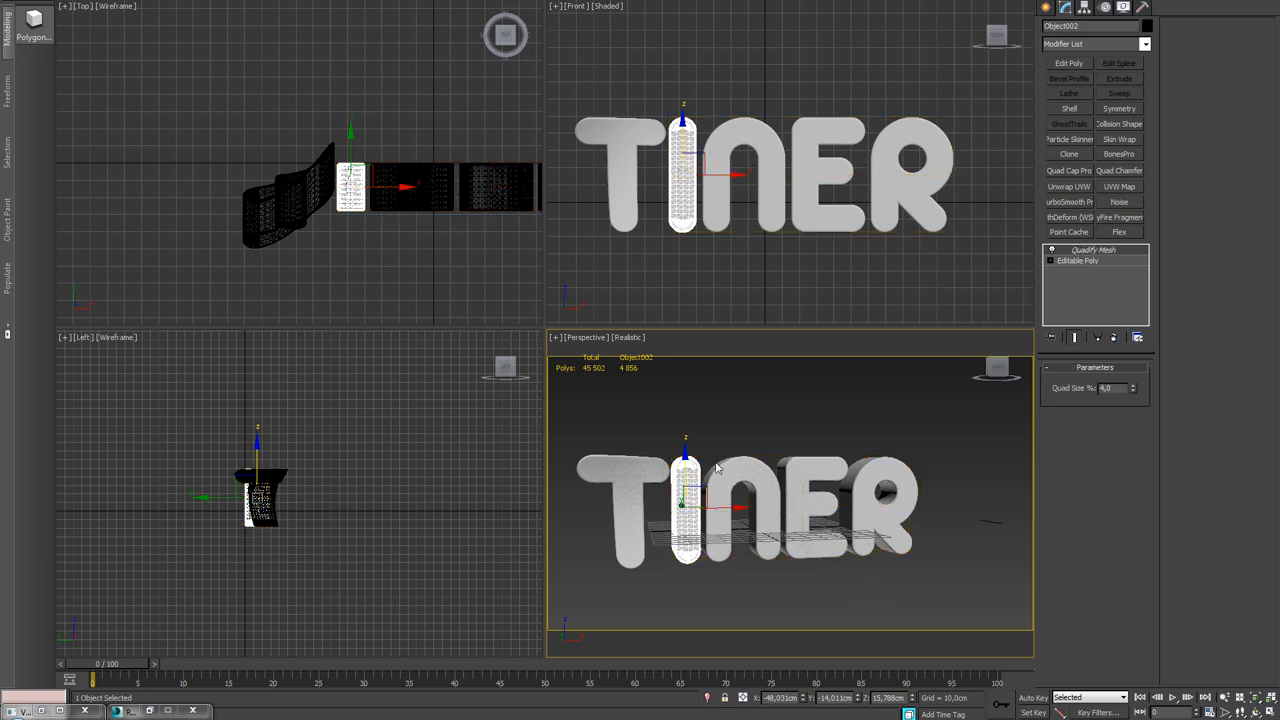
# Start the FFD lattice bend on the I letter.
pyautogui.click(1142, 44)
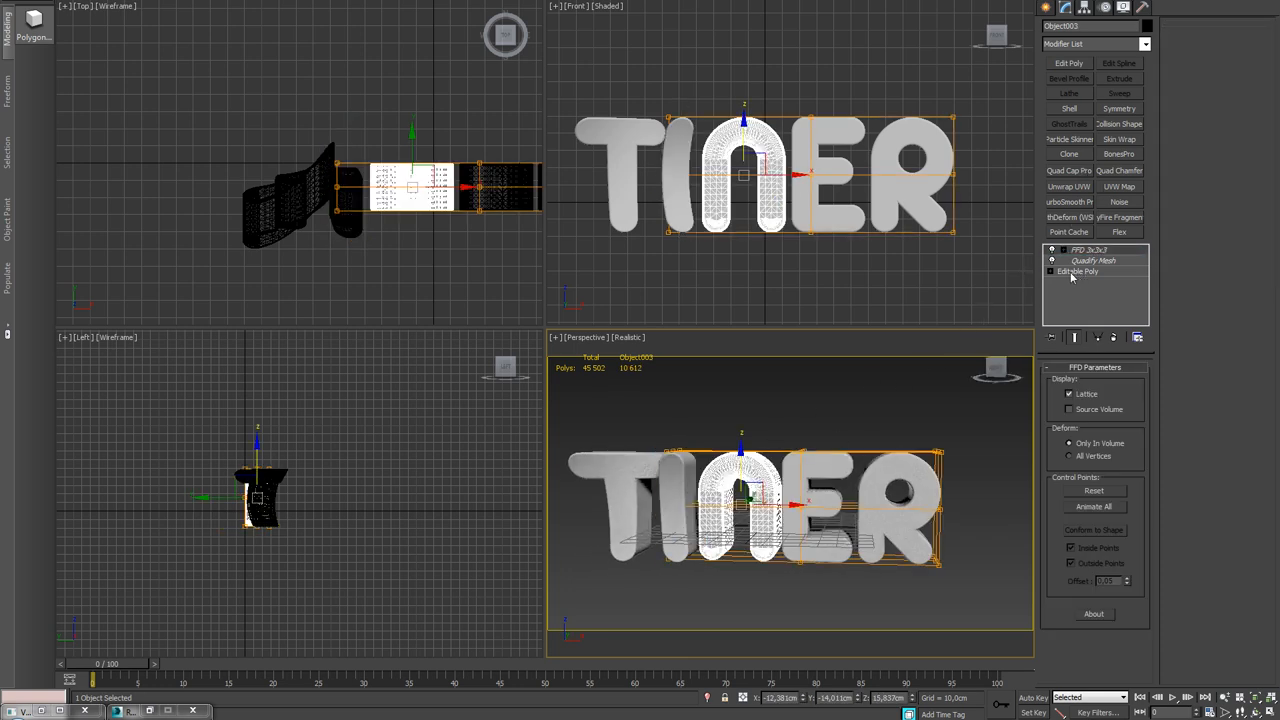
# Twist the N by dragging its FFD lattice control points.
pyautogui.click(1089, 249)
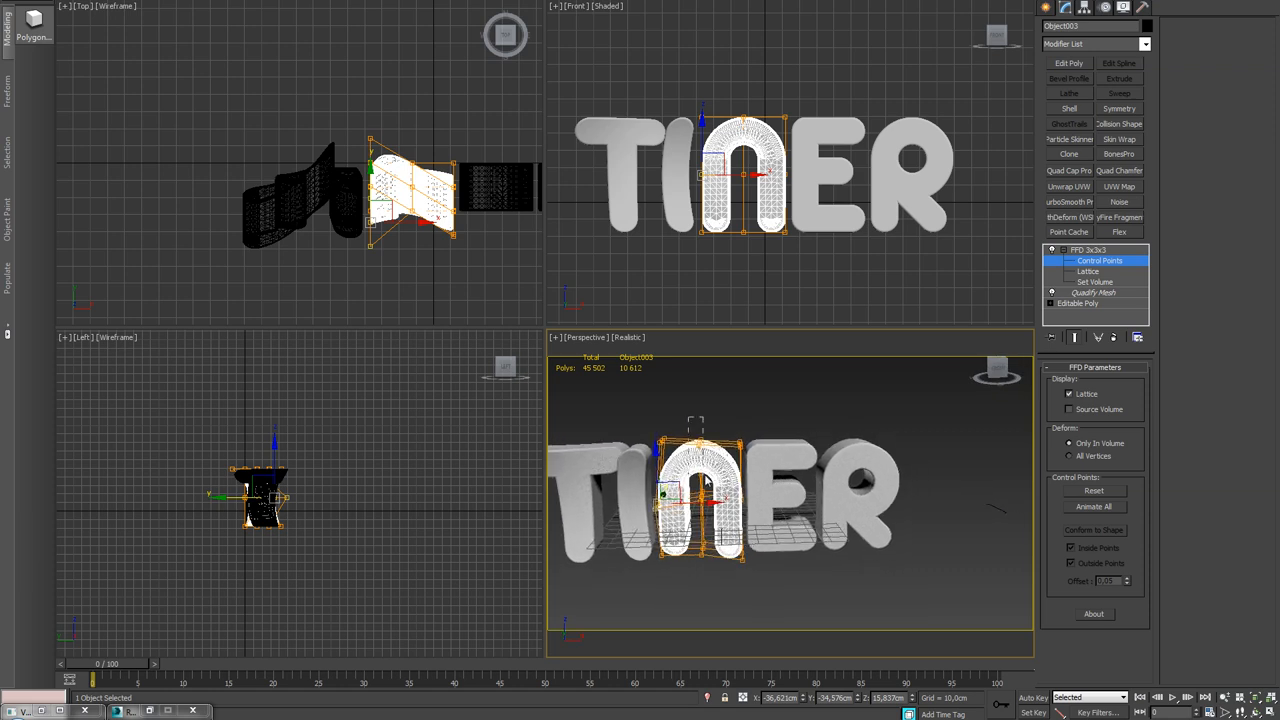
pyautogui.moveTo(790, 500); pyautogui.dragTo(700, 460)
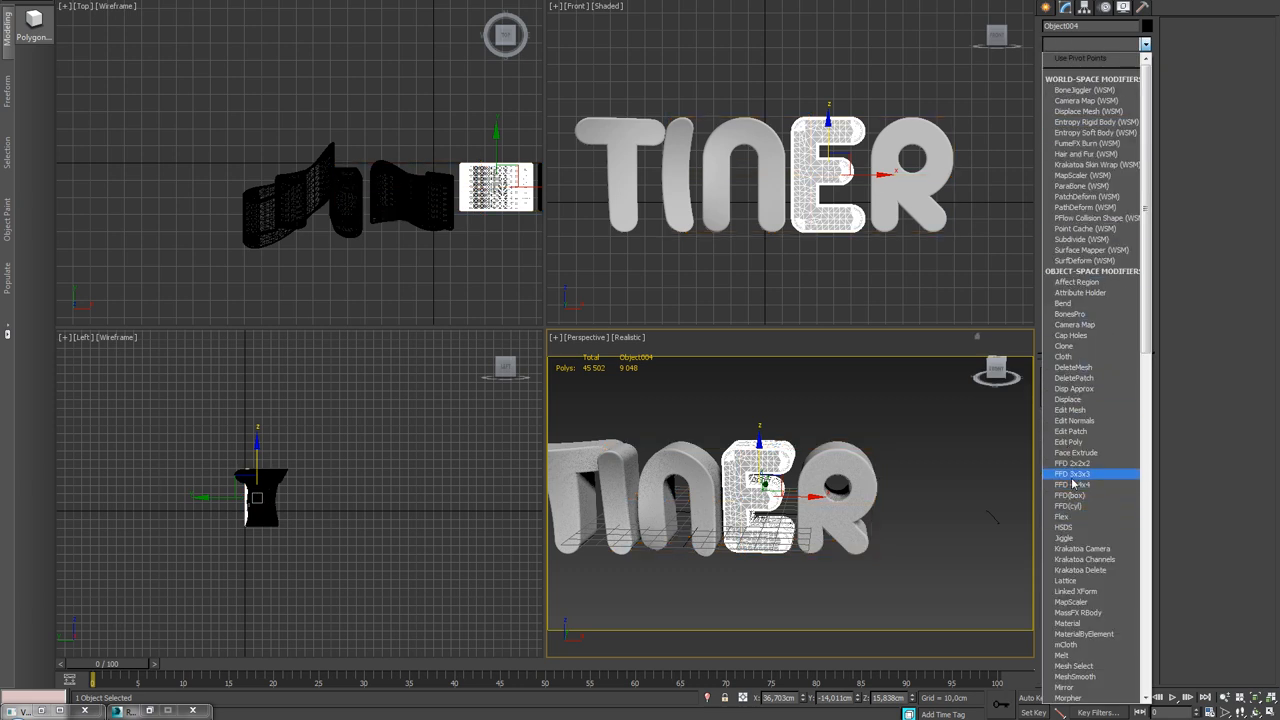
# Apply an FFD lattice deformer to the E letter.
pyautogui.click(1068, 473)
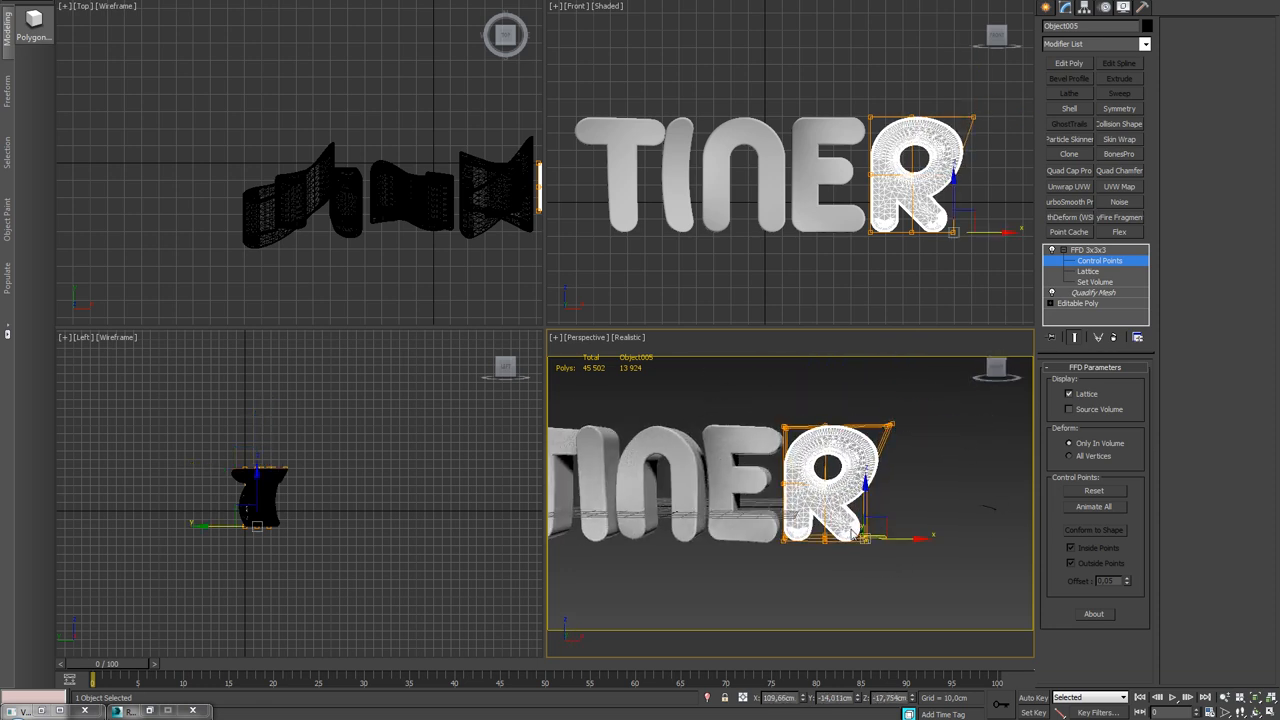
# Drag the R's FFD control points to give it a wavy bend.
pyautogui.moveTo(862, 538); pyautogui.dragTo(930, 538)
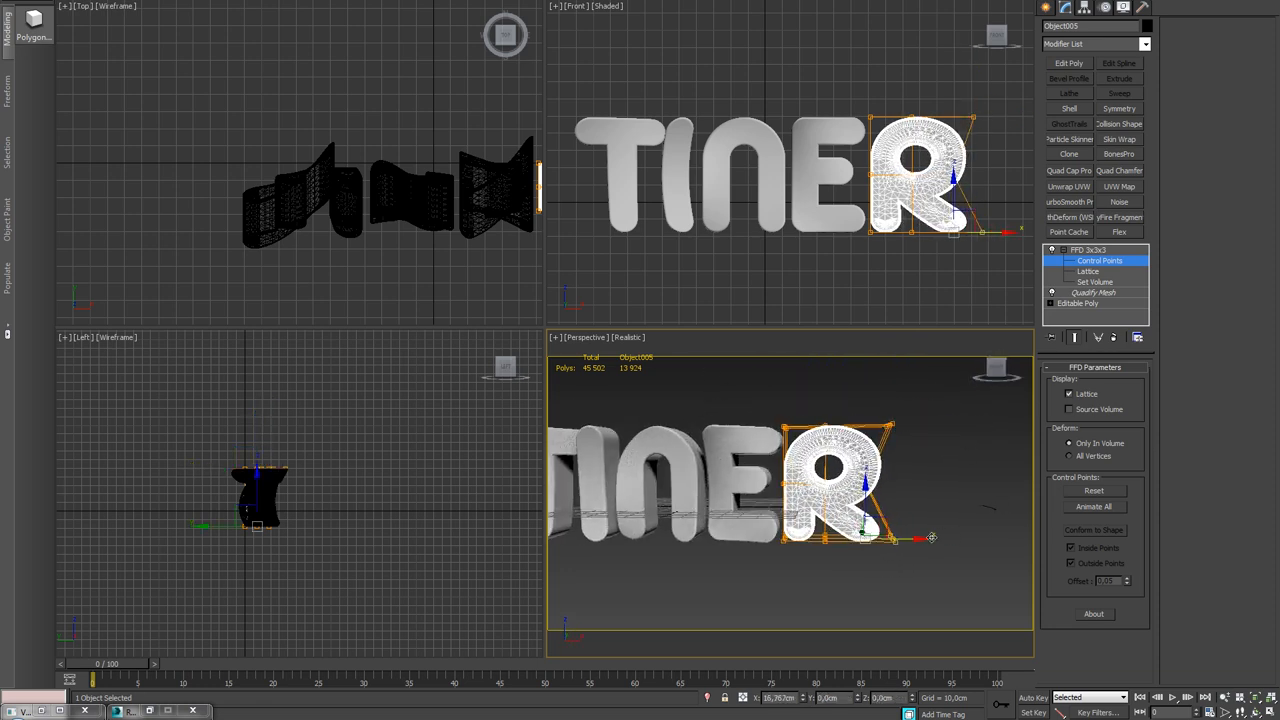
pyautogui.moveTo(930, 538); pyautogui.dragTo(888, 568)
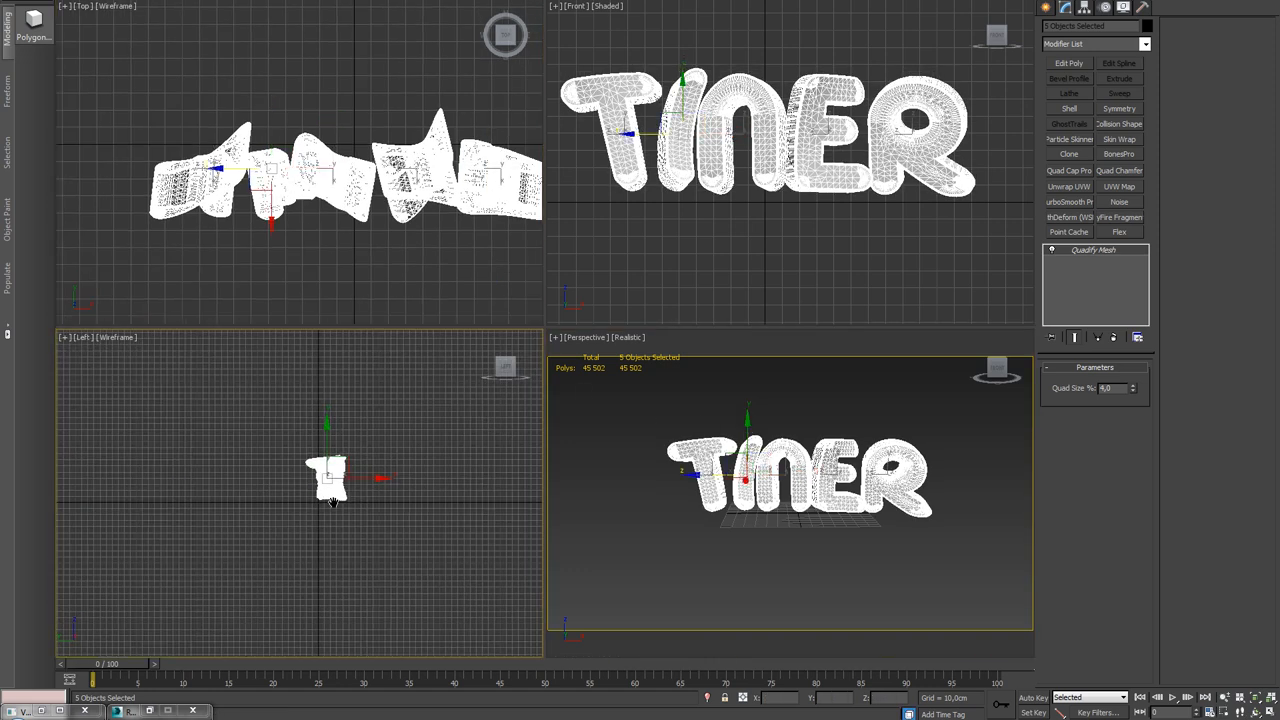
# Choose the Line tool under Create > Shapes > Splines.
pyautogui.click(1049, 27)
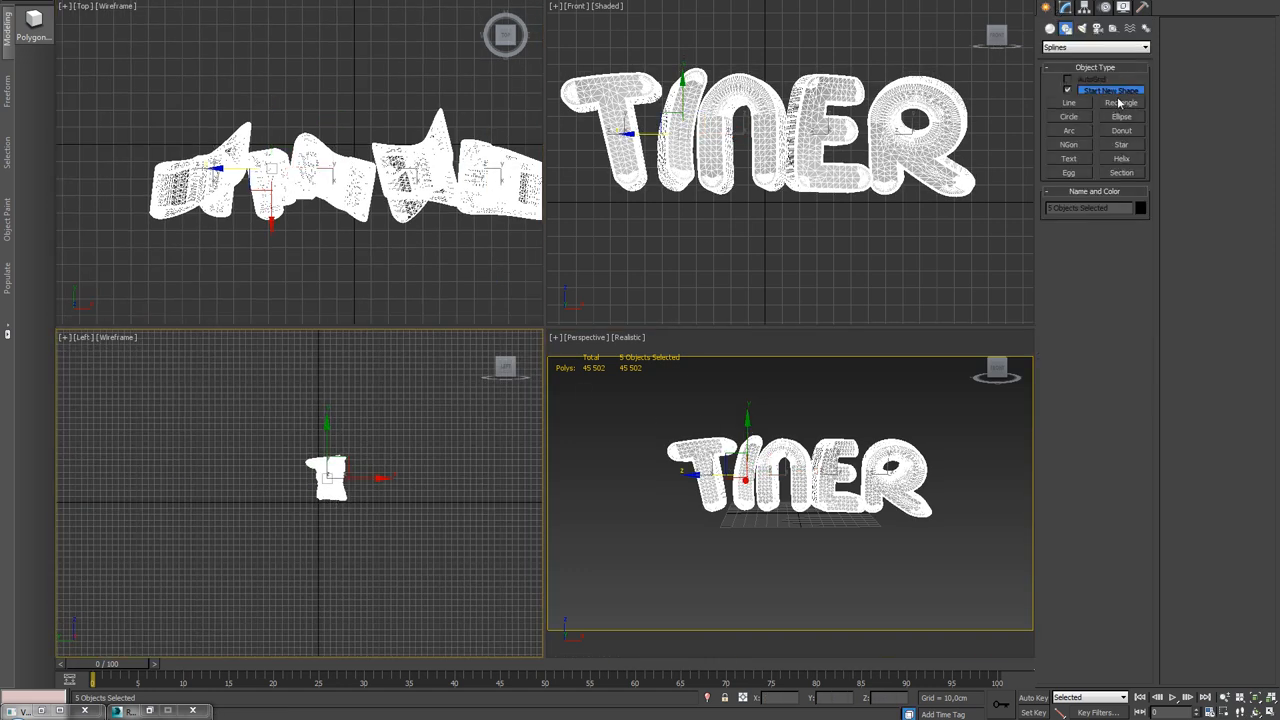
pyautogui.click(1068, 102)
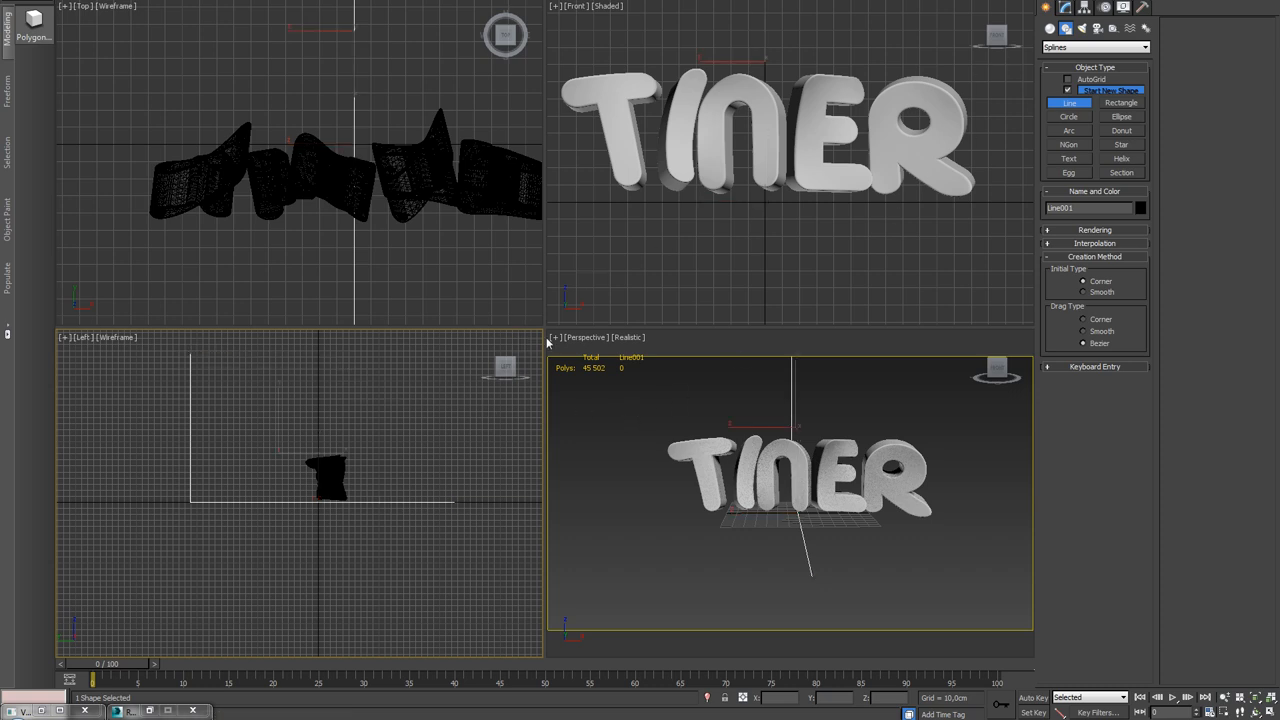
pyautogui.moveTo(485, 503)
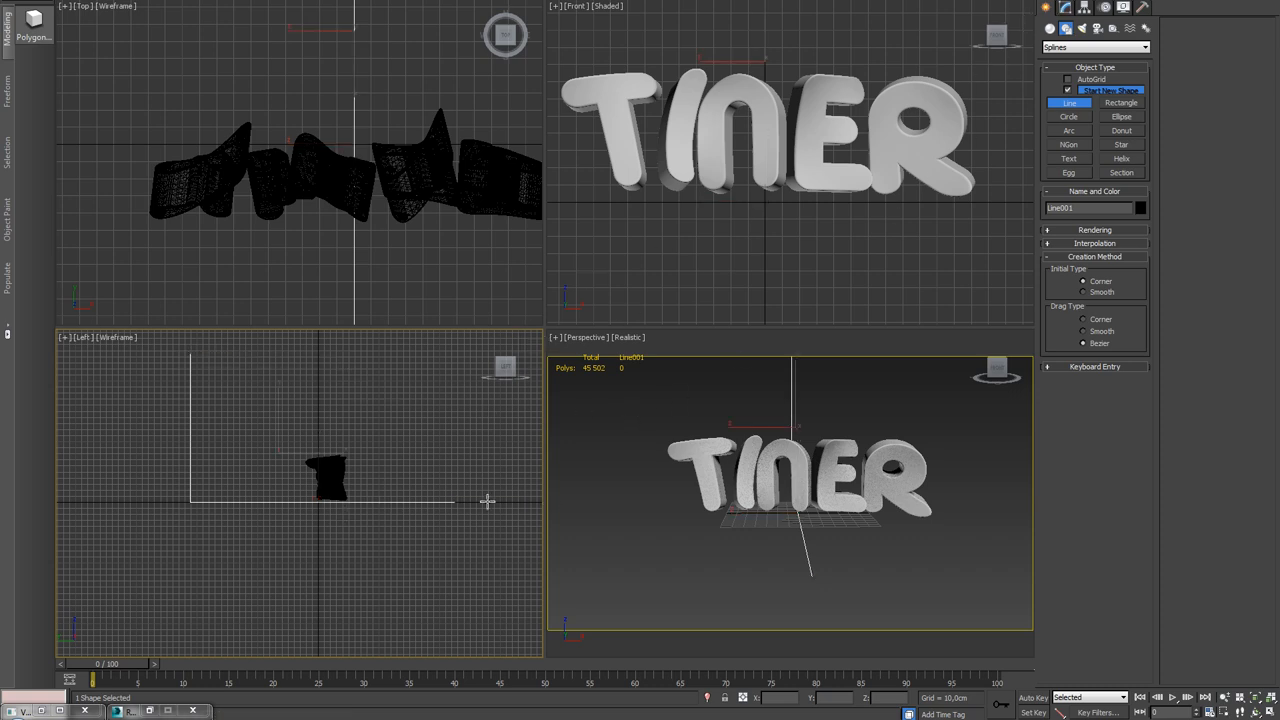
pyautogui.moveTo(402, 478)
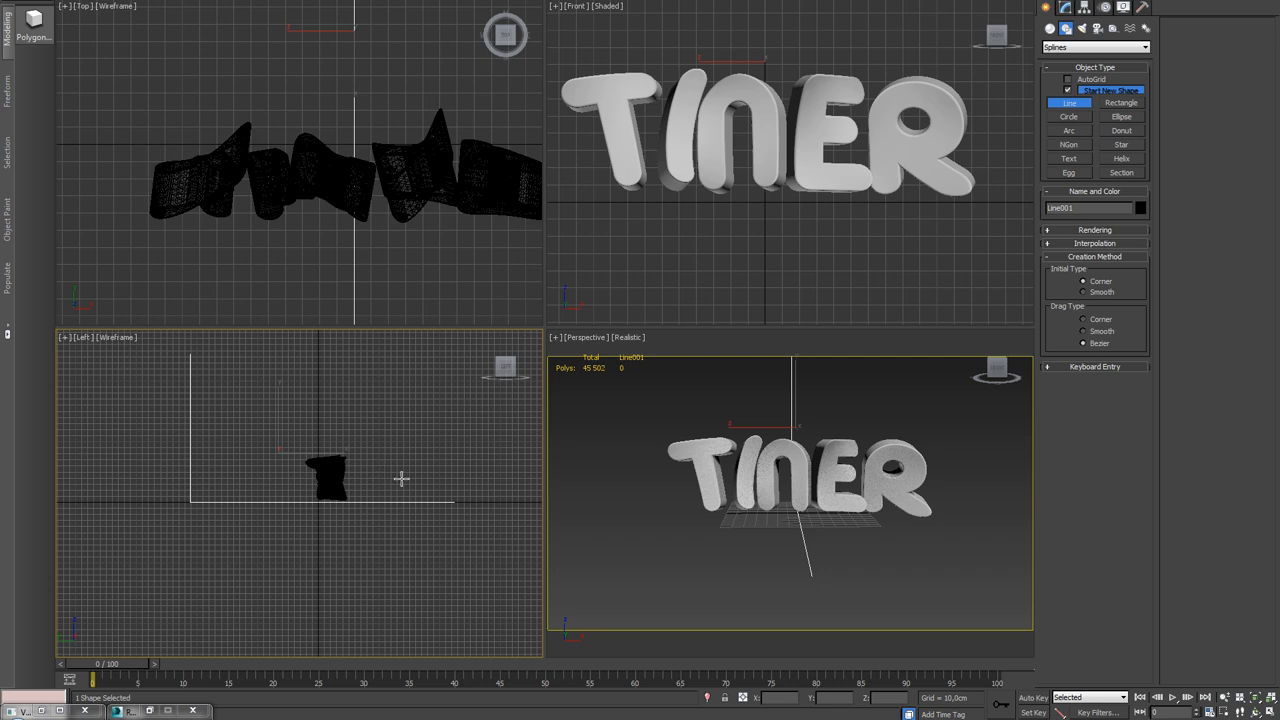
pyautogui.moveTo(277, 380)
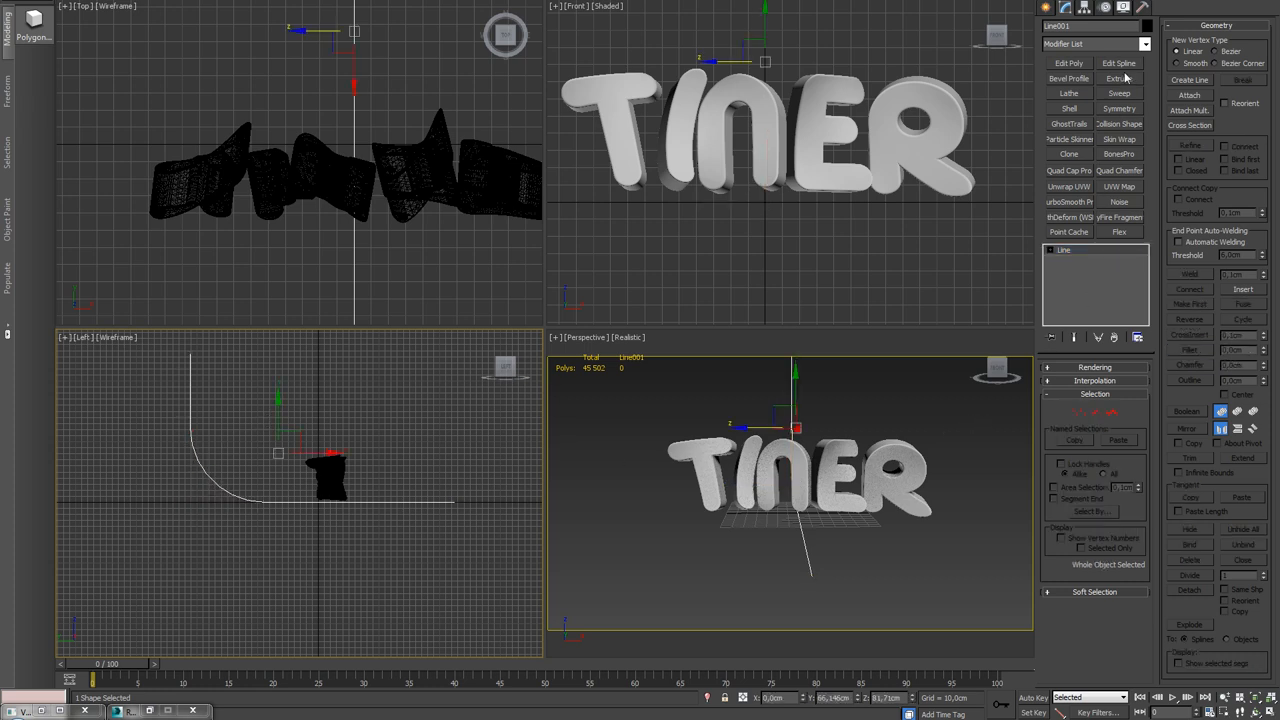
# Extrude the backdrop profile by 500 cm and begin a VRayPhysicalCamera.
pyautogui.click(1119, 78)
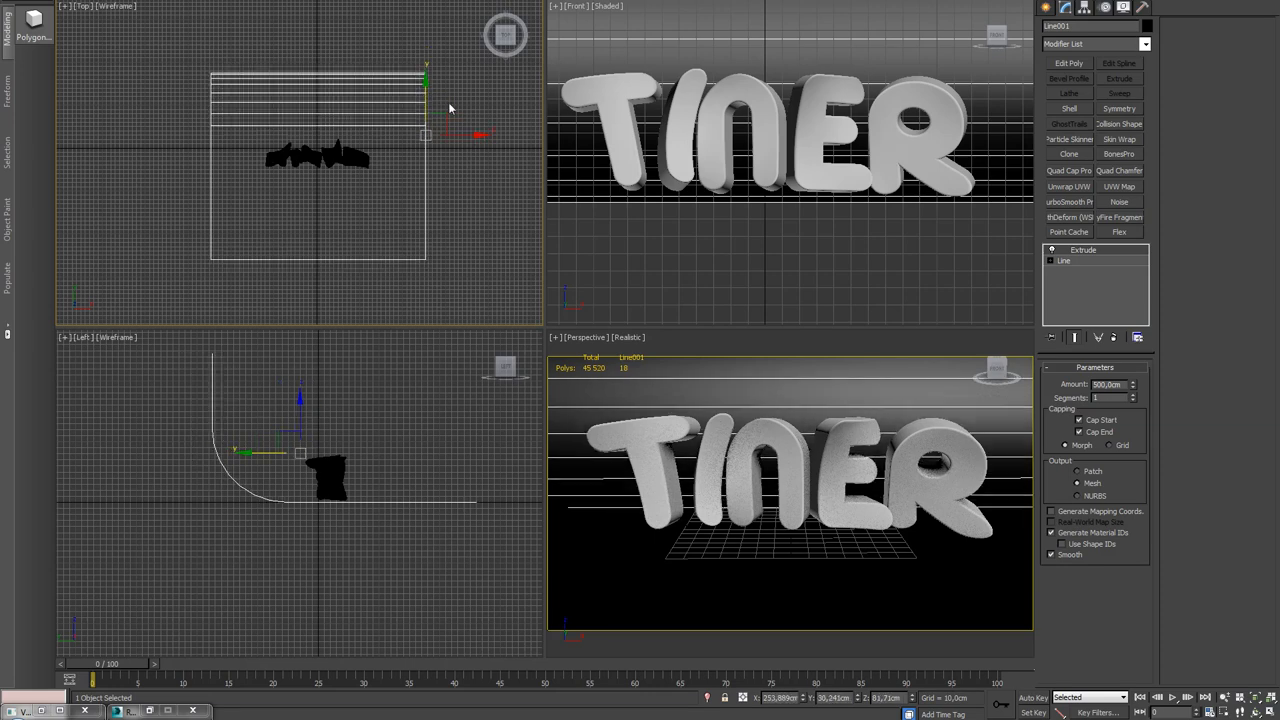
pyautogui.click(1064, 8)
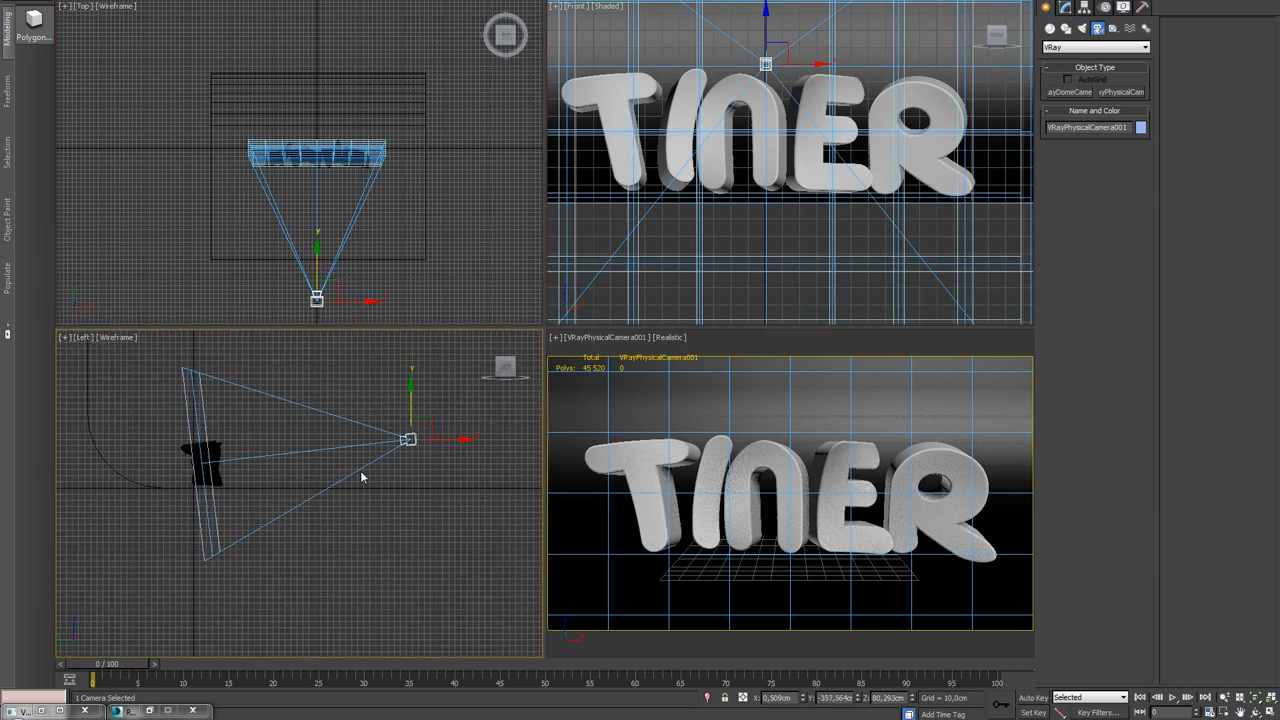
# Raise and reposition the V-Ray camera in the Left viewport, then scroll its parameters.
pyautogui.moveTo(411, 438); pyautogui.dragTo(433, 397)
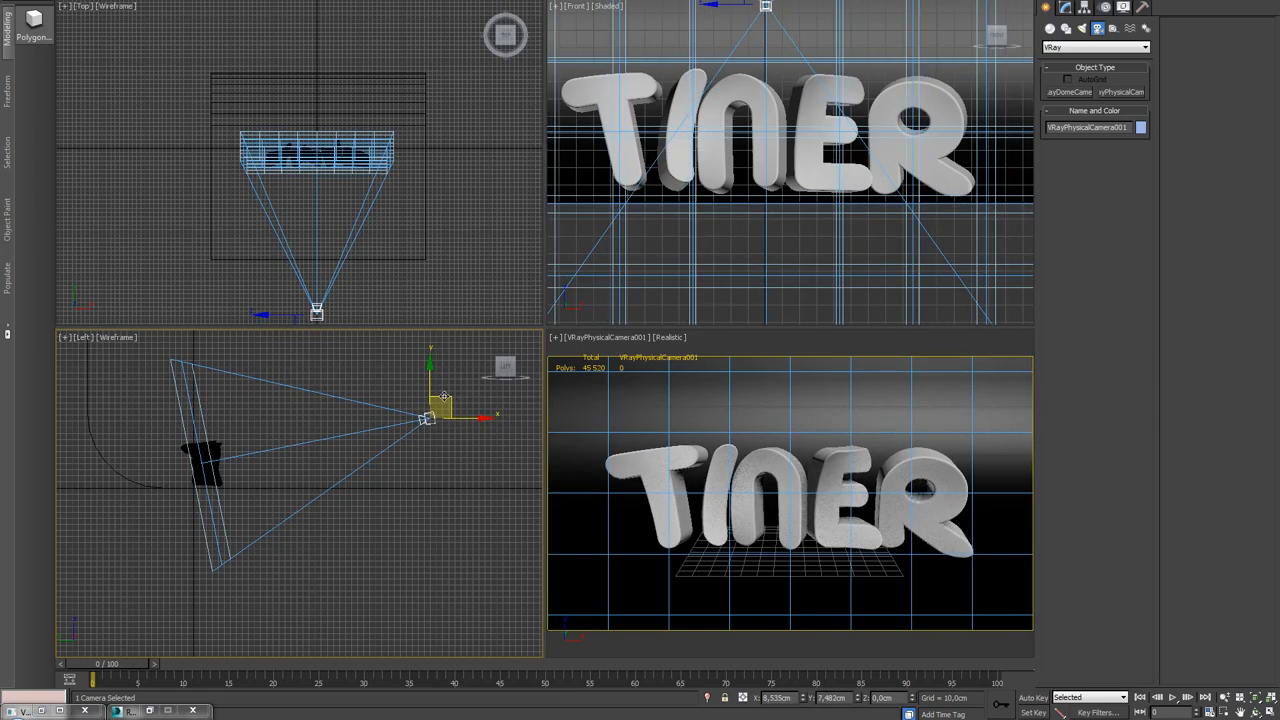
pyautogui.moveTo(445, 395); pyautogui.dragTo(435, 415)
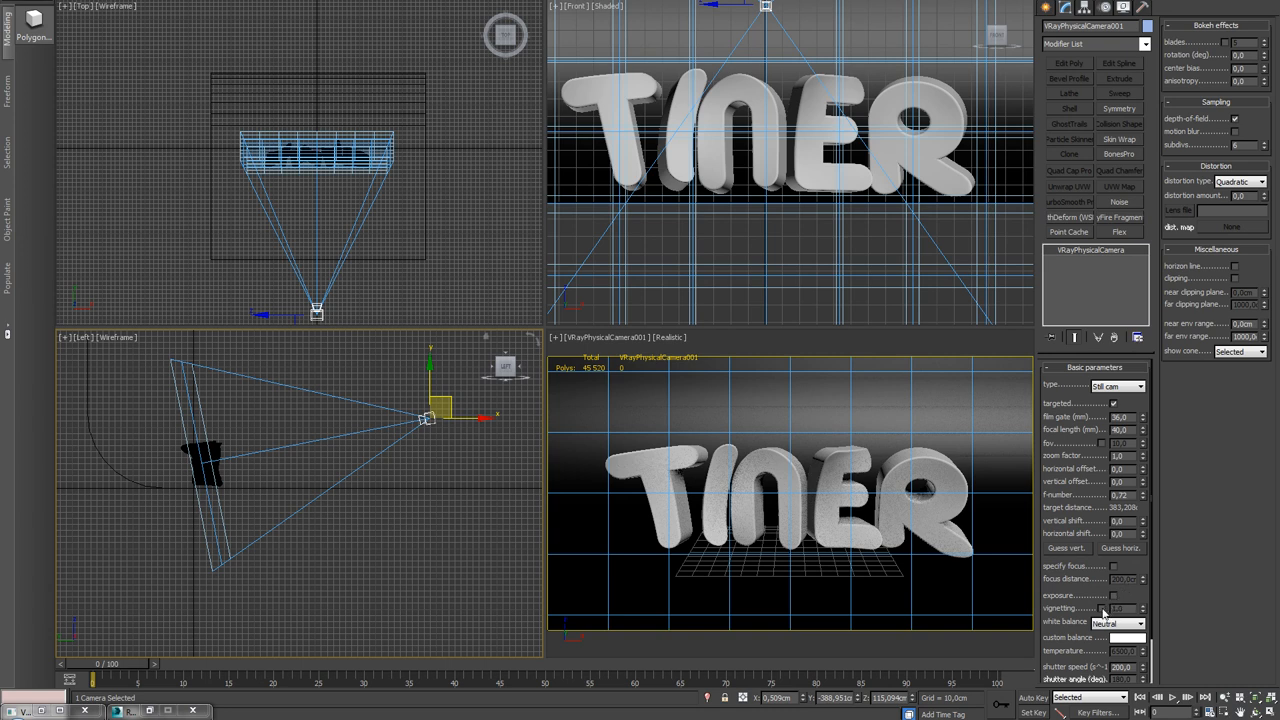
pyautogui.scroll(-3)
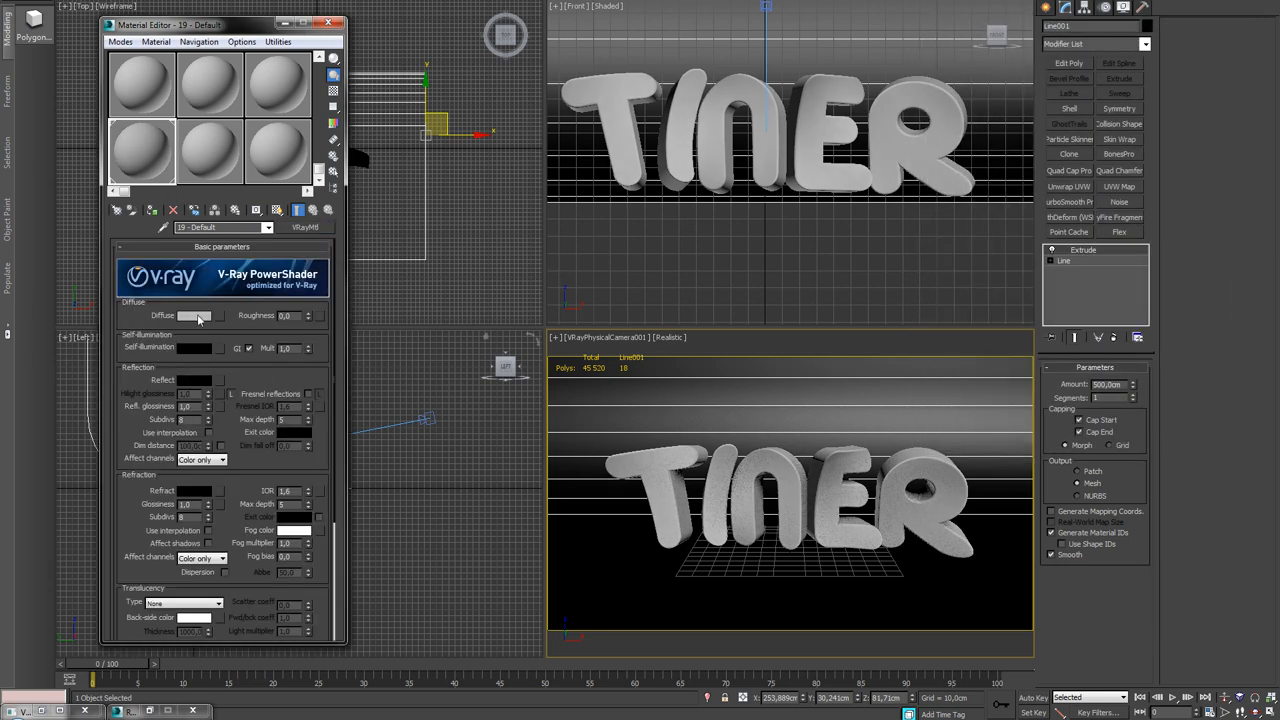
# Set the V-Ray material's Diffuse colour to black.
pyautogui.click(197, 315)
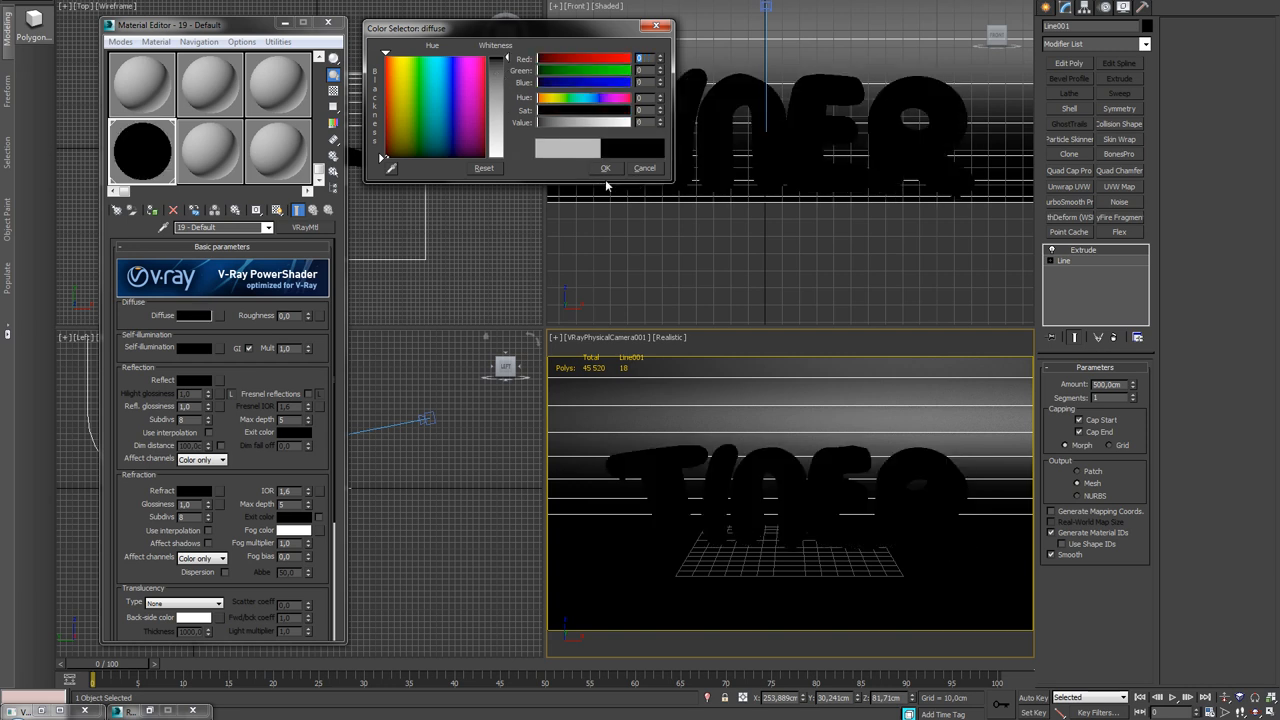
pyautogui.click(605, 167)
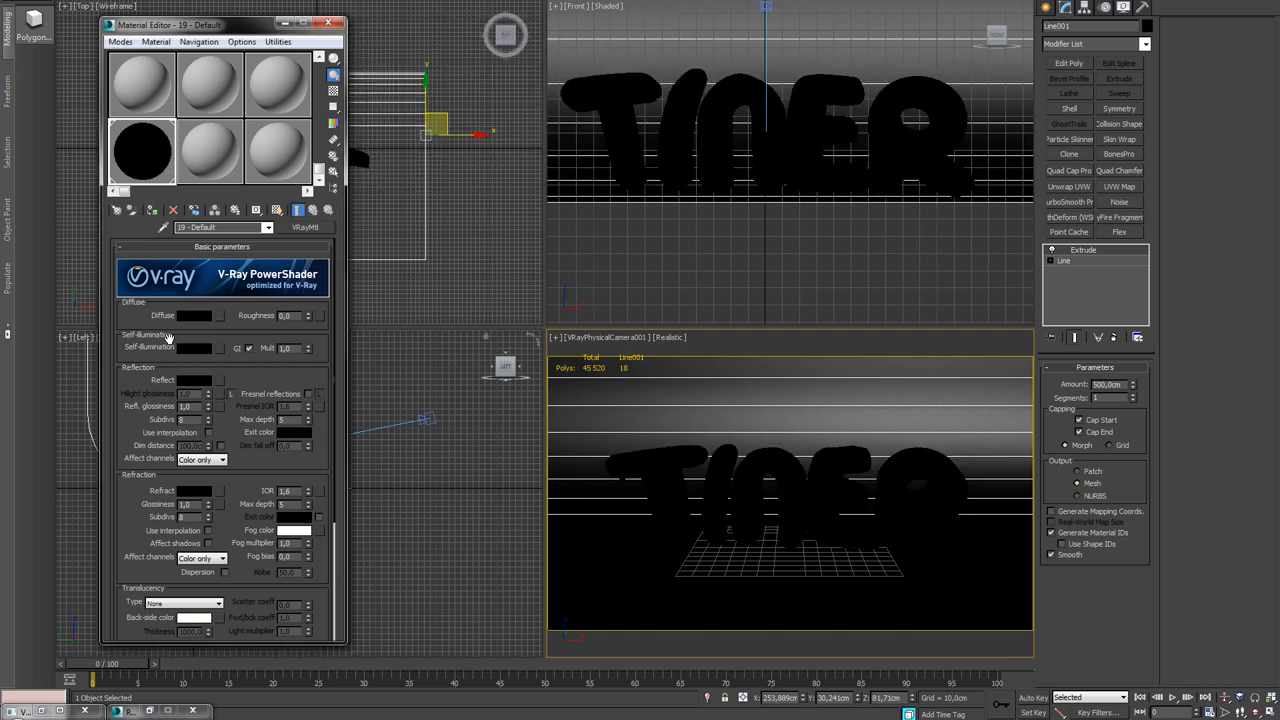
pyautogui.moveTo(112, 444)
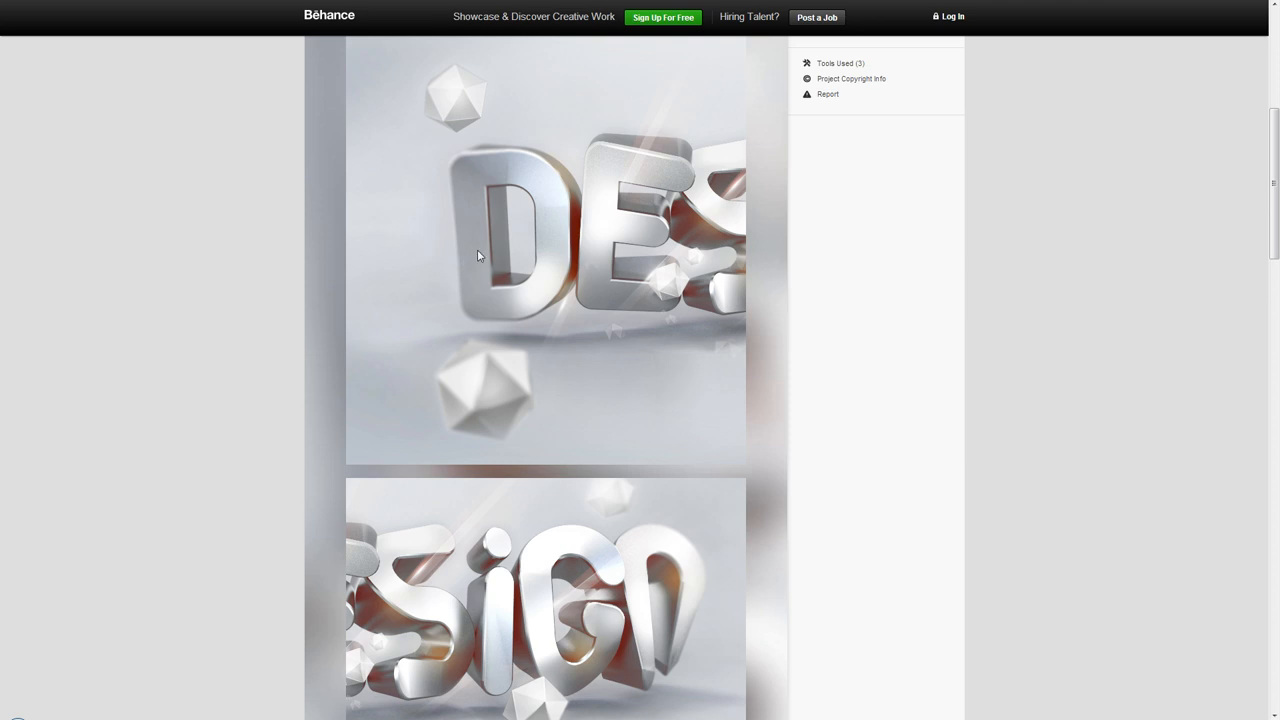
pyautogui.moveTo(644, 171)
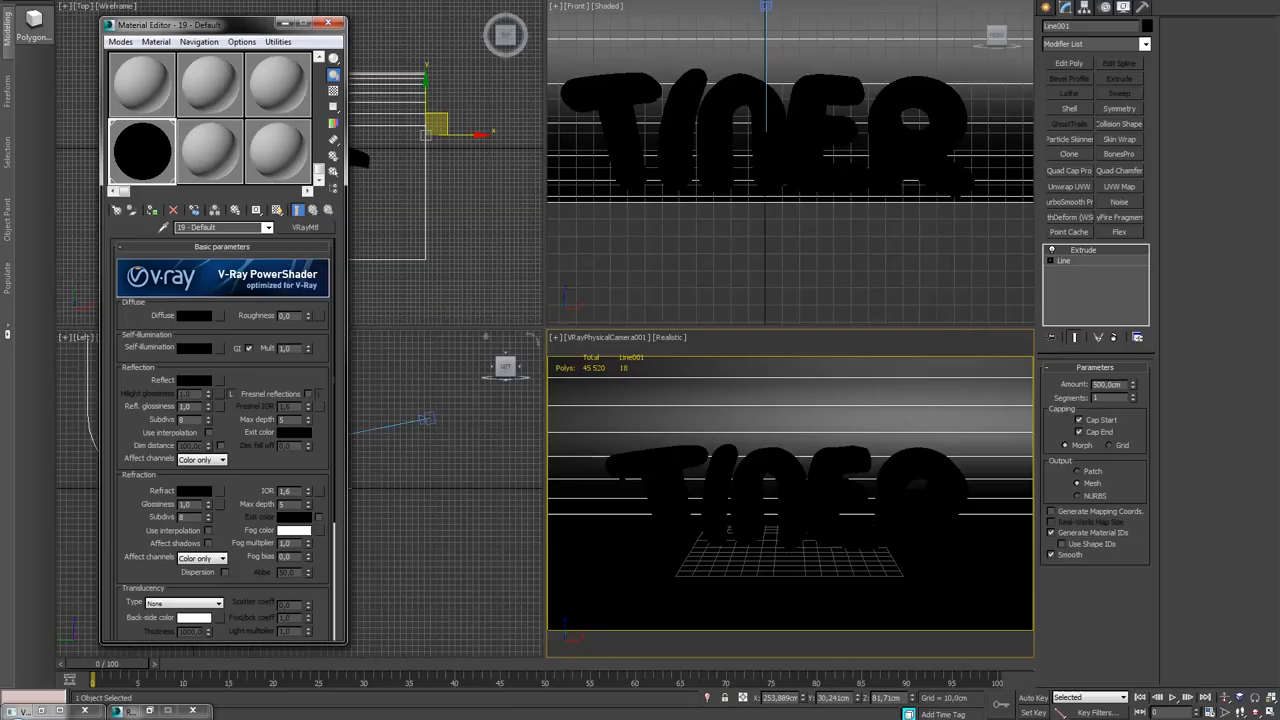
# Make the material's Reflect colour white and scroll down the parameters.
pyautogui.click(193, 380)
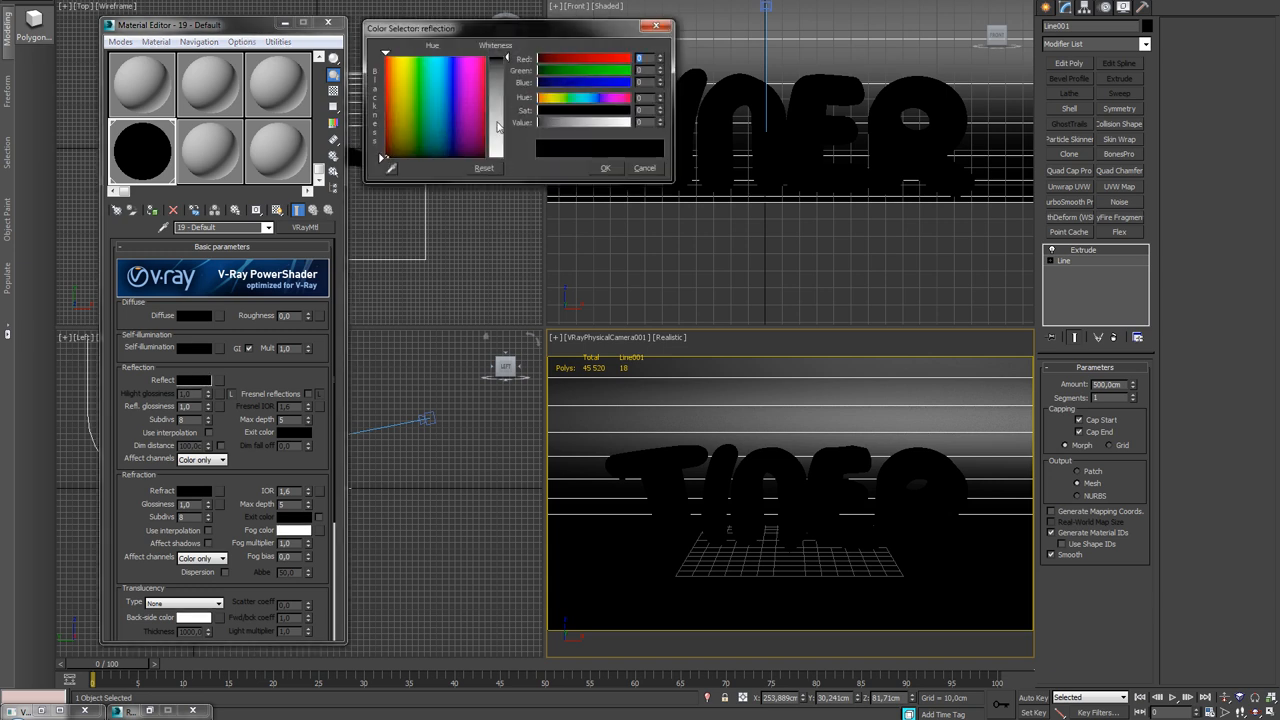
pyautogui.click(604, 167)
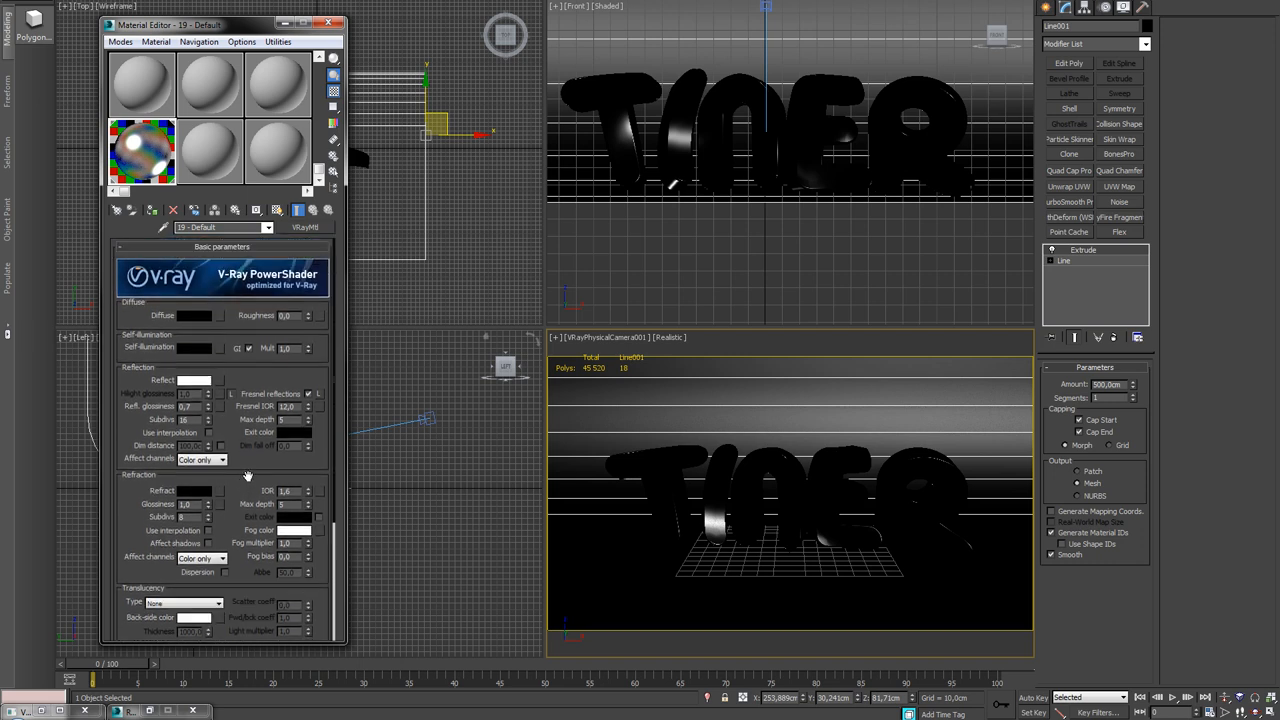
pyautogui.scroll(-3)
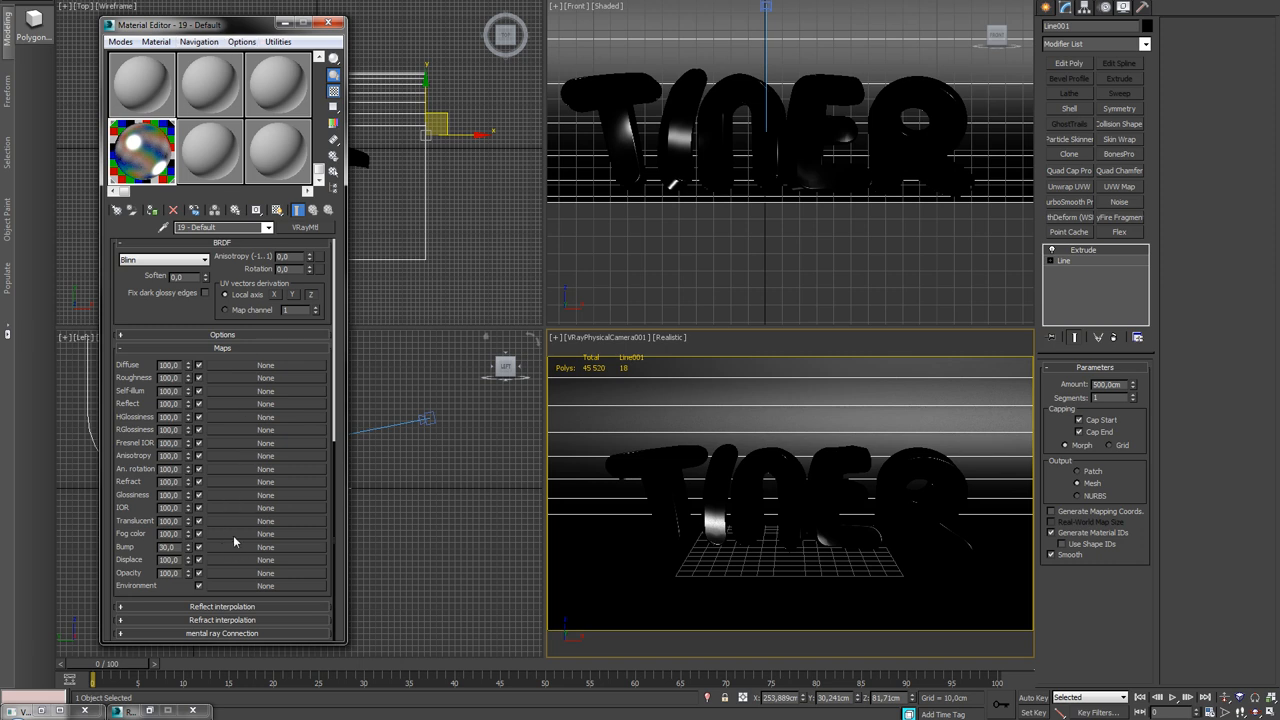
# Open Material Editor Options and enable a background behind the preview slots.
pyautogui.click(244, 43)
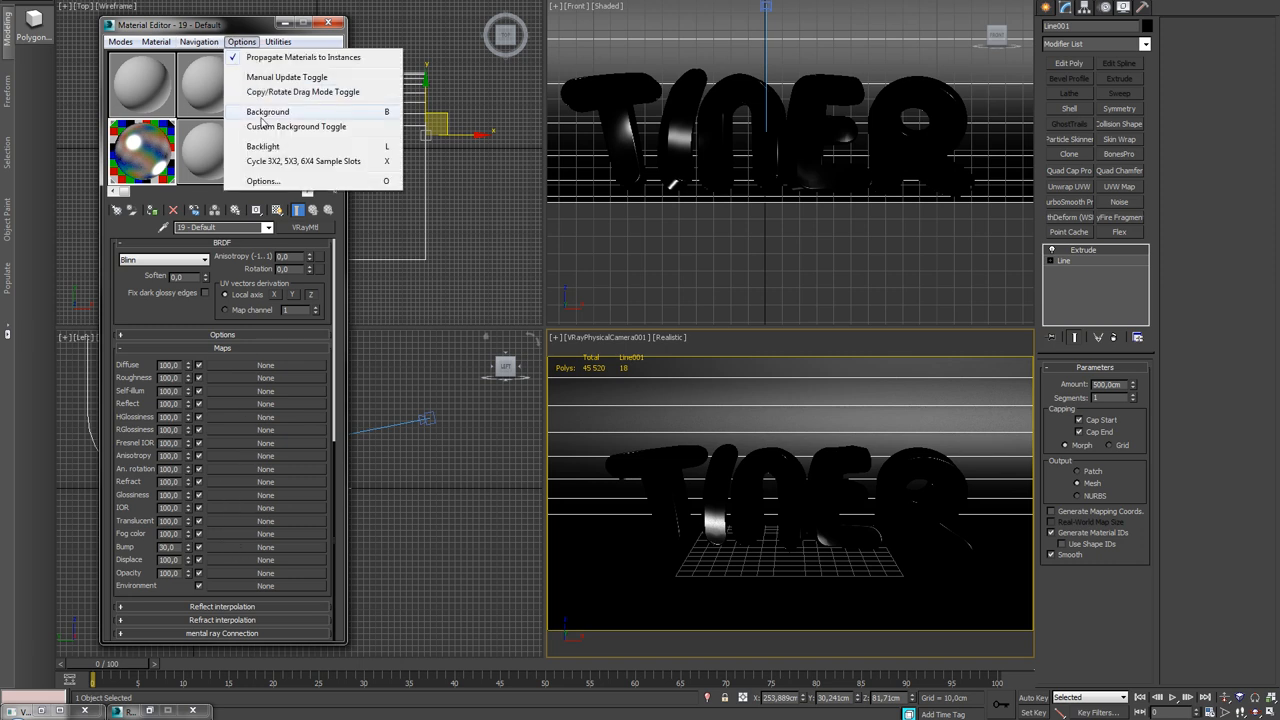
pyautogui.click(262, 180)
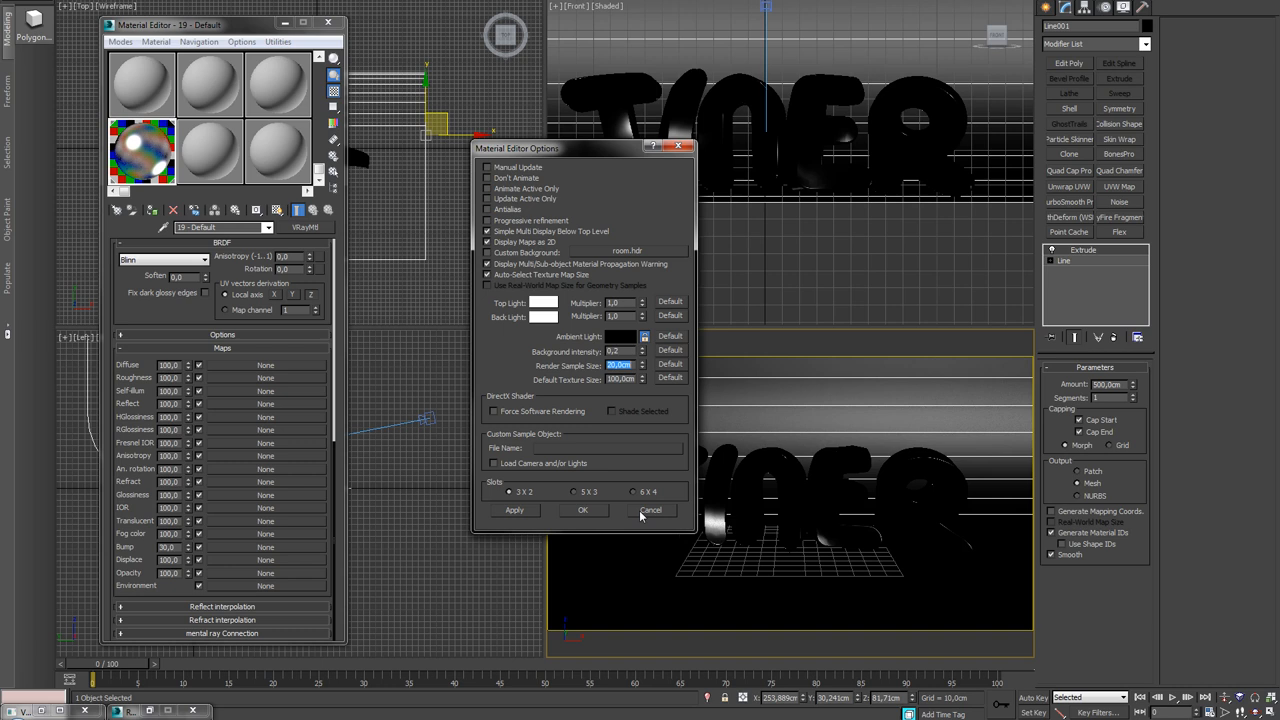
pyautogui.moveTo(654, 515)
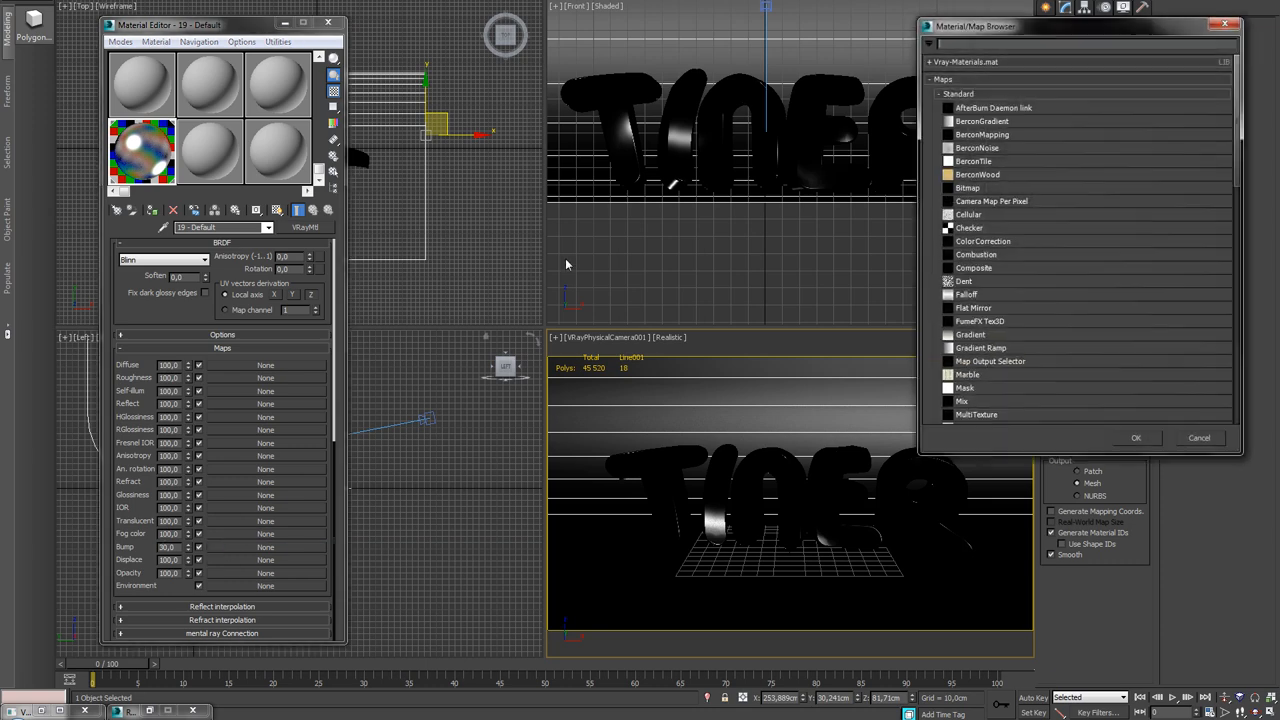
# Scroll the Material Editor down toward the material's map slots.
pyautogui.scroll(-3)
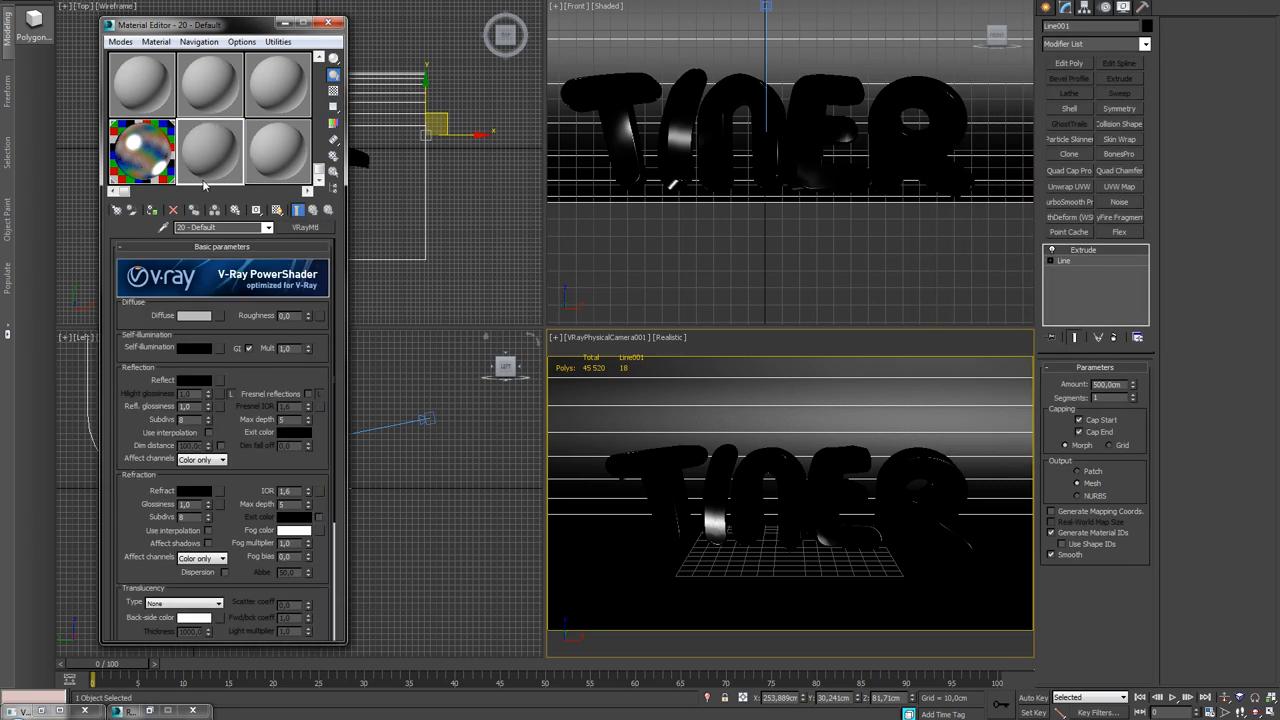
# Set the backdrop VRayMtl diffuse to near-white (about 238/237/255) and close the editor.
pyautogui.click(194, 315)
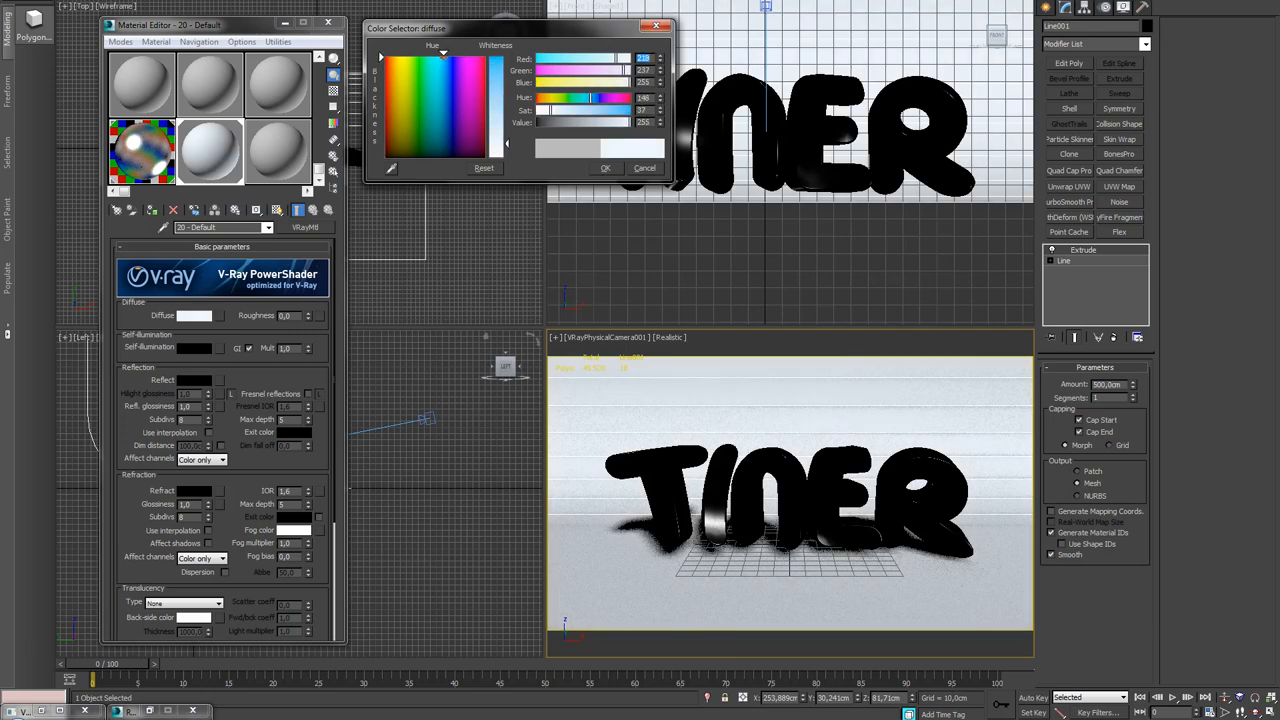
pyautogui.click(606, 167)
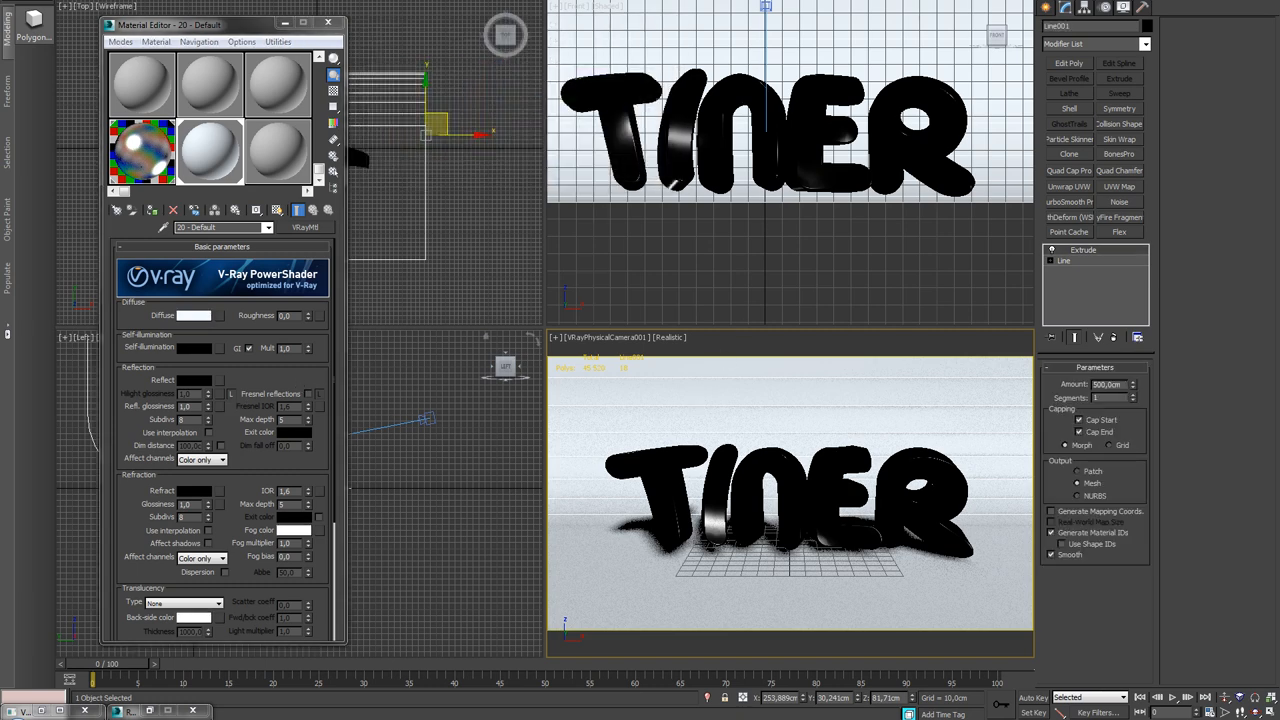
pyautogui.click(330, 22)
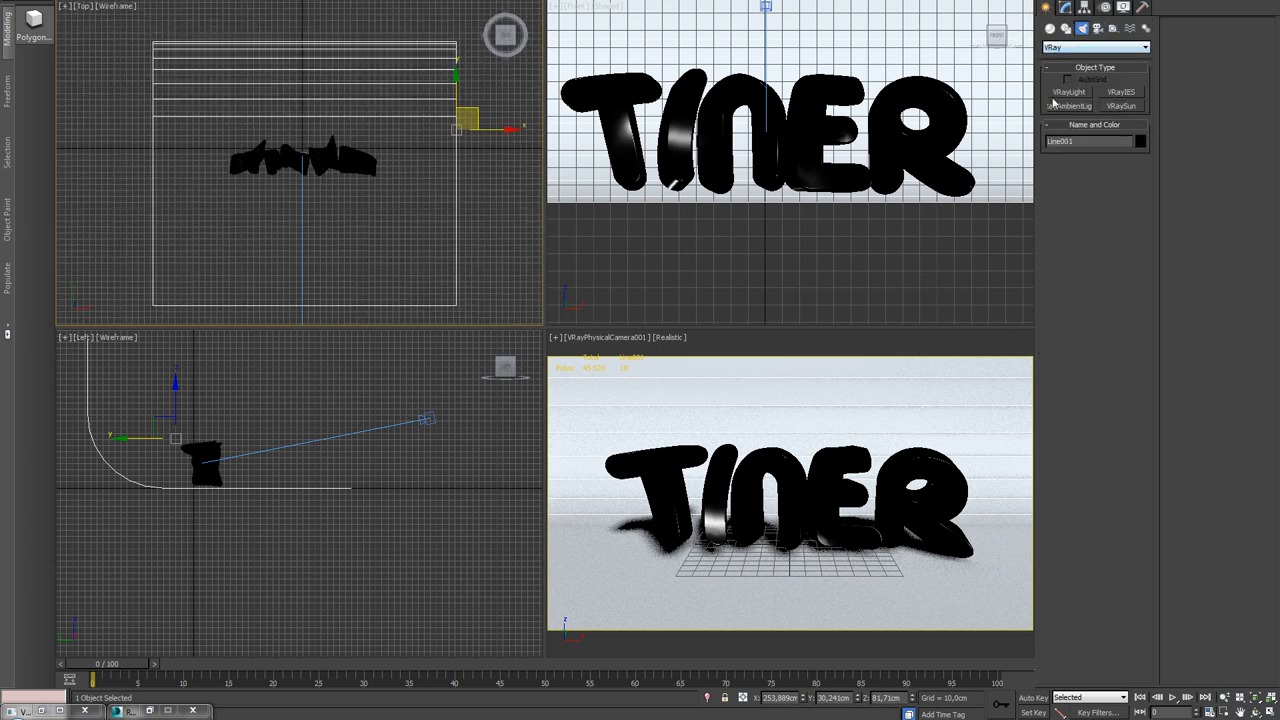
# Create a V-Ray plane light, raise it above the TINER text and tilt it toward the letters.
pyautogui.click(1068, 92)
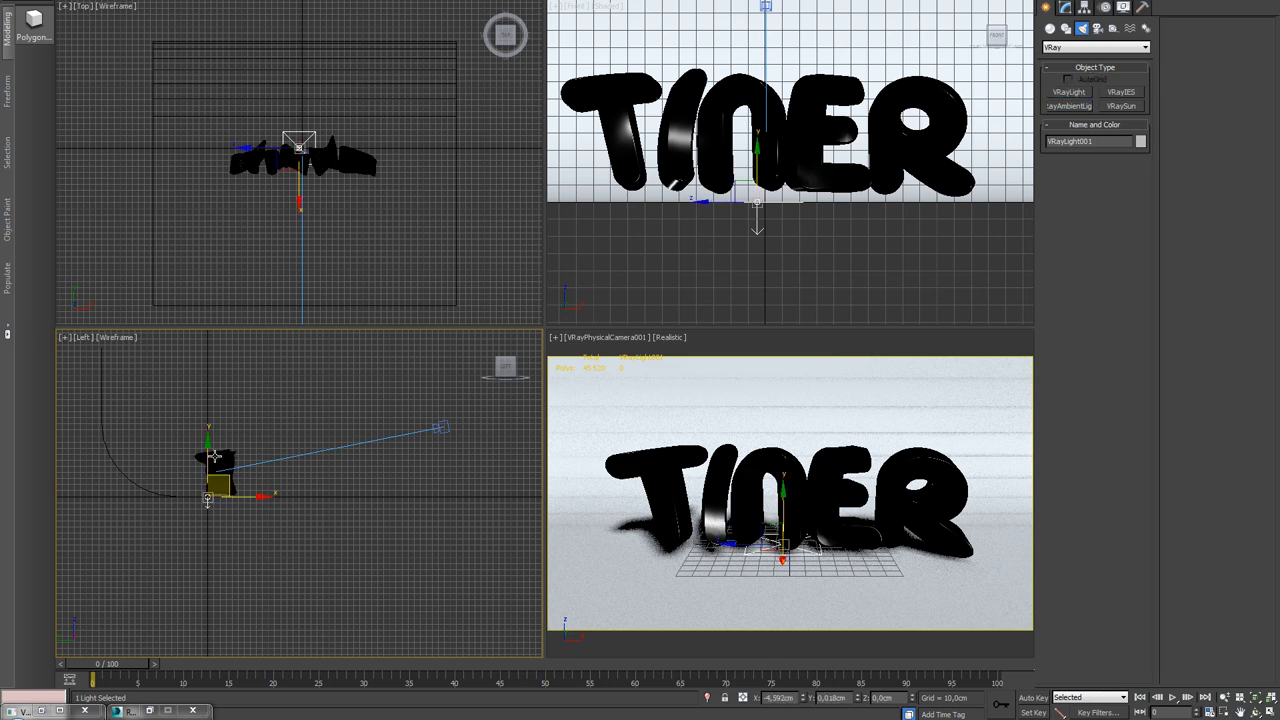
pyautogui.moveTo(210, 445); pyautogui.dragTo(160, 355)
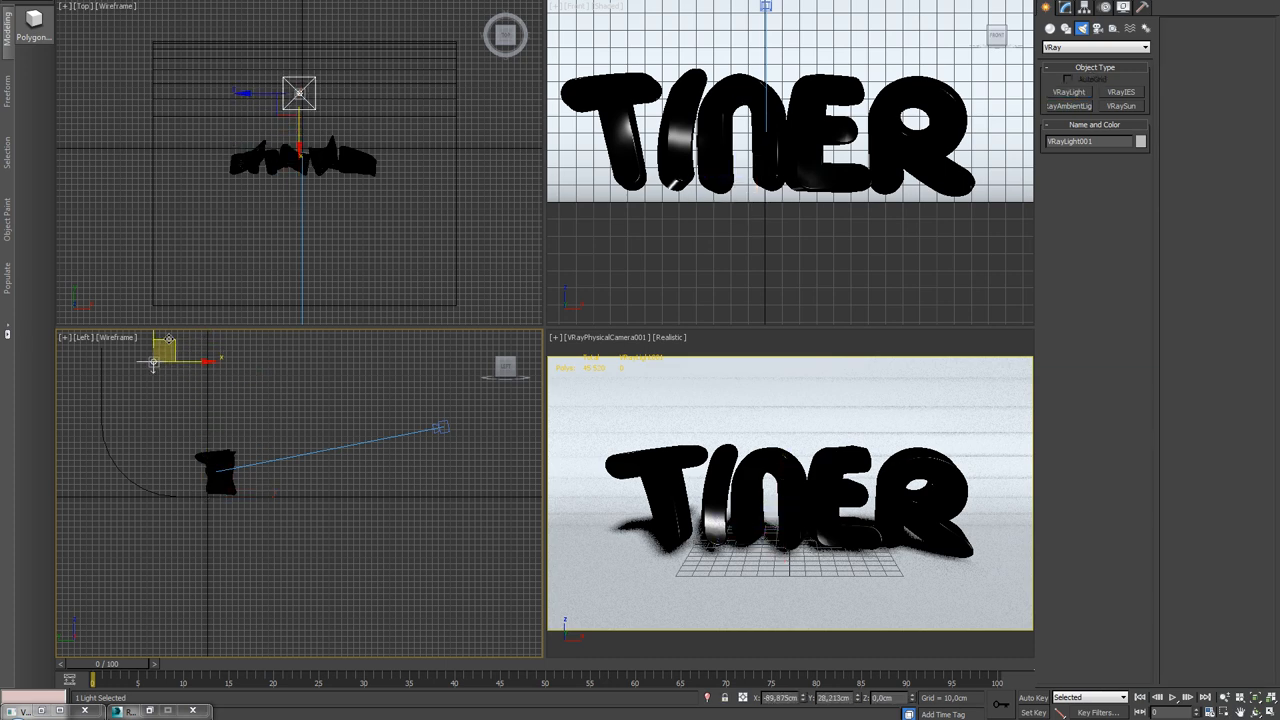
pyautogui.moveTo(165, 350); pyautogui.dragTo(178, 412)
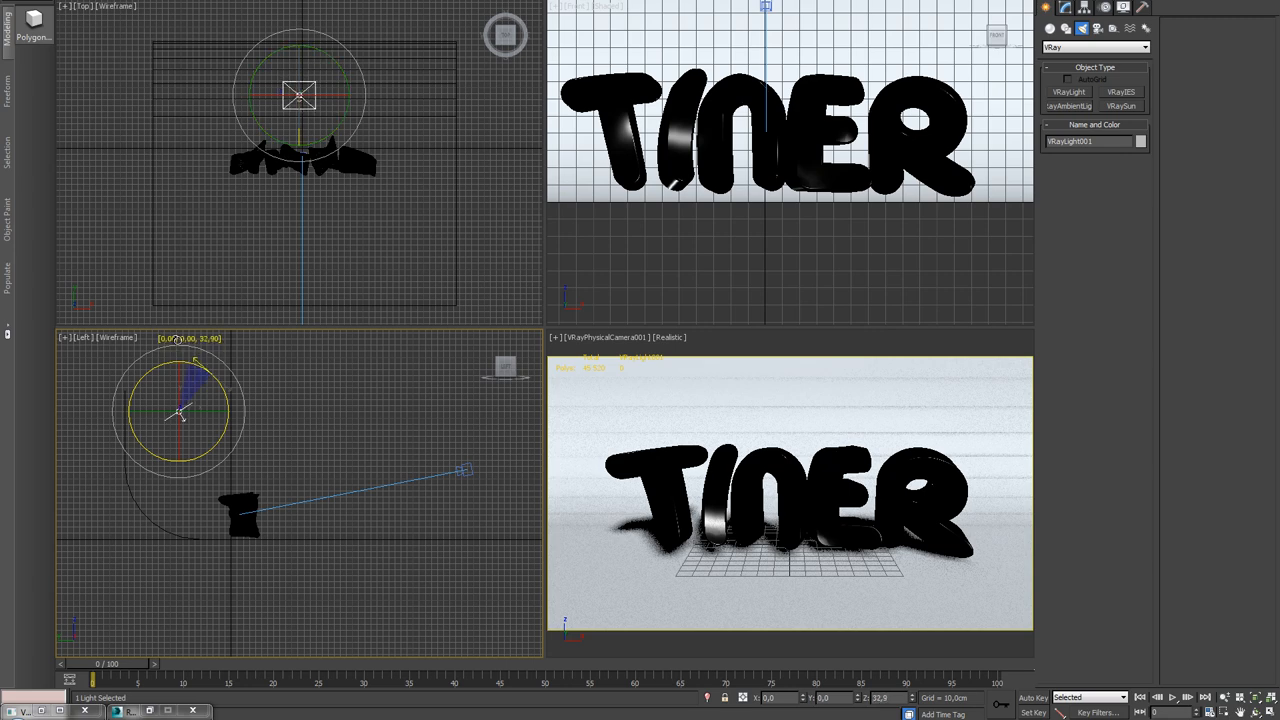
pyautogui.click(1073, 27)
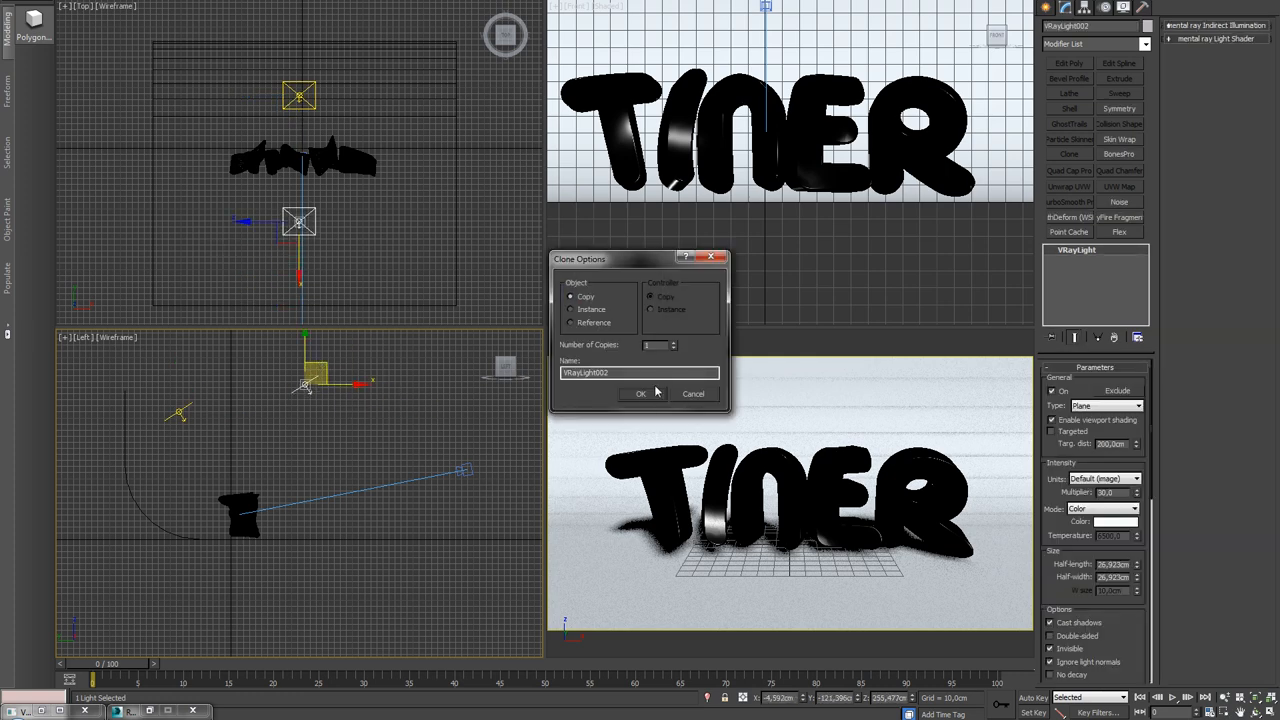
# Confirm Clone Options to create the copied light VRayLight002.
pyautogui.click(641, 393)
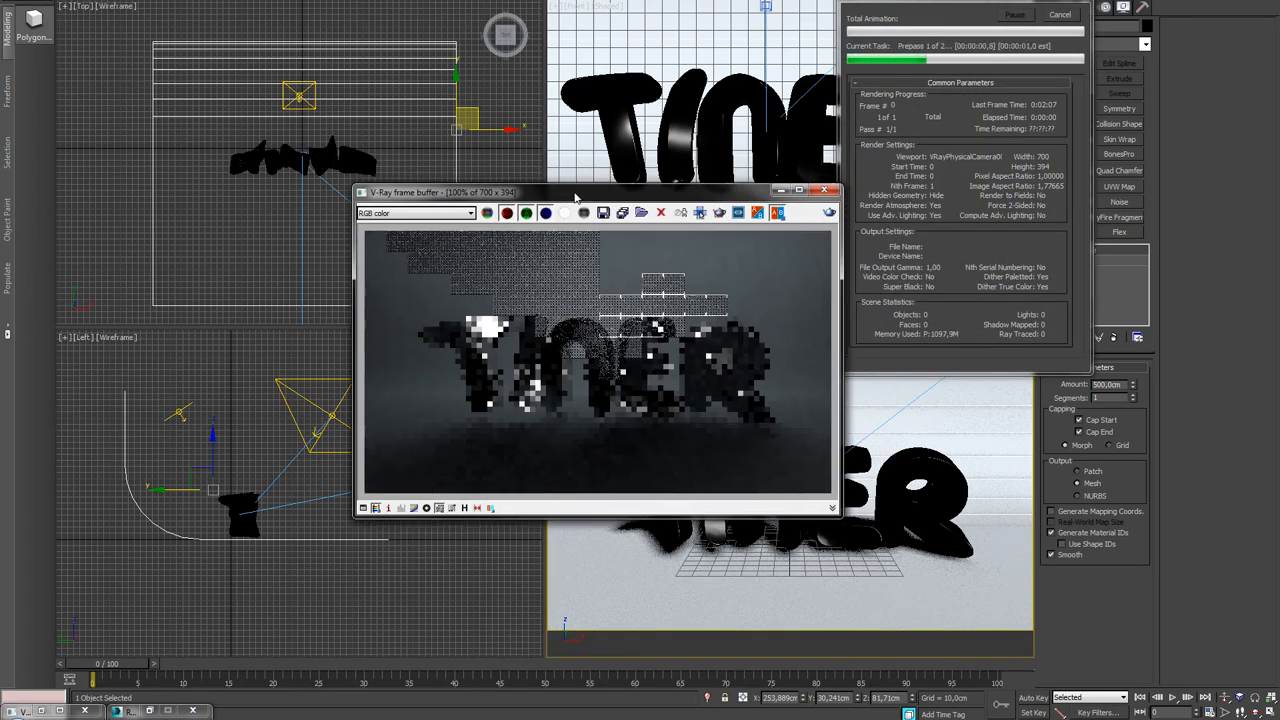
# Move the V-Ray frame buffer aside, let the render finish, and open Render Setup.
pyautogui.moveTo(575, 192); pyautogui.dragTo(507, 149)
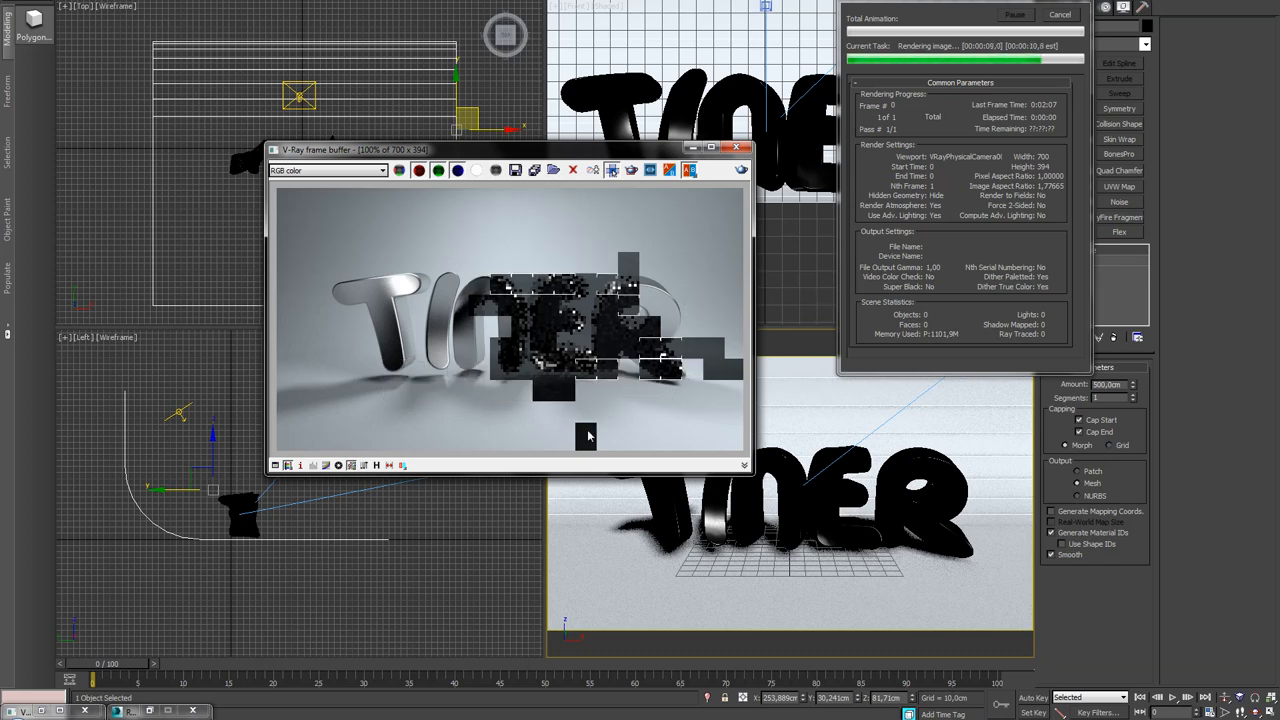
pyautogui.moveTo(624, 256)
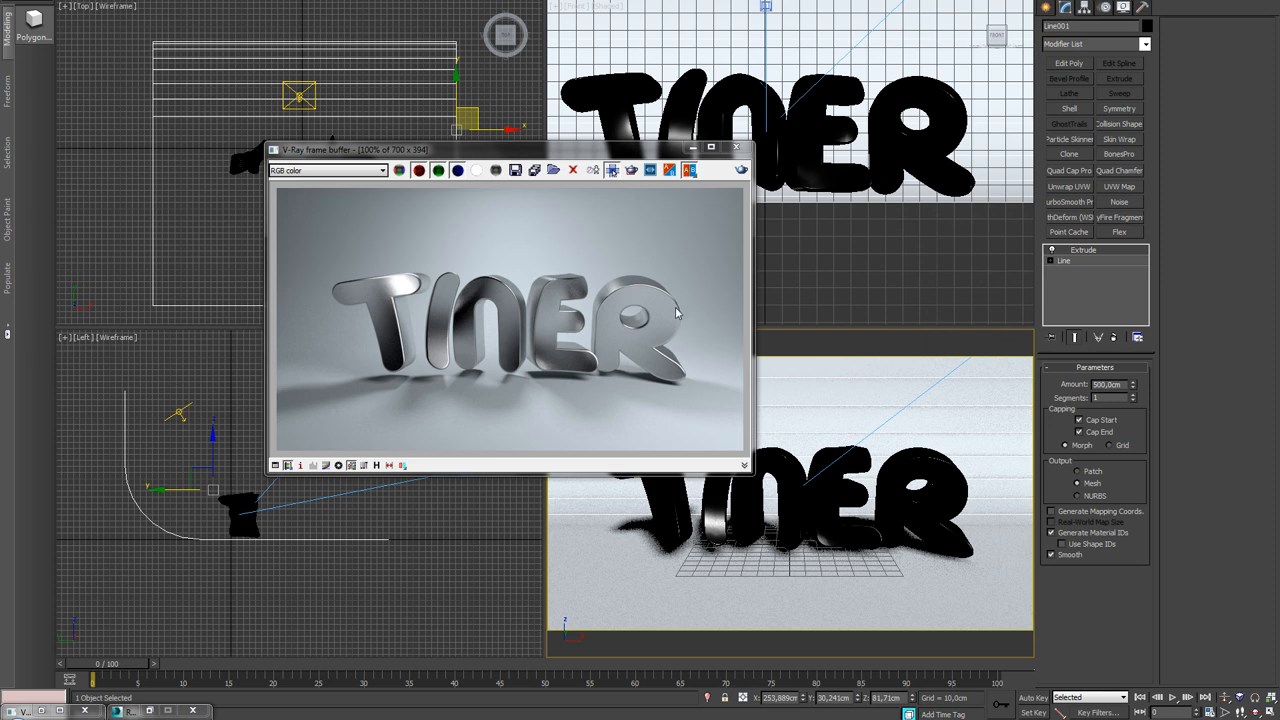
pyautogui.moveTo(605, 285)
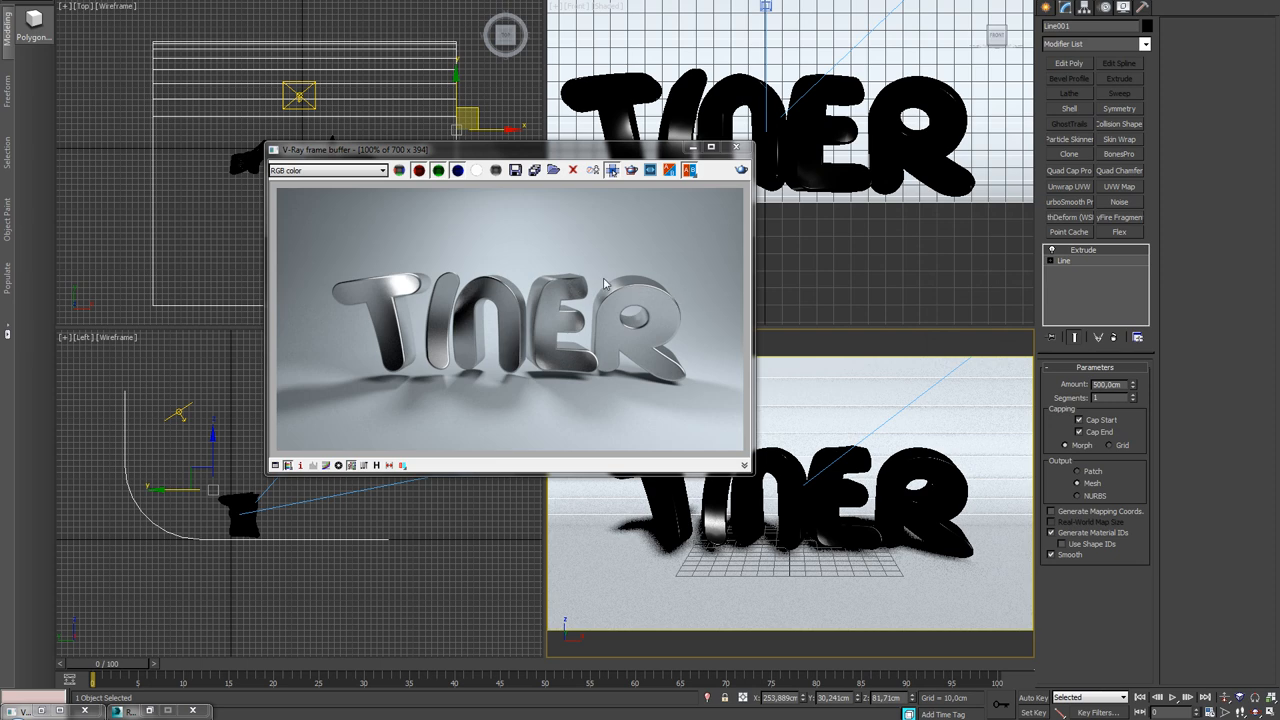
pyautogui.click(736, 148)
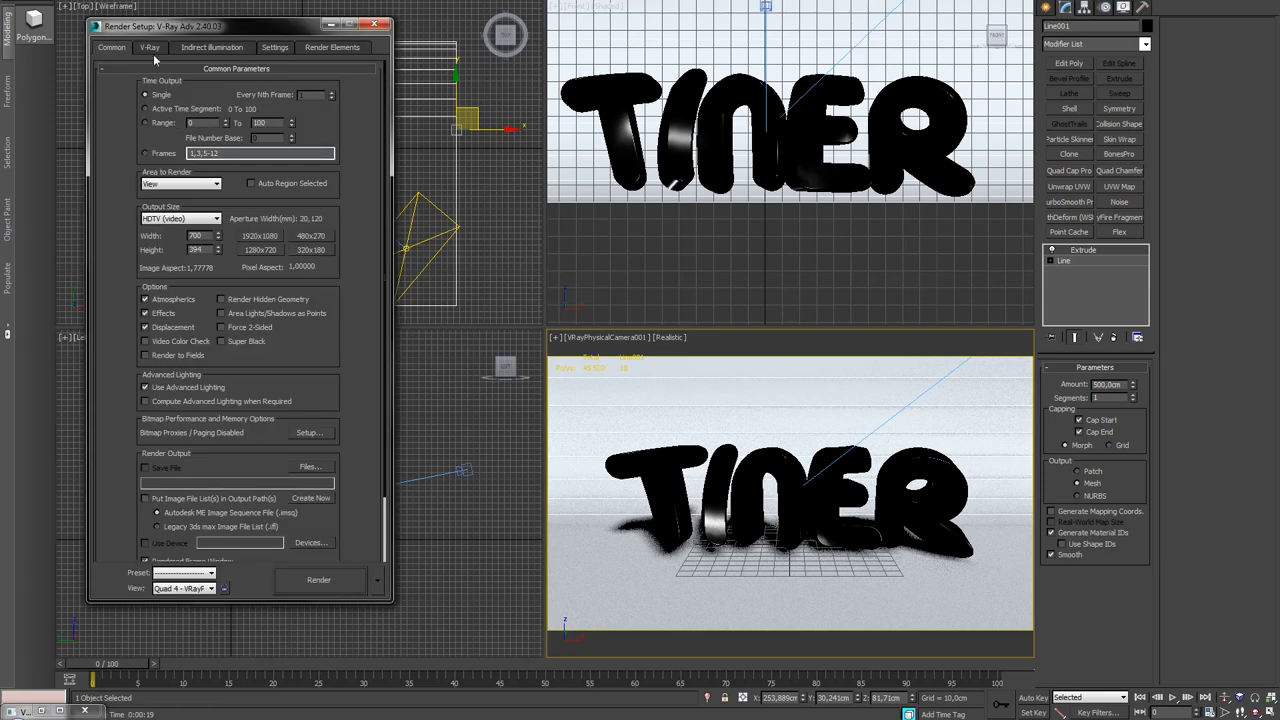
pyautogui.click(149, 49)
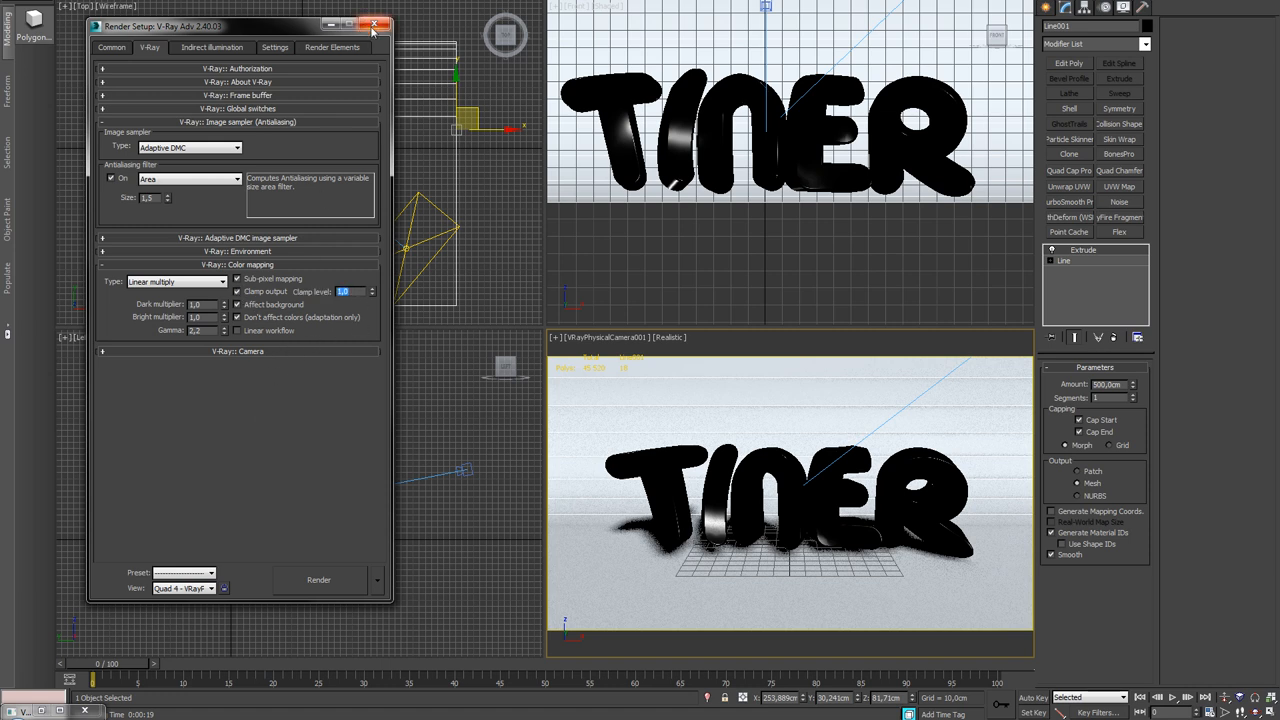
pyautogui.moveTo(377, 27)
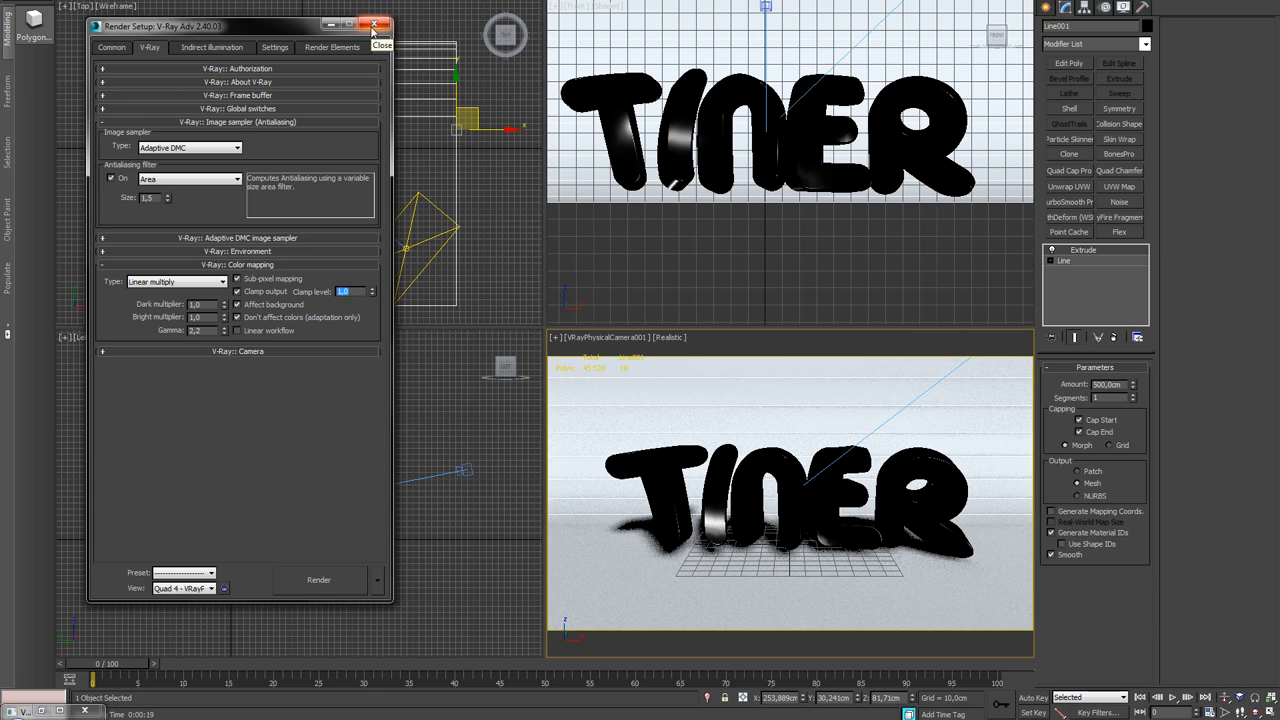
pyautogui.click(373, 25)
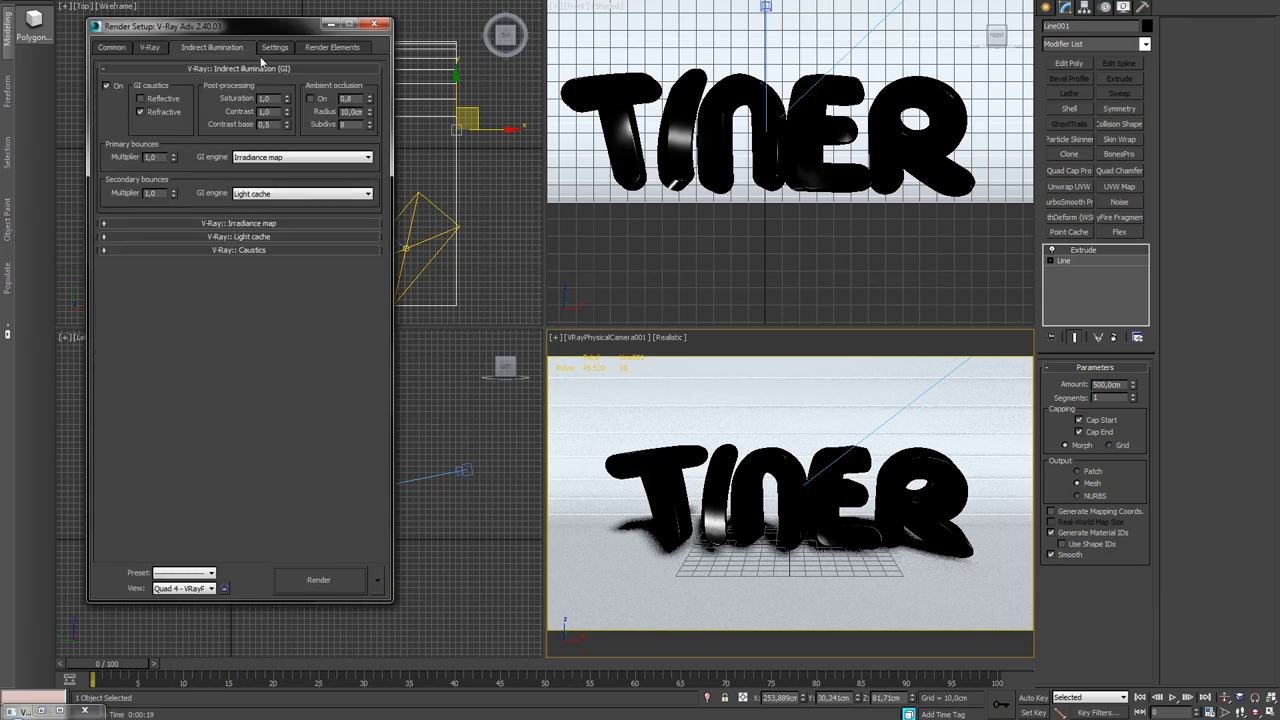
pyautogui.click(373, 24)
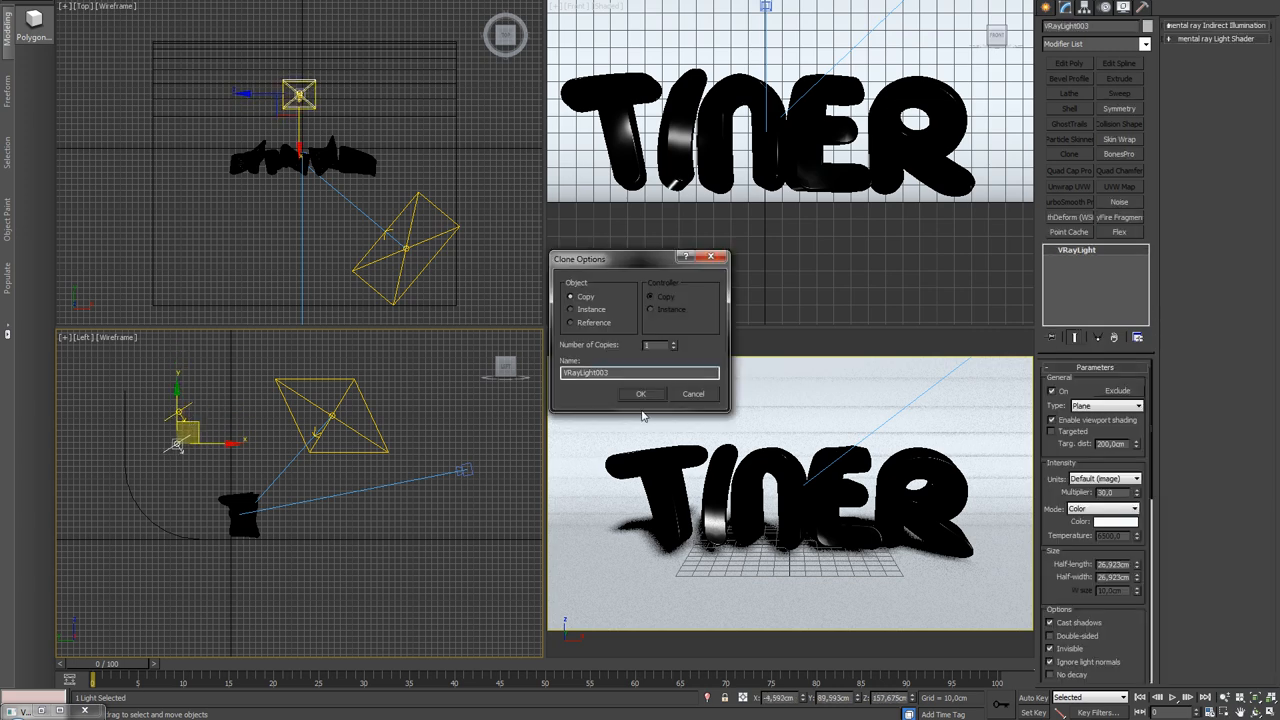
# Copy the light as VRayLight003 and lower it toward the text.
pyautogui.click(642, 393)
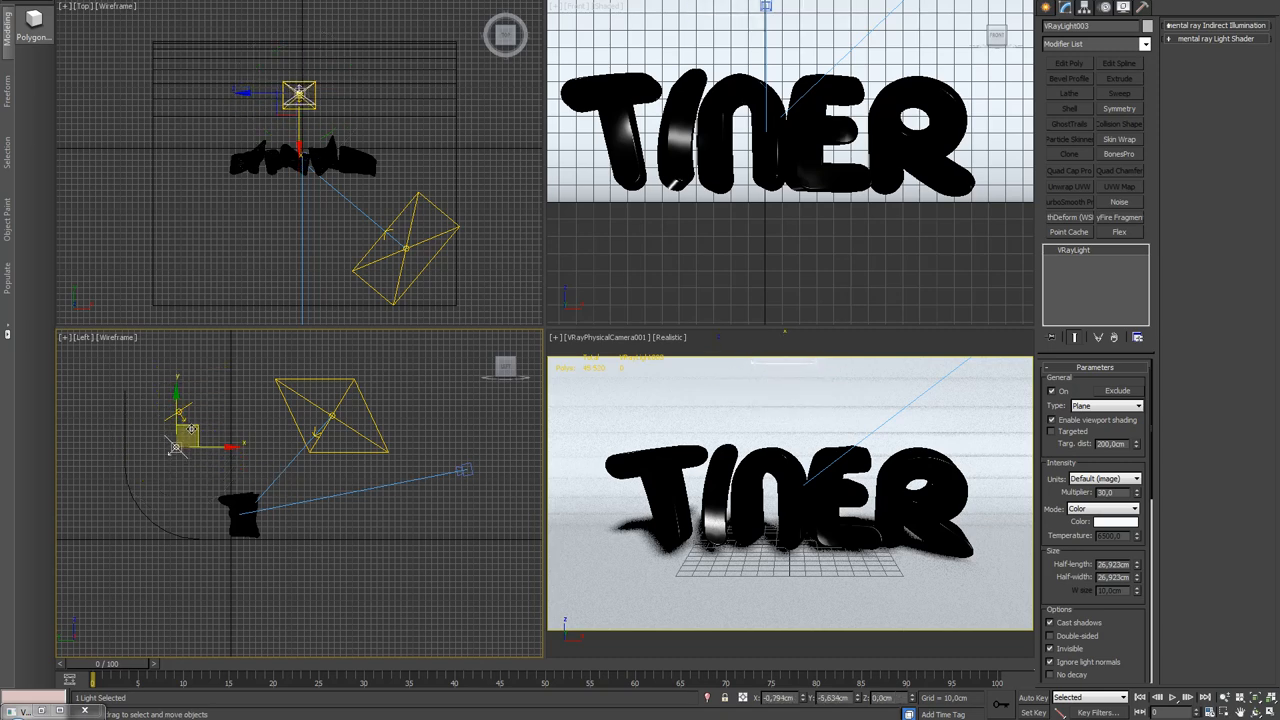
pyautogui.moveTo(178, 445); pyautogui.dragTo(195, 420)
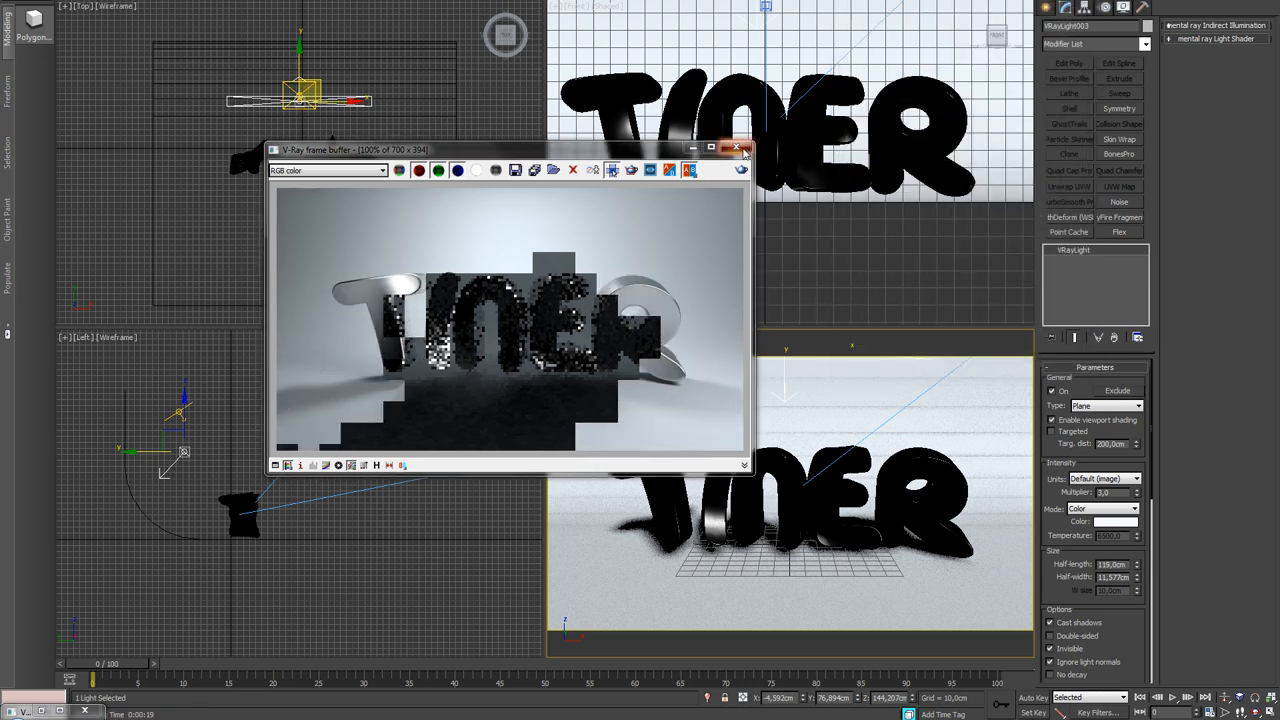
# Close the finished render preview and clone the side light as VRayLight004.
pyautogui.click(737, 148)
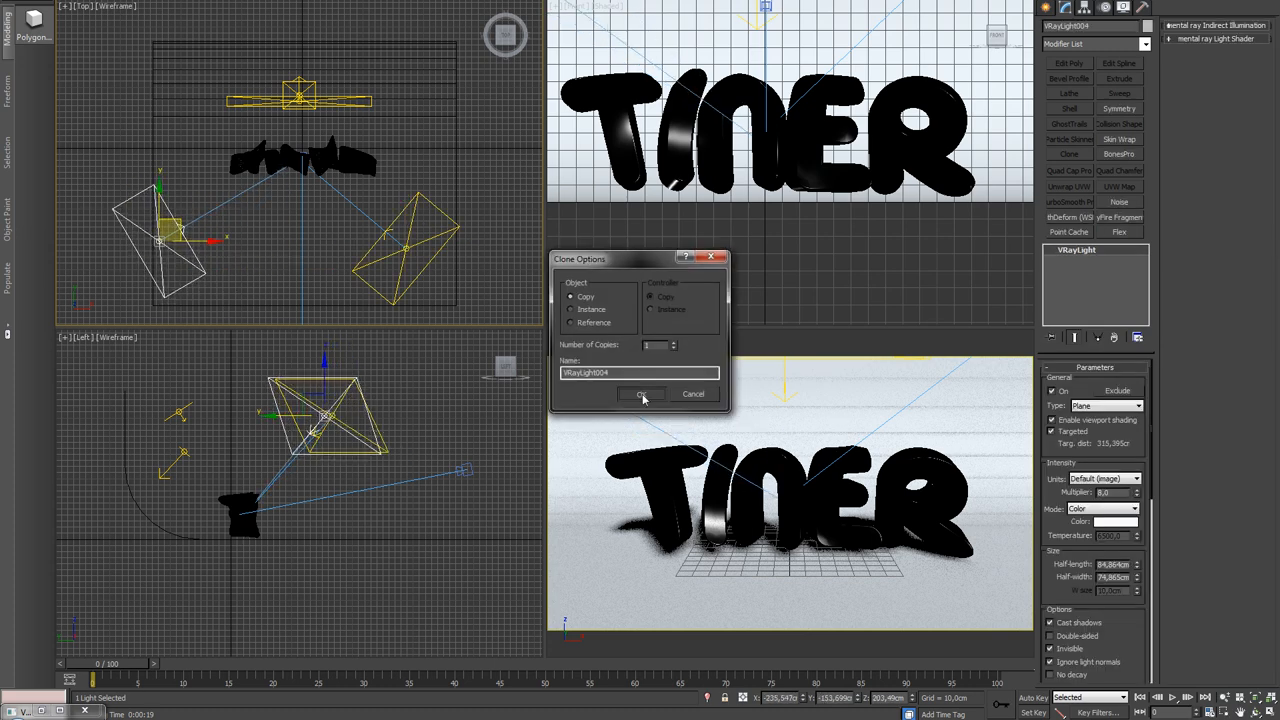
pyautogui.click(640, 394)
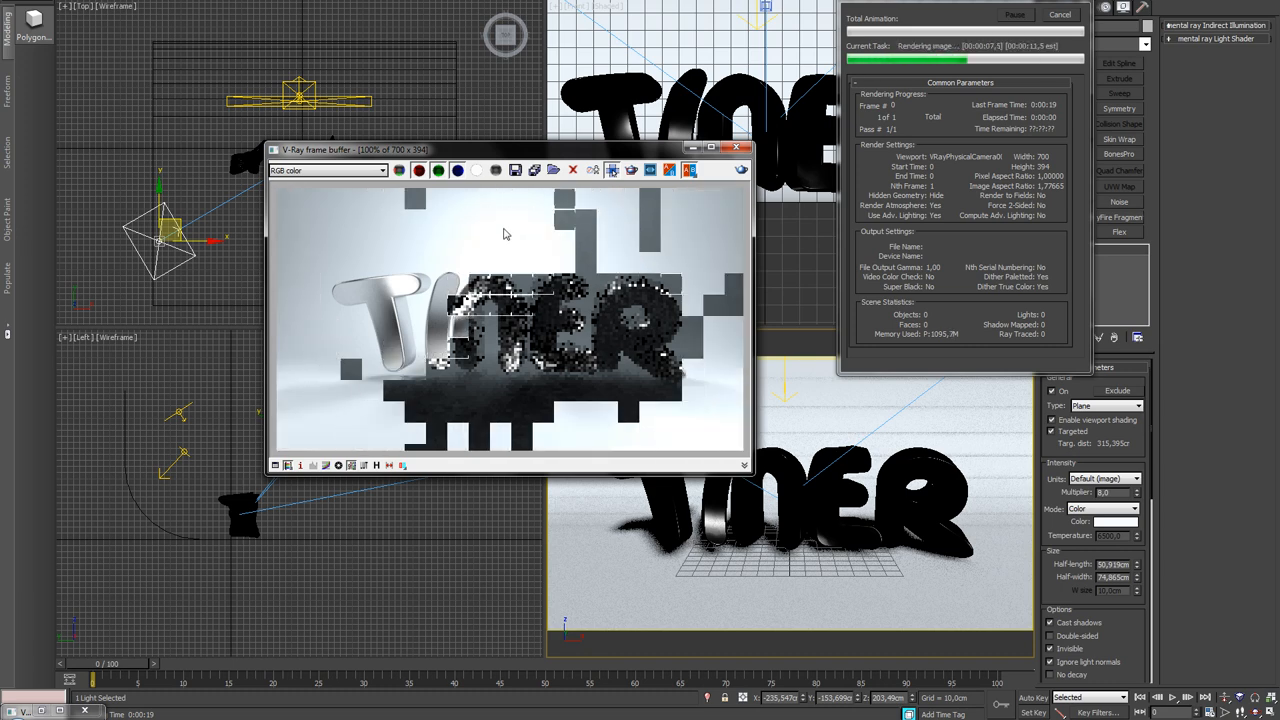
# Check pixel colour info in the render frame buffer, then dismiss the readout.
pyautogui.click(507, 233)
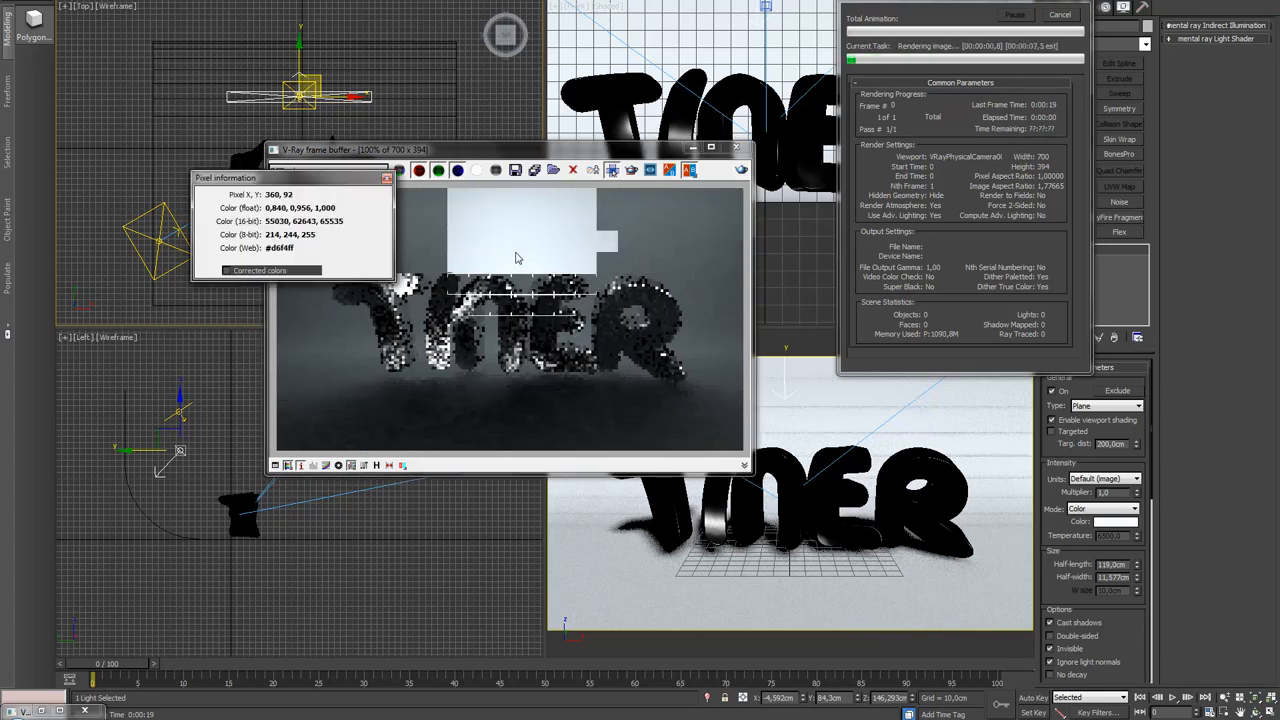
pyautogui.click(386, 178)
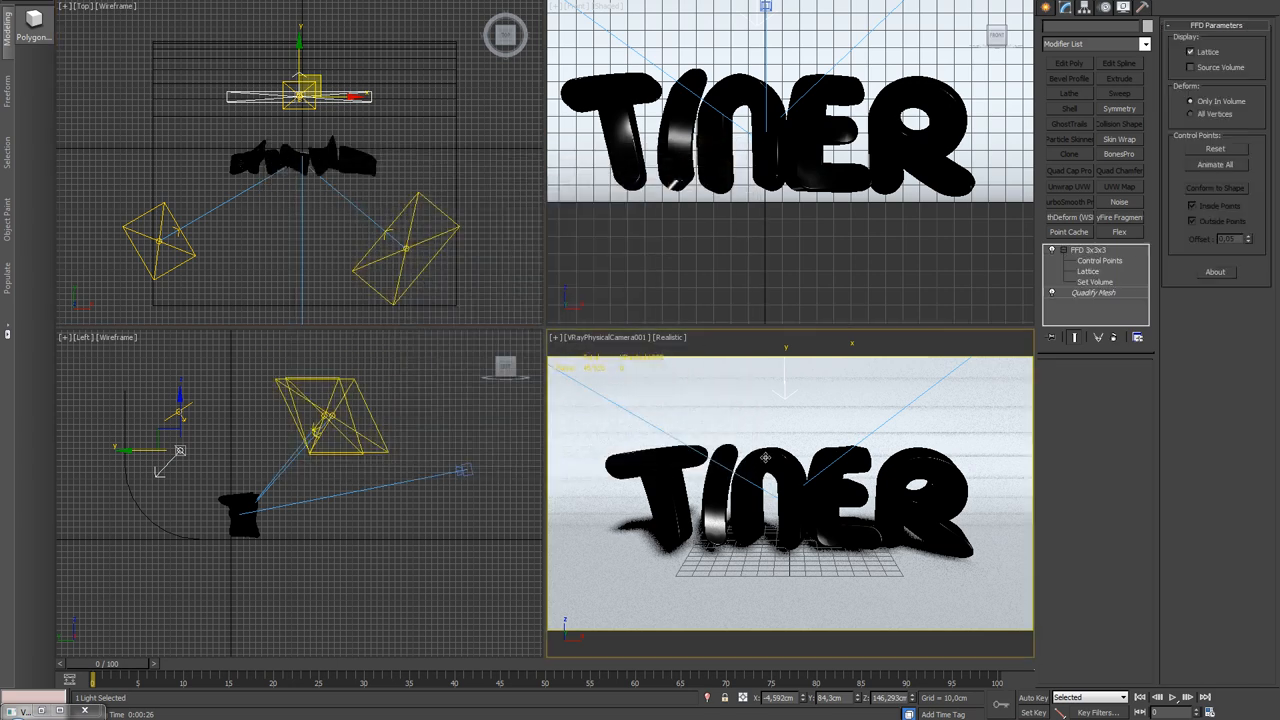
# Move the N letter's FFD 3x3x3 control points and give VRayLight002 a pale blue-white colour.
pyautogui.click(1100, 260)
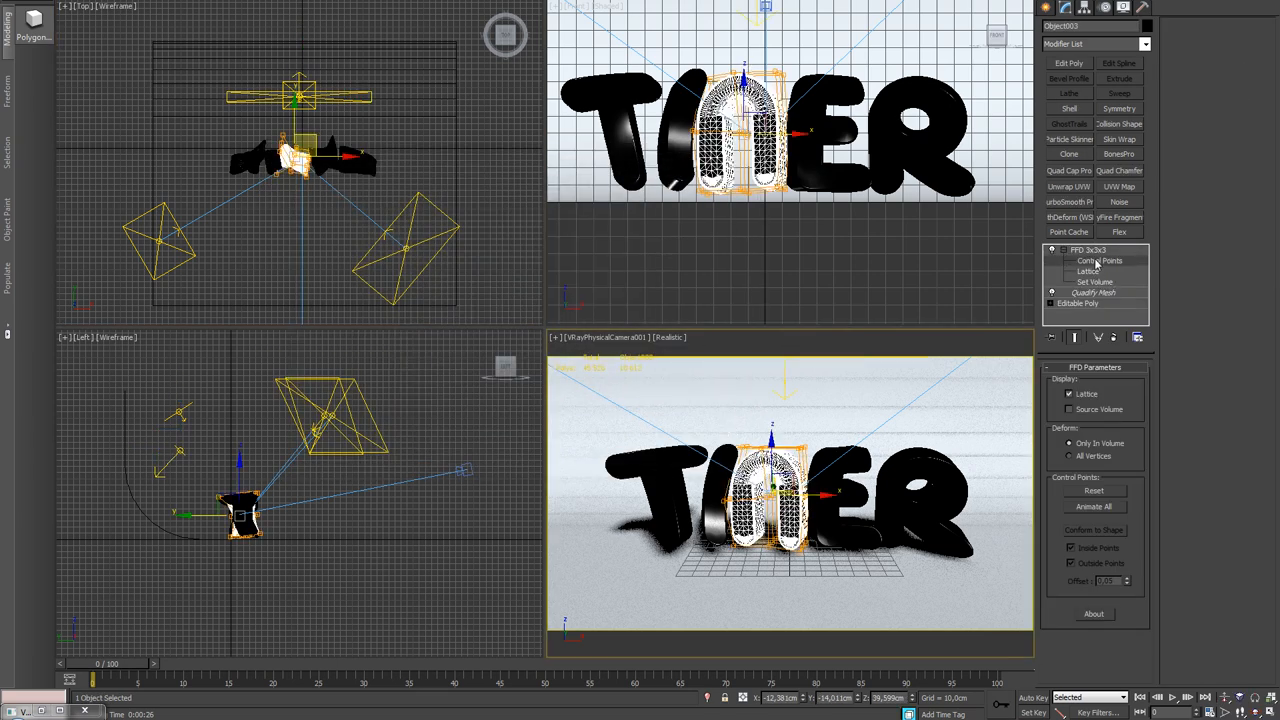
pyautogui.click(1098, 260)
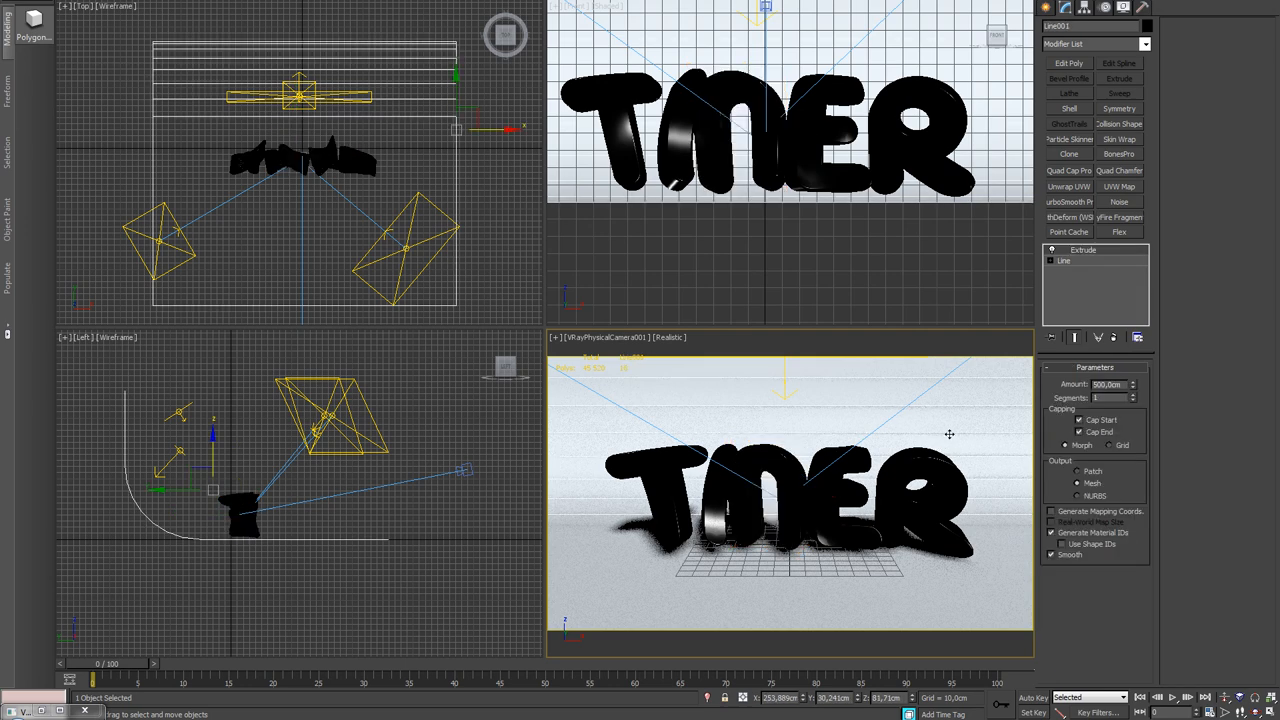
pyautogui.moveTo(198, 254)
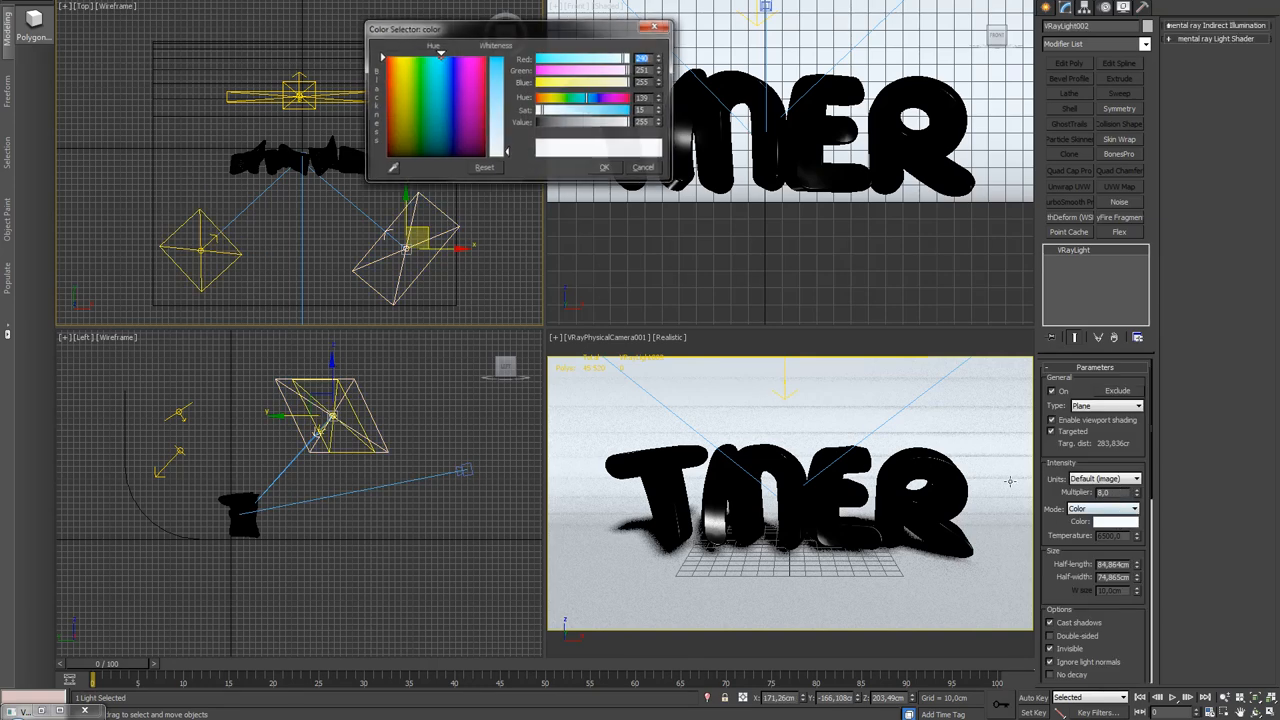
pyautogui.click(605, 166)
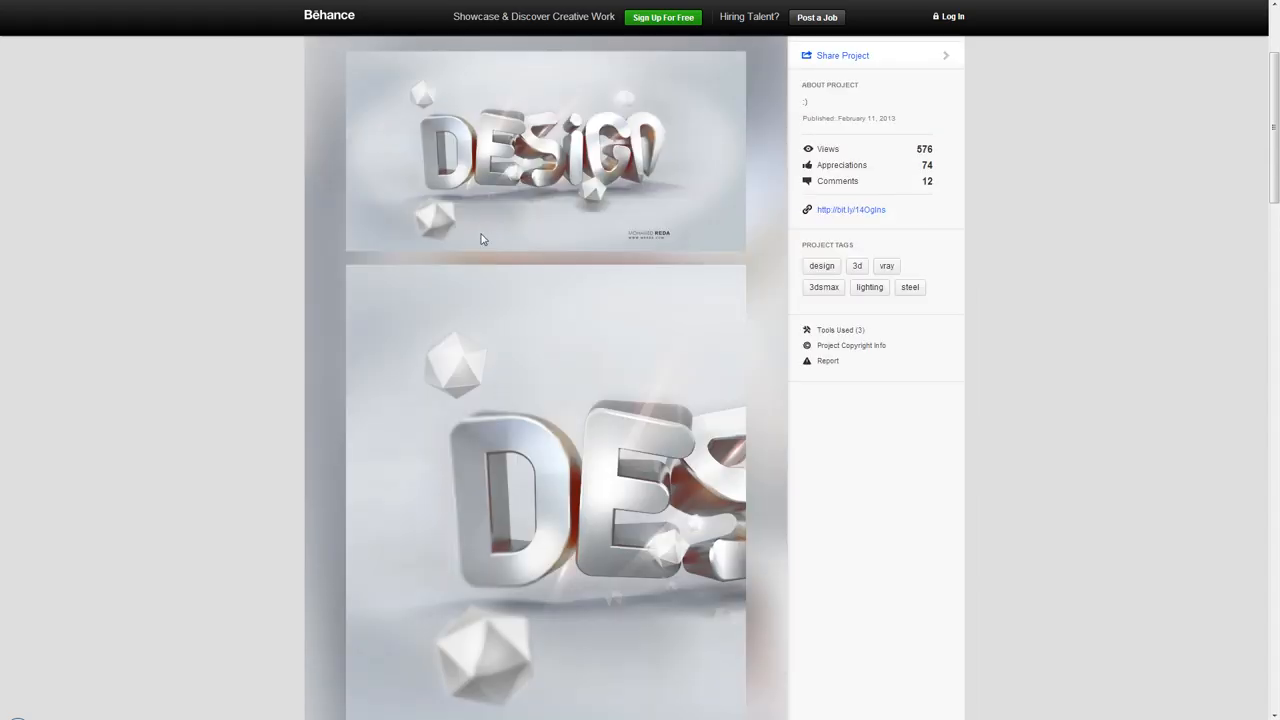
pyautogui.scroll(-3)
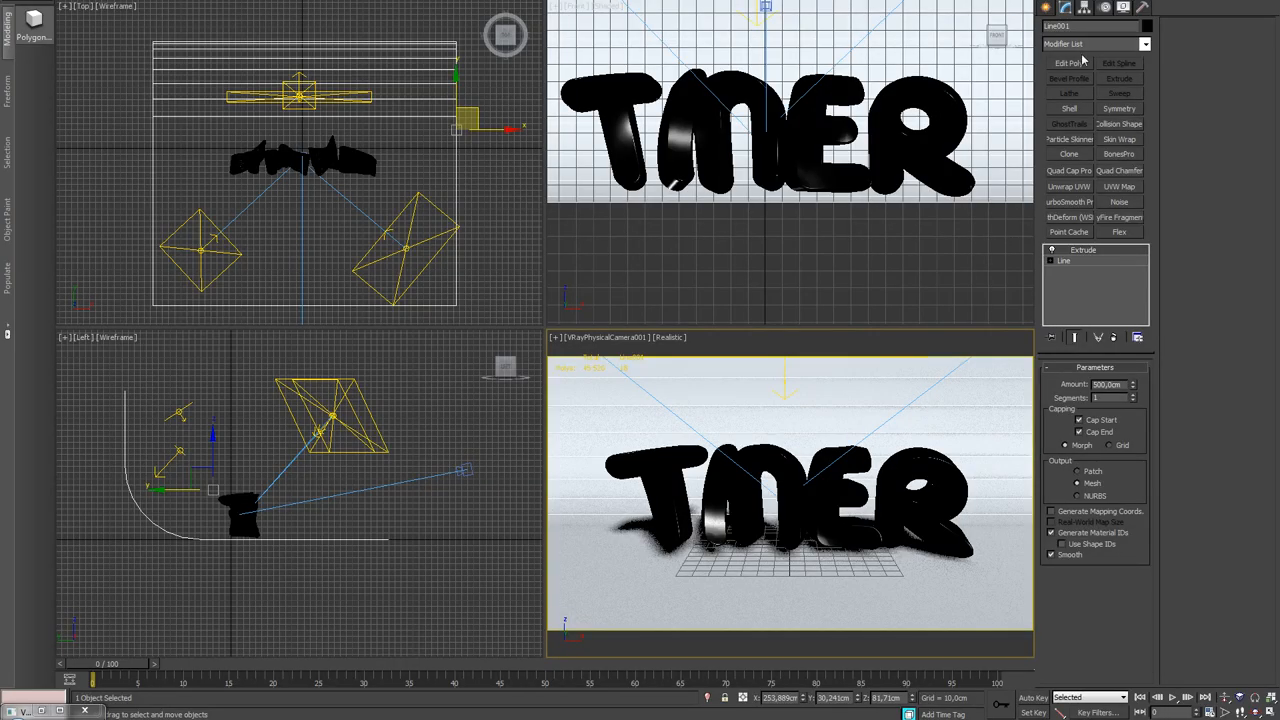
# Pick GeoSphere under Geometry > Standard Primitives to create GeoSphere001.
pyautogui.click(1046, 18)
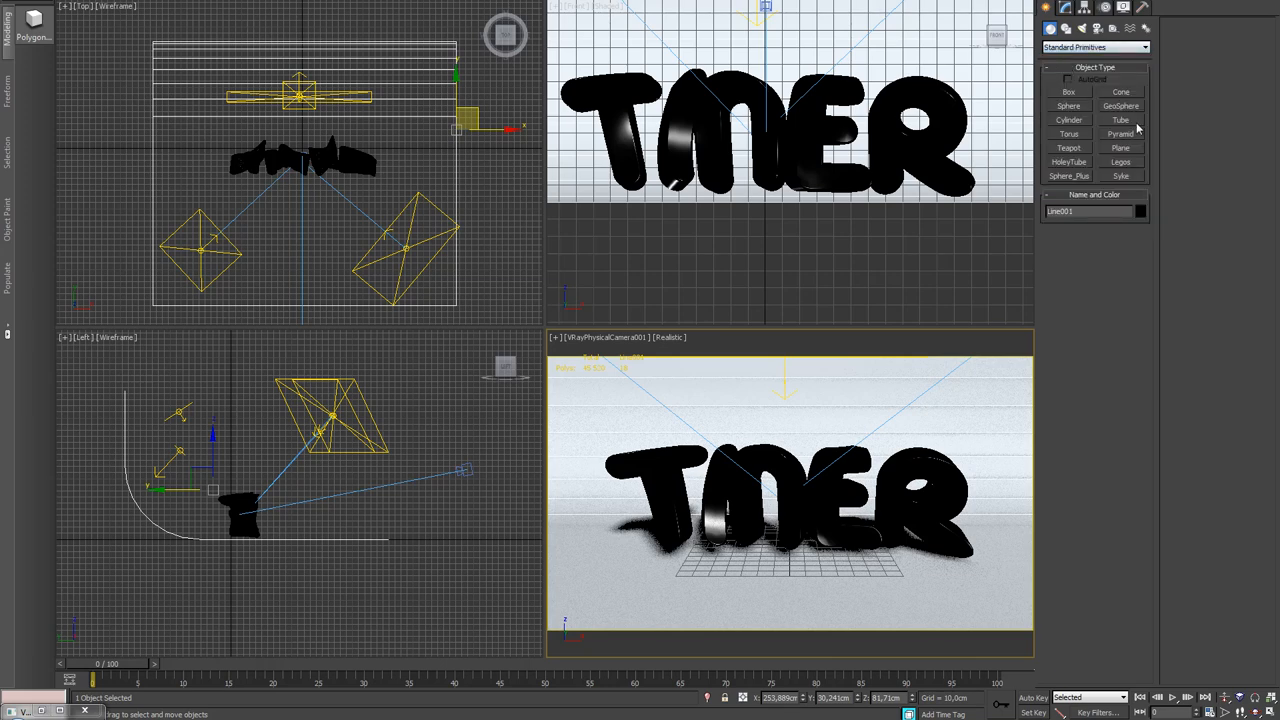
pyautogui.click(1120, 105)
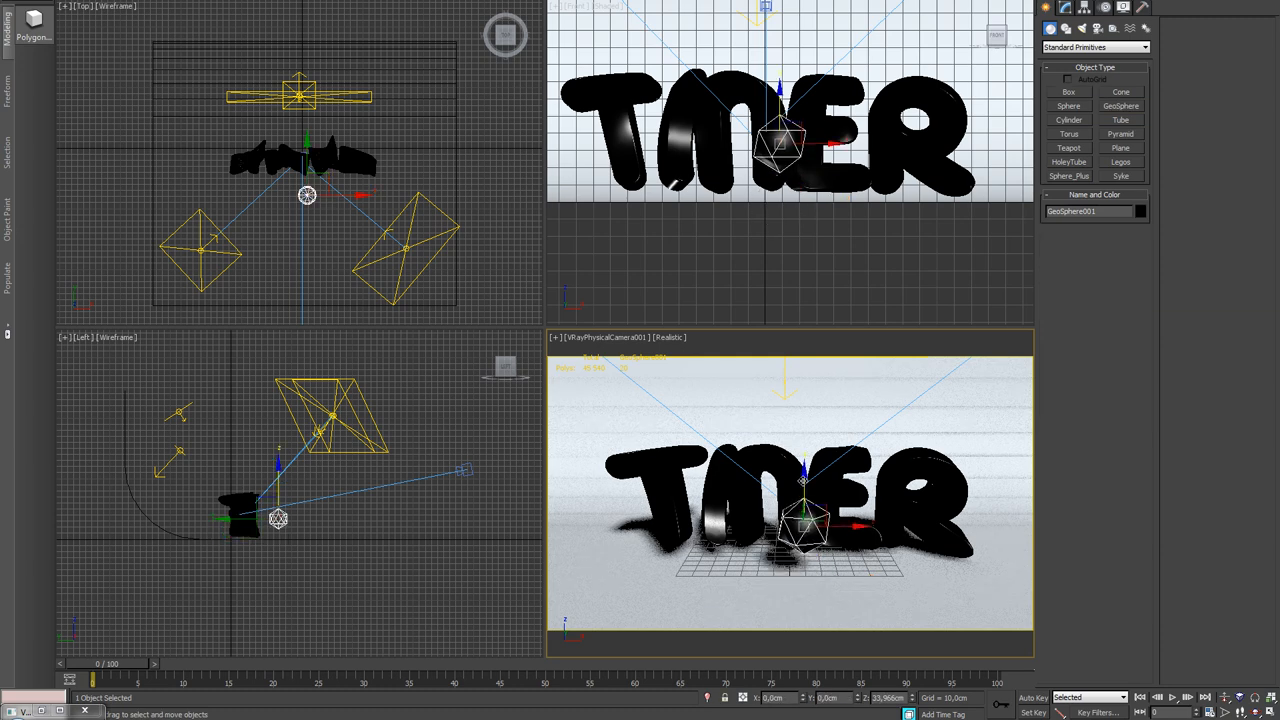
# Add an Edit Poly modifier to the GeoSphere and Quad Chamfer its edges.
pyautogui.click(1069, 22)
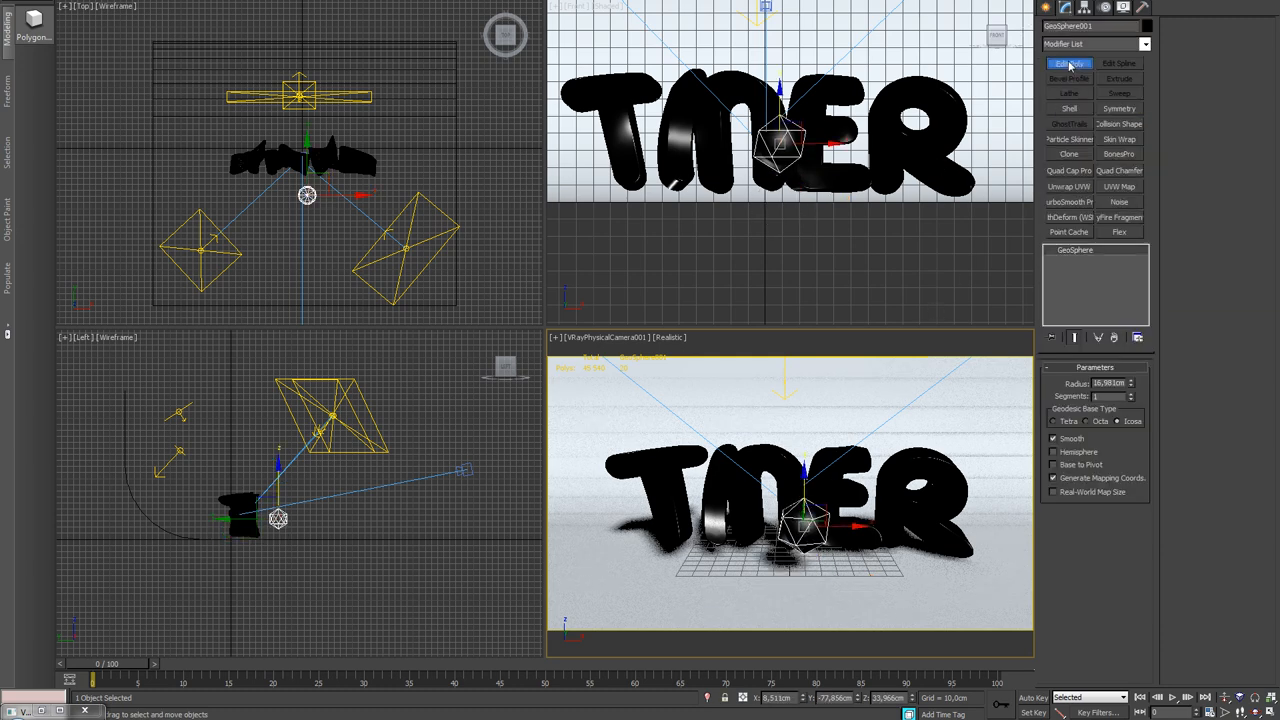
pyautogui.click(1070, 63)
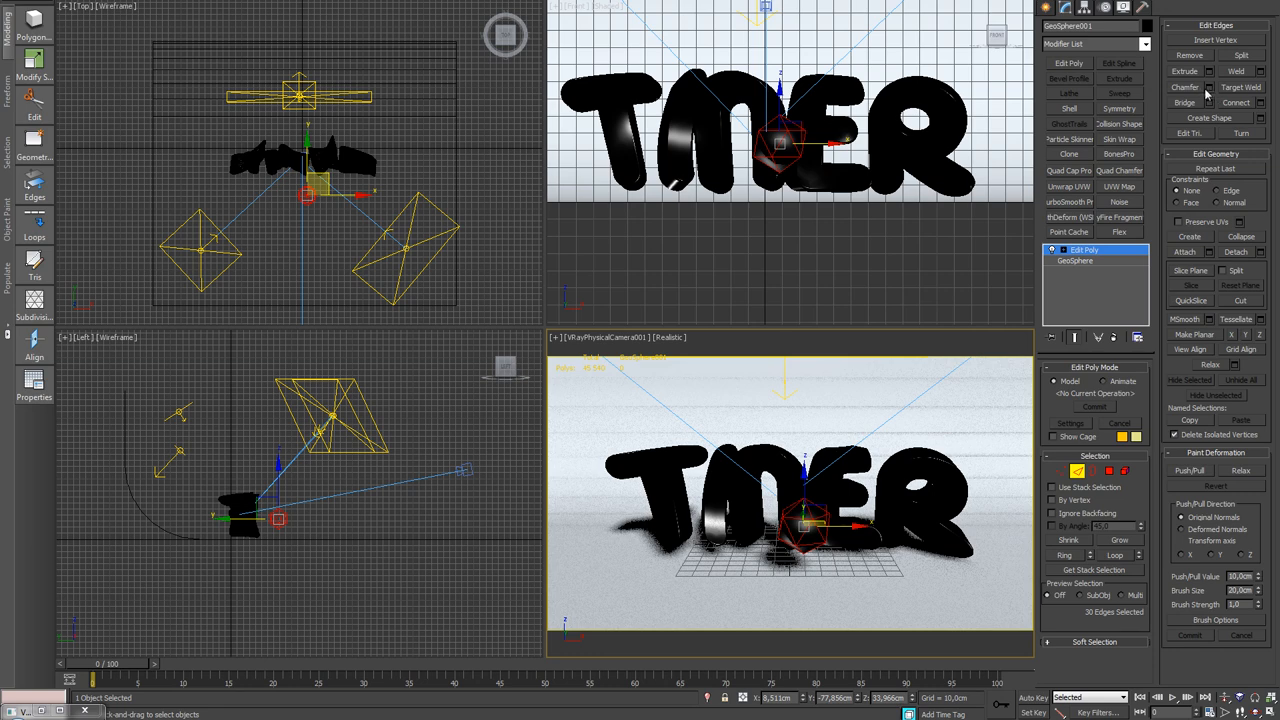
pyautogui.click(1119, 170)
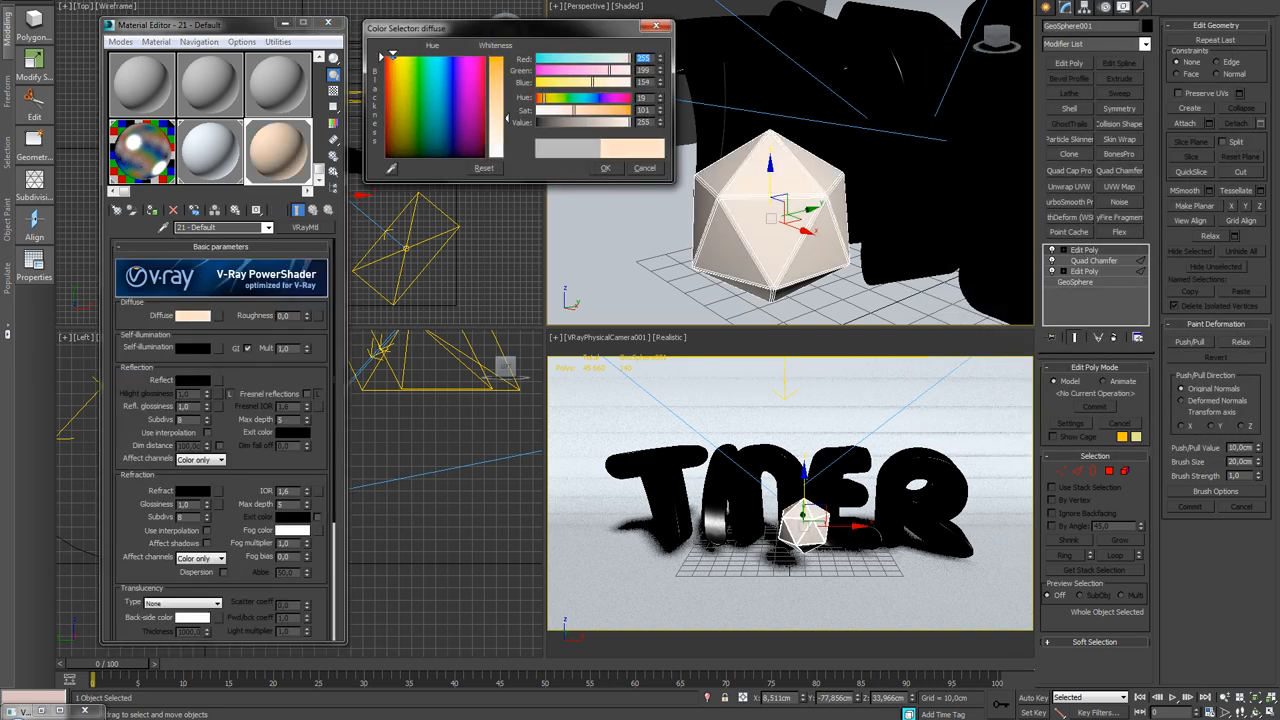
# Give the GeoSphere's VRayMtl a peach diffuse and grey reflection, then close the material settings.
pyautogui.click(606, 167)
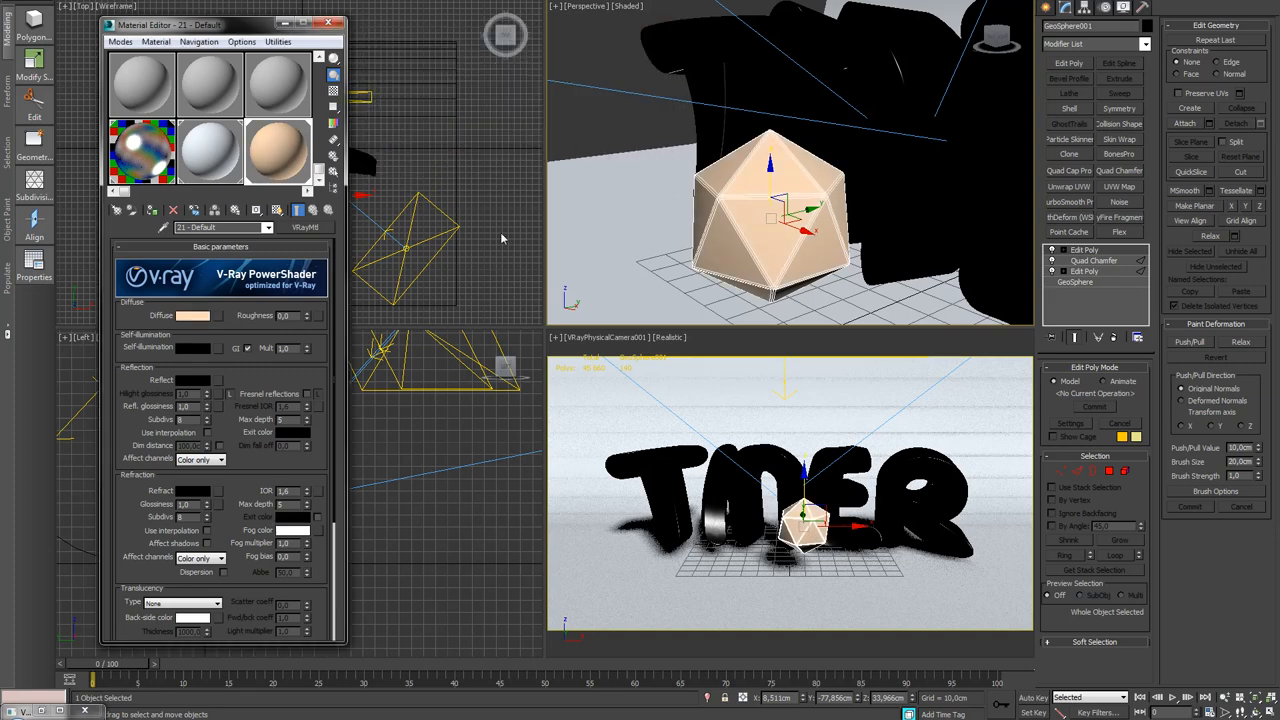
pyautogui.click(192, 380)
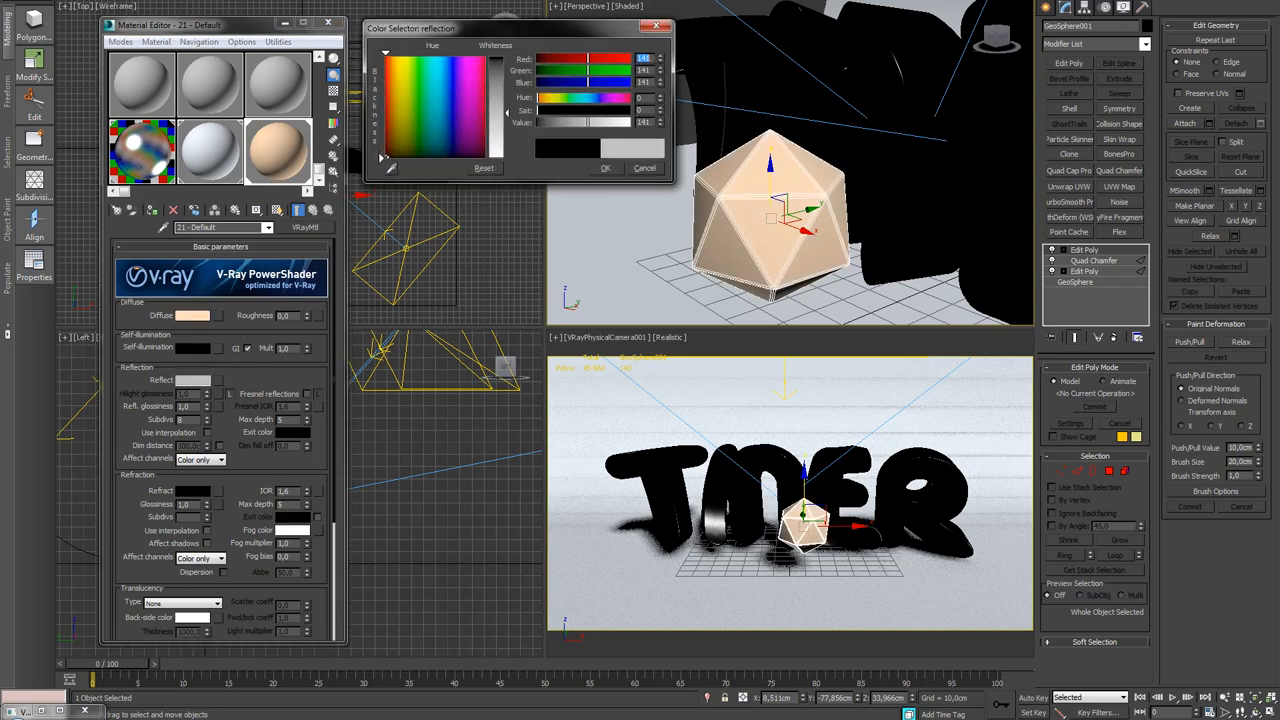
pyautogui.click(605, 167)
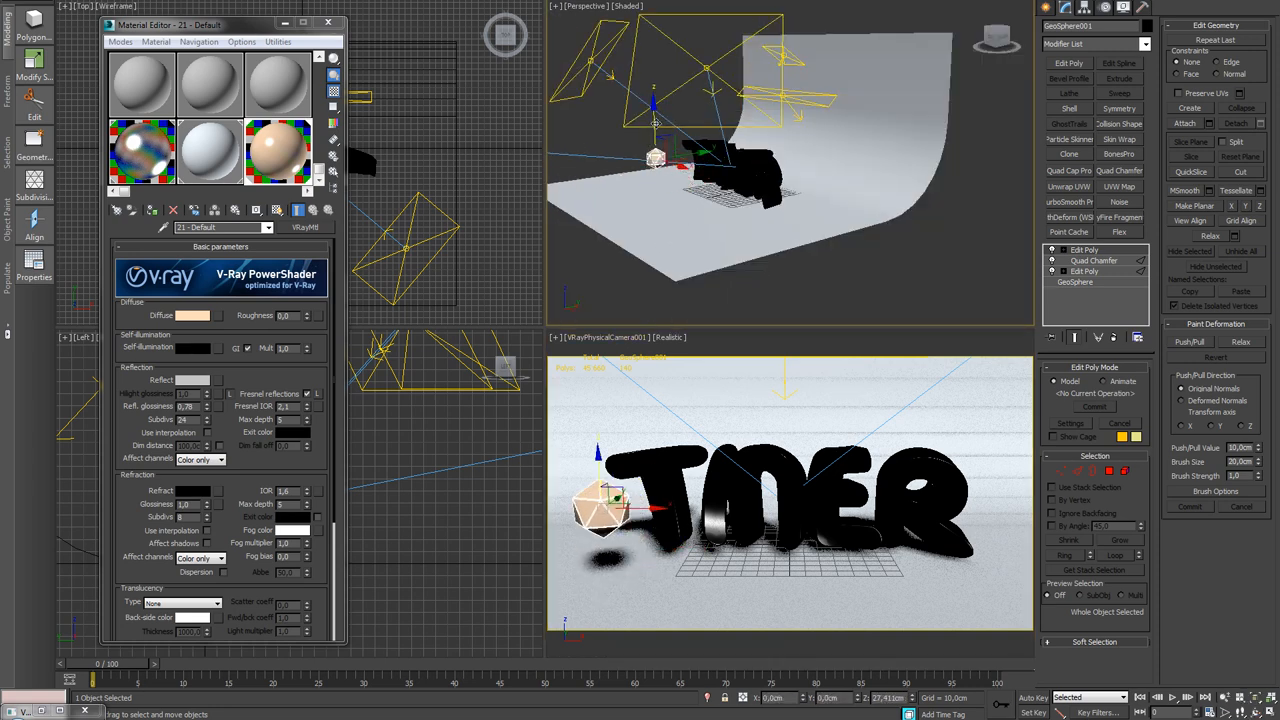
pyautogui.click(330, 21)
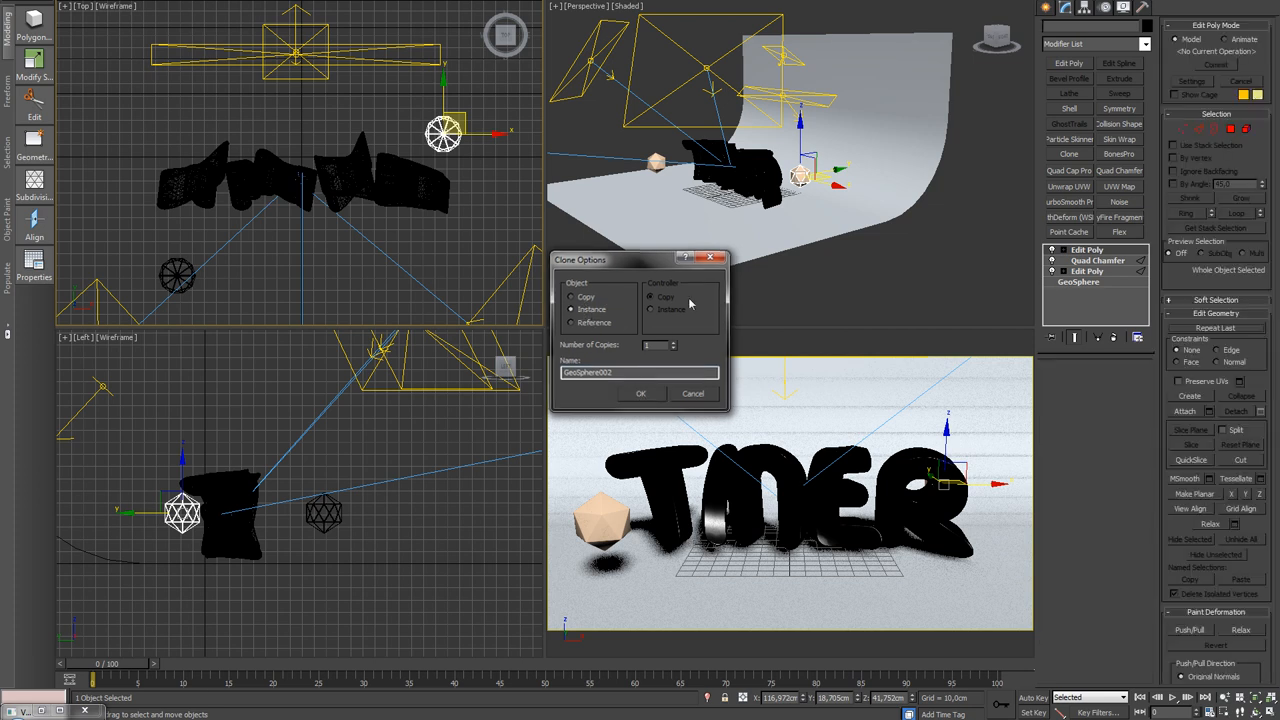
# Place instanced GeoSphere002 and GeoSphere003 beside and in front of the TINER text, smaller.
pyautogui.click(642, 393)
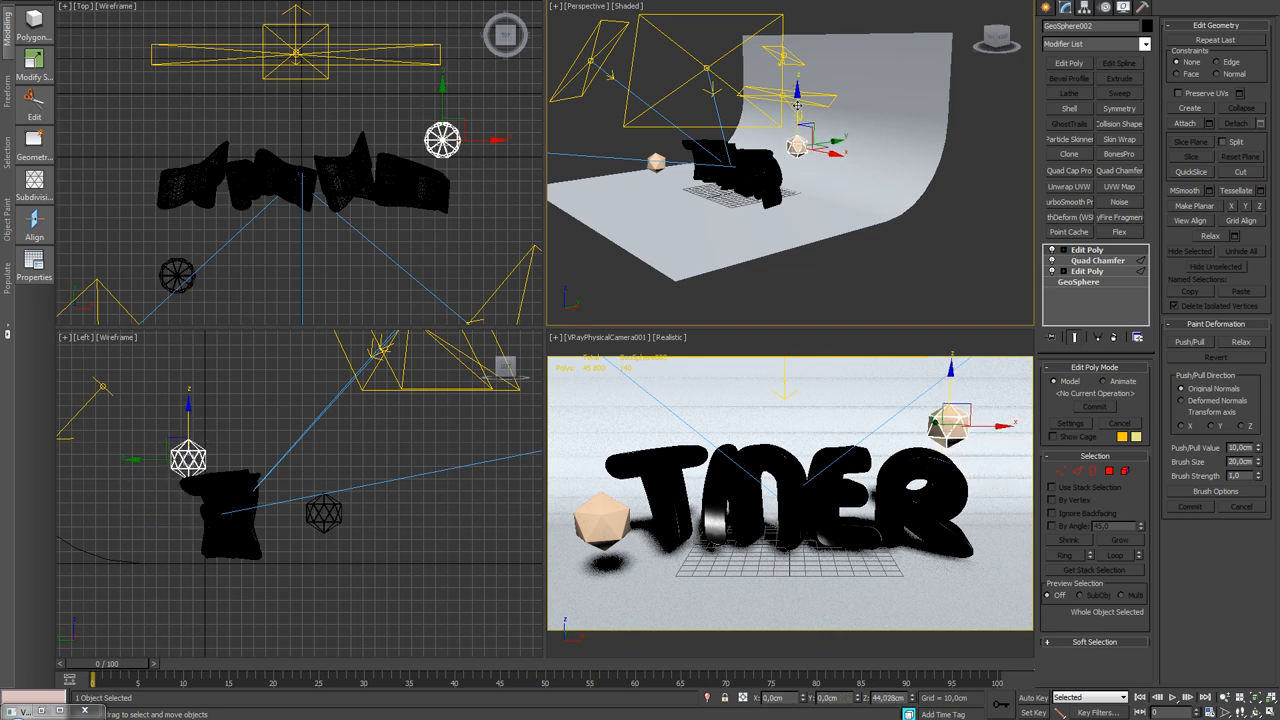
pyautogui.moveTo(442, 139); pyautogui.dragTo(412, 180)
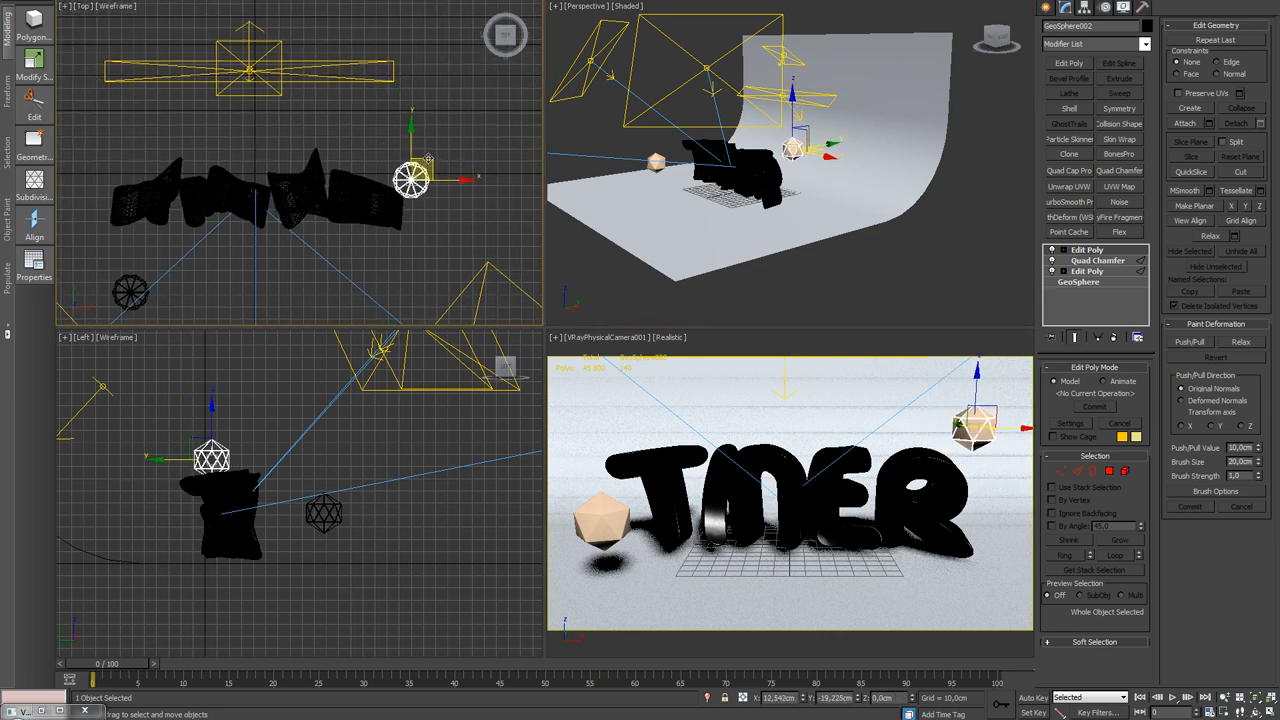
pyautogui.moveTo(413, 178); pyautogui.dragTo(398, 152)
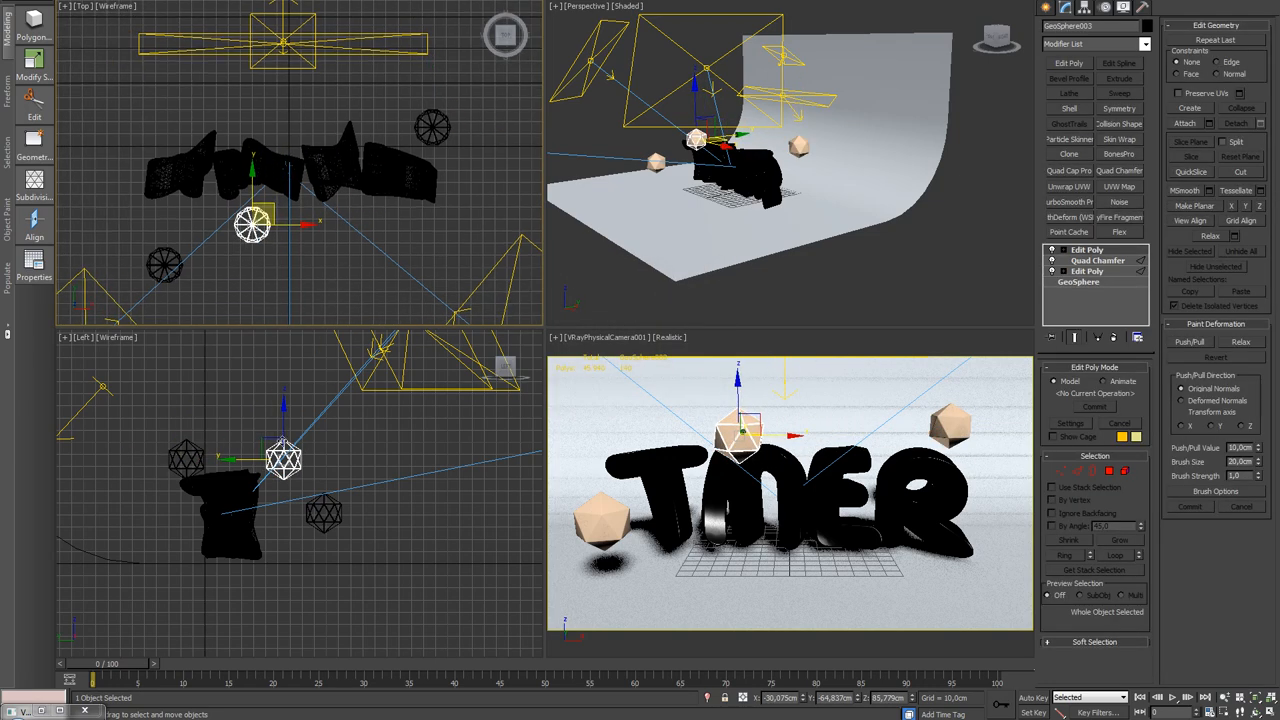
pyautogui.moveTo(283, 458); pyautogui.dragTo(283, 520)
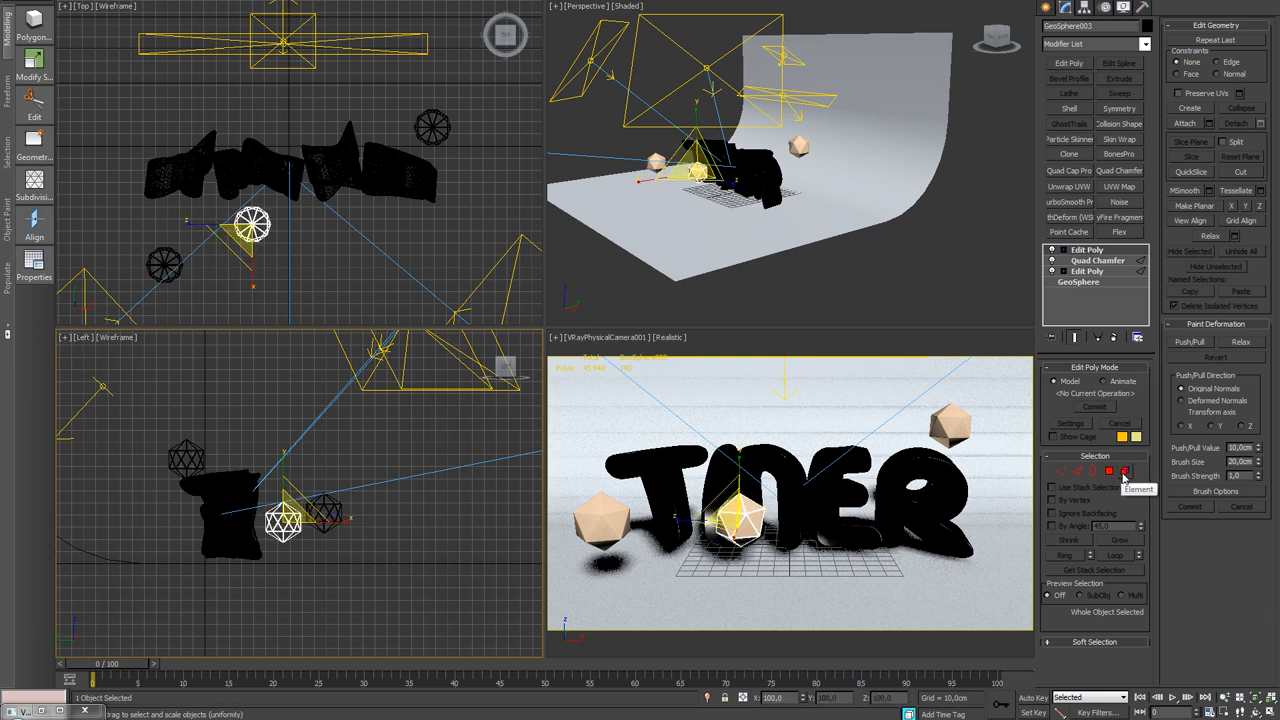
pyautogui.moveTo(1128, 474)
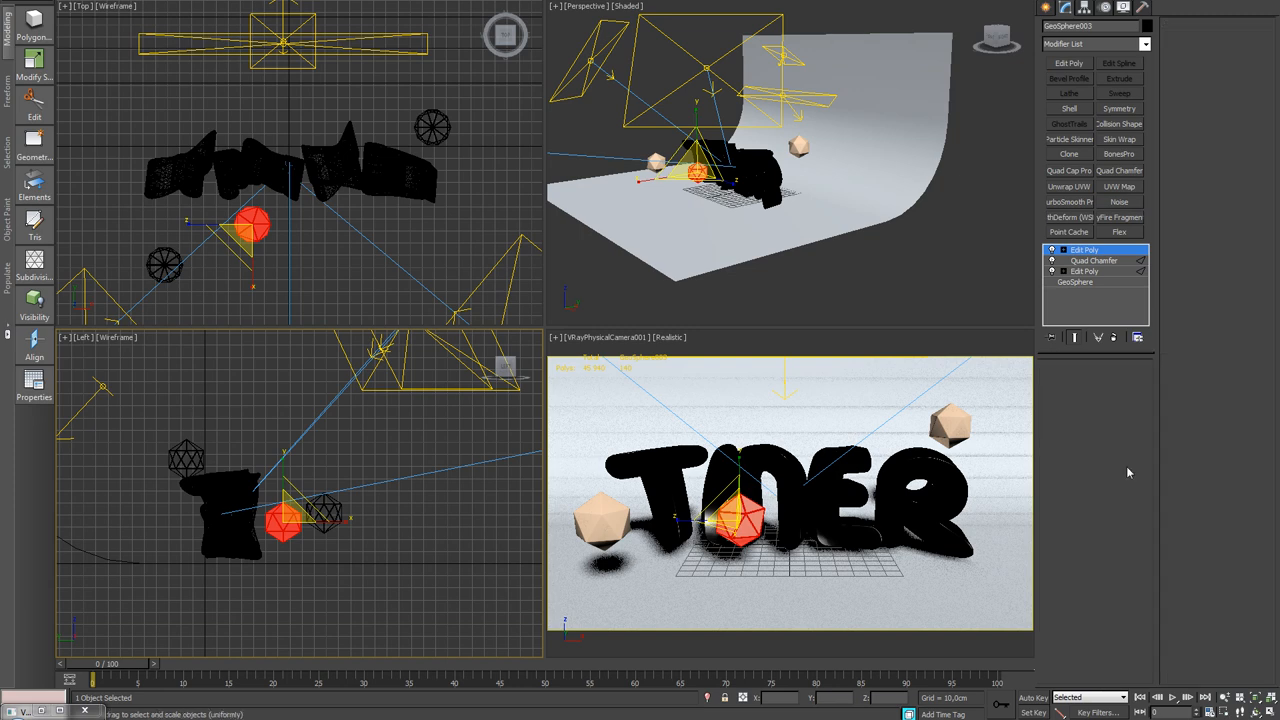
# Finish editing the geosphere elements and work through the top utility menus.
pyautogui.click(1085, 249)
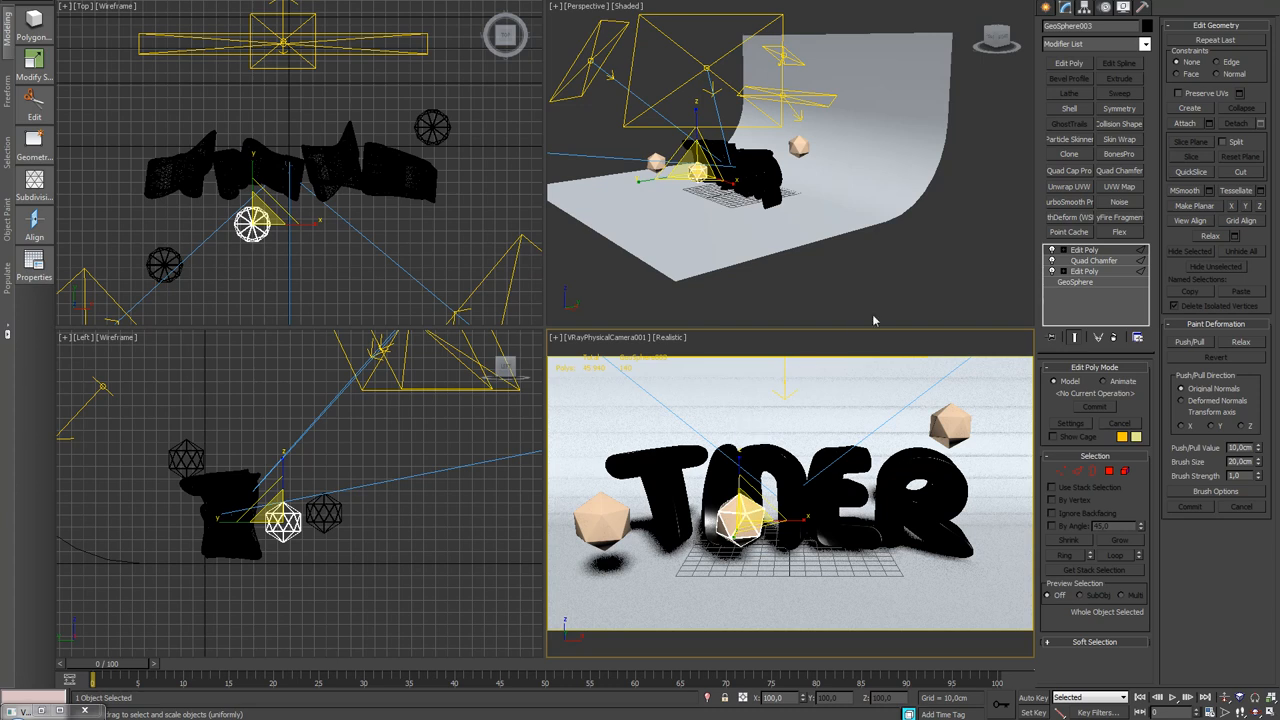
pyautogui.click(1106, 8)
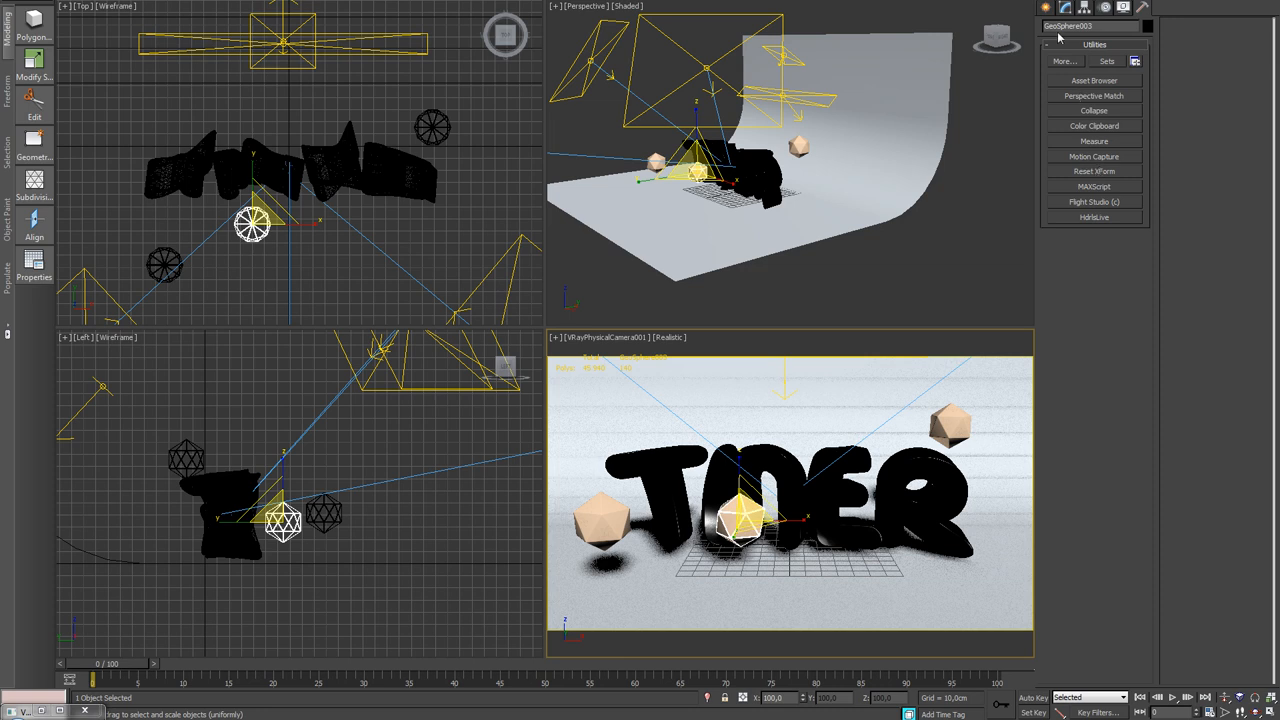
pyautogui.click(1038, 8)
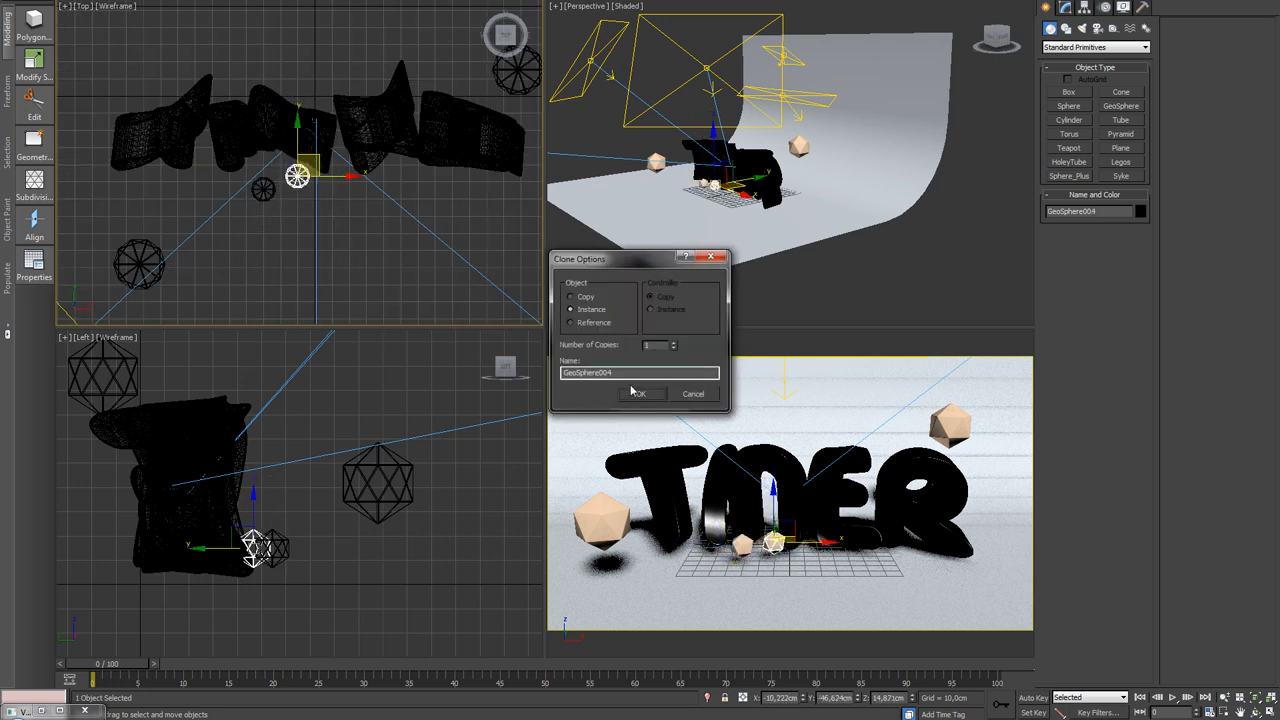
# Create GeoSphere004 as an instanced copy near the base of the letters.
pyautogui.click(640, 393)
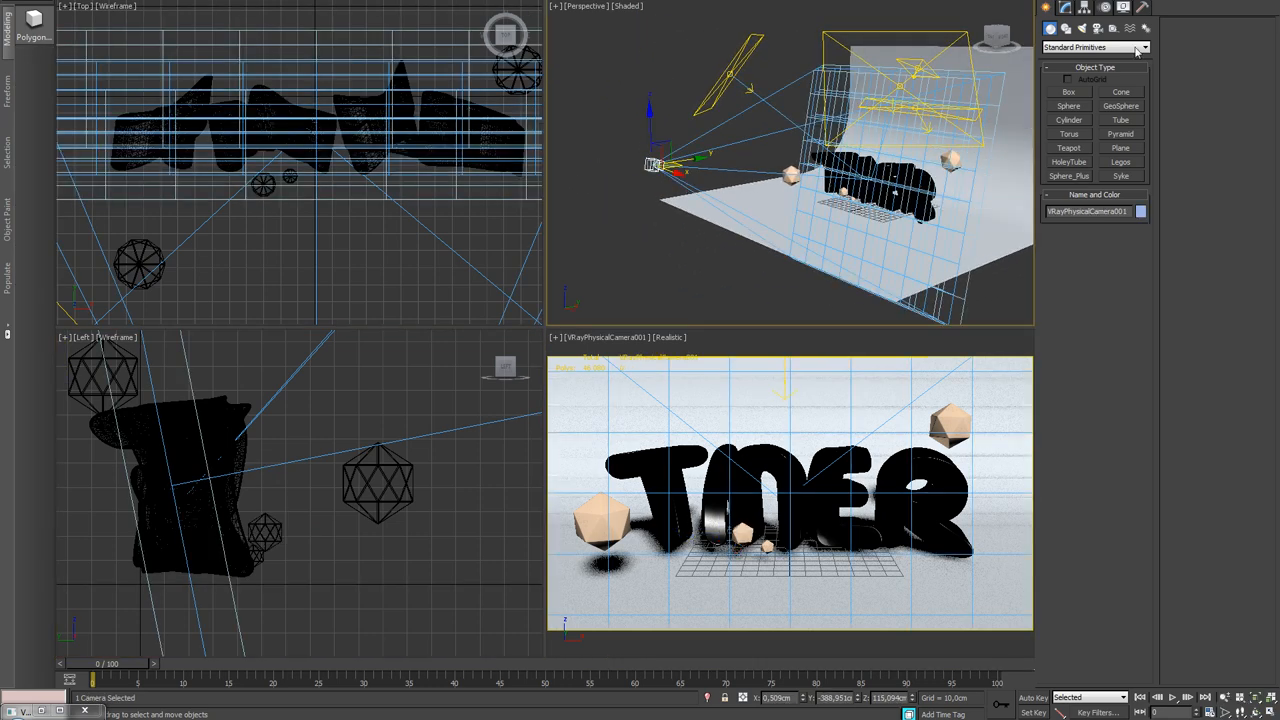
# Open VRayPhysicalCamera001's lens parameters in the Modify panel.
pyautogui.click(1060, 12)
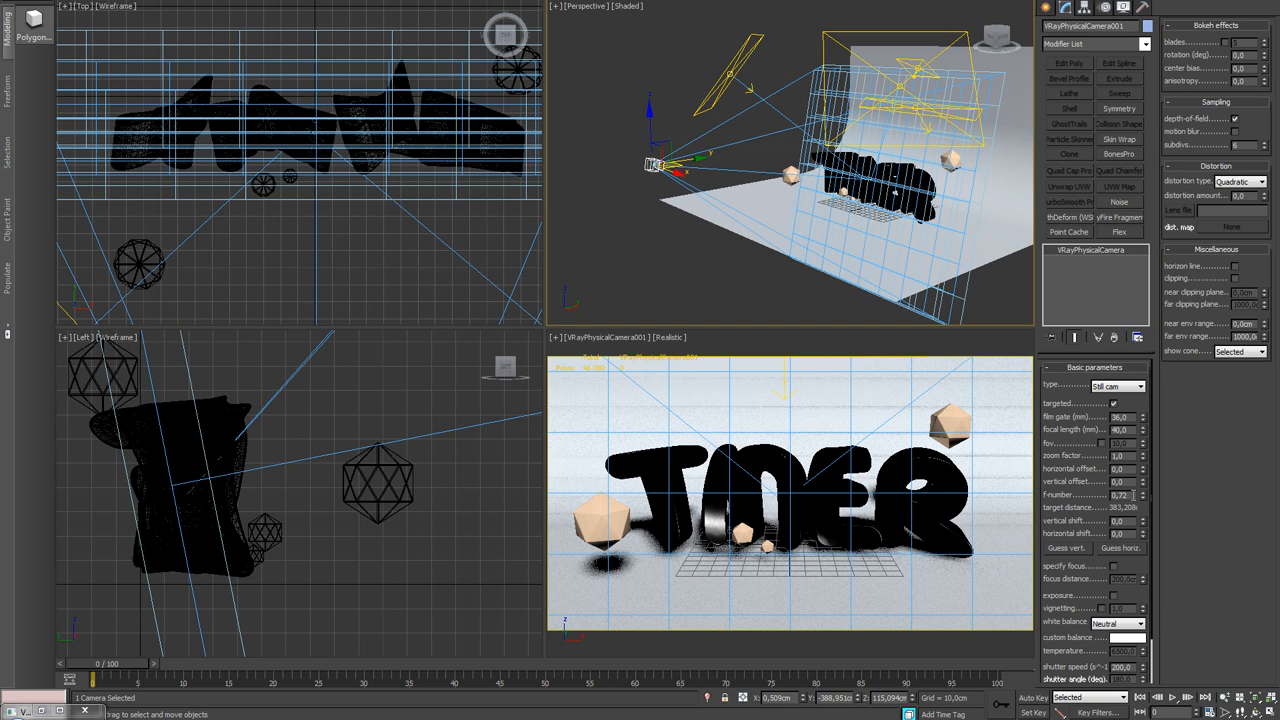
pyautogui.moveTo(823, 400)
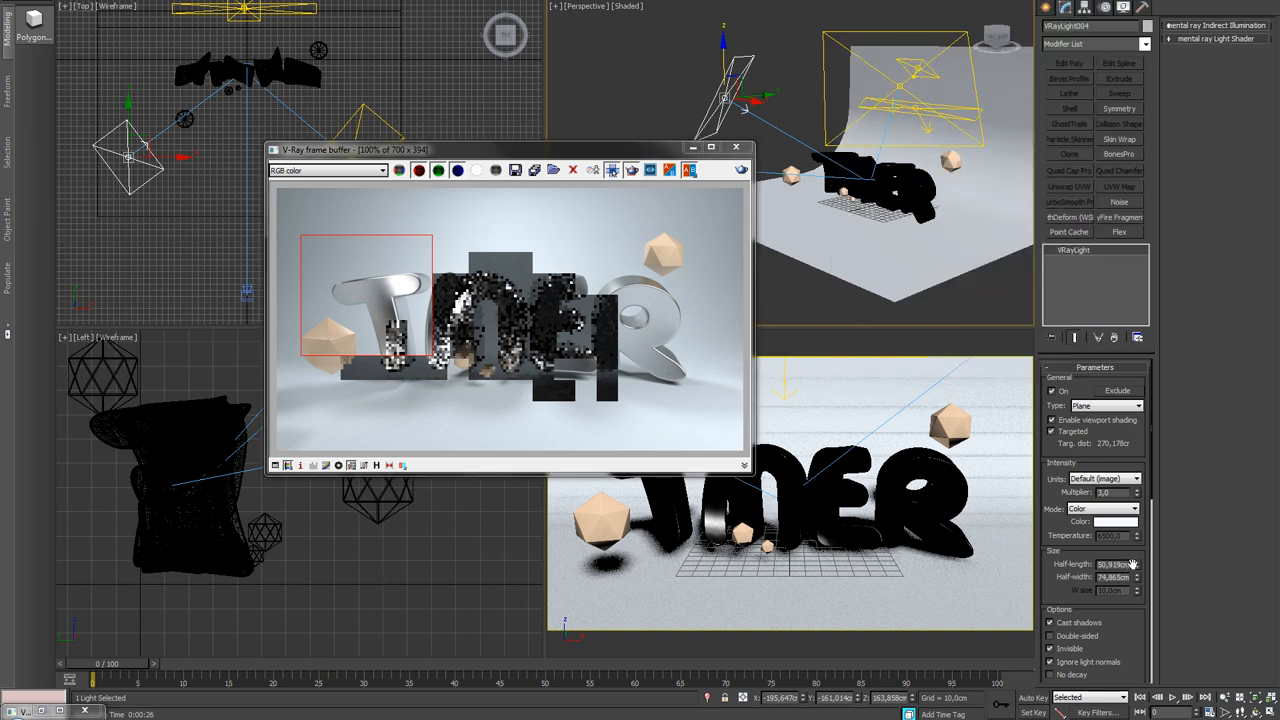
# Increase the VRay plane light's half-length.
pyautogui.moveTo(1130, 563); pyautogui.dragTo(1130, 540)
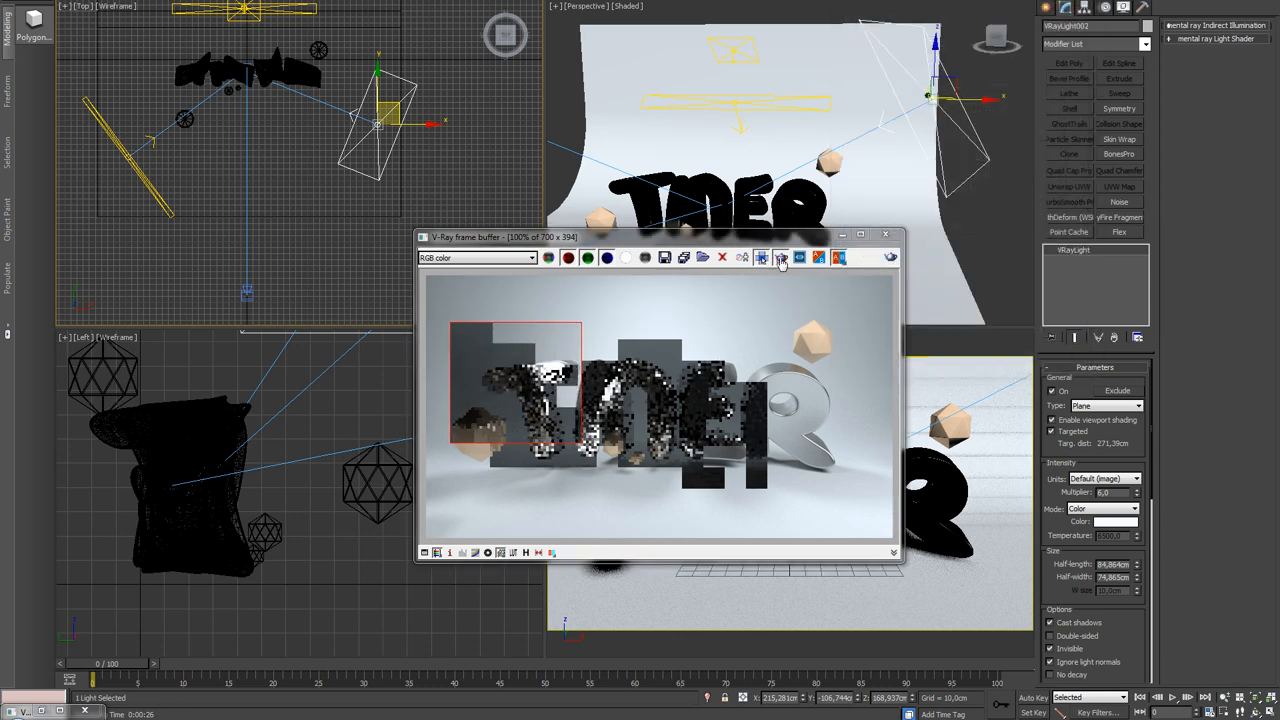
# Run a V-Ray production render to check the plane light setup.
pyautogui.click(781, 258)
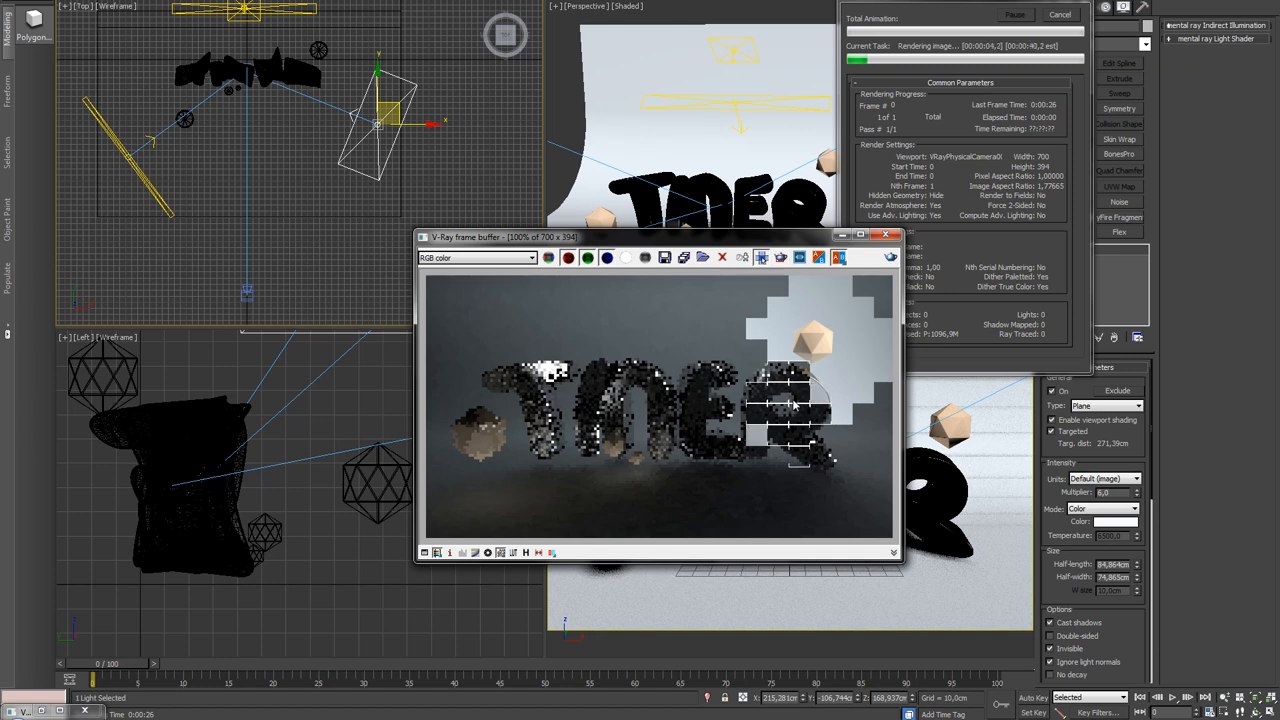
pyautogui.moveTo(880, 417)
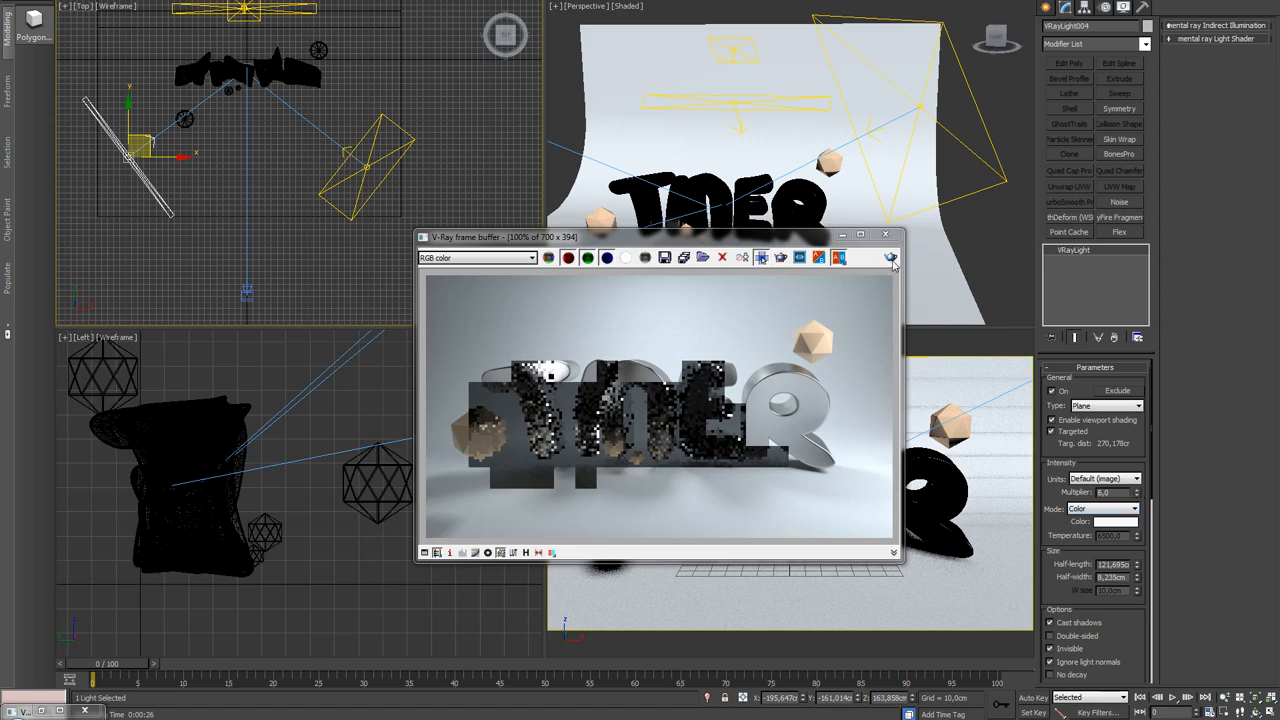
pyautogui.click(893, 258)
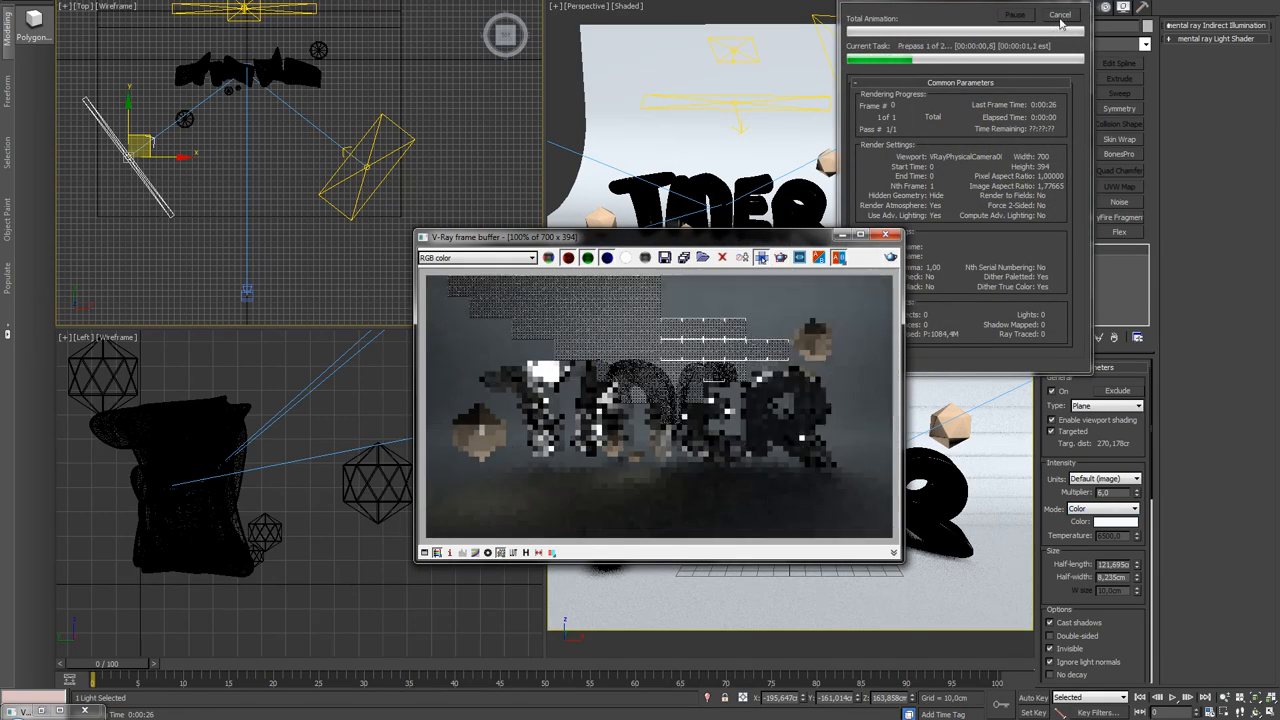
pyautogui.click(1058, 13)
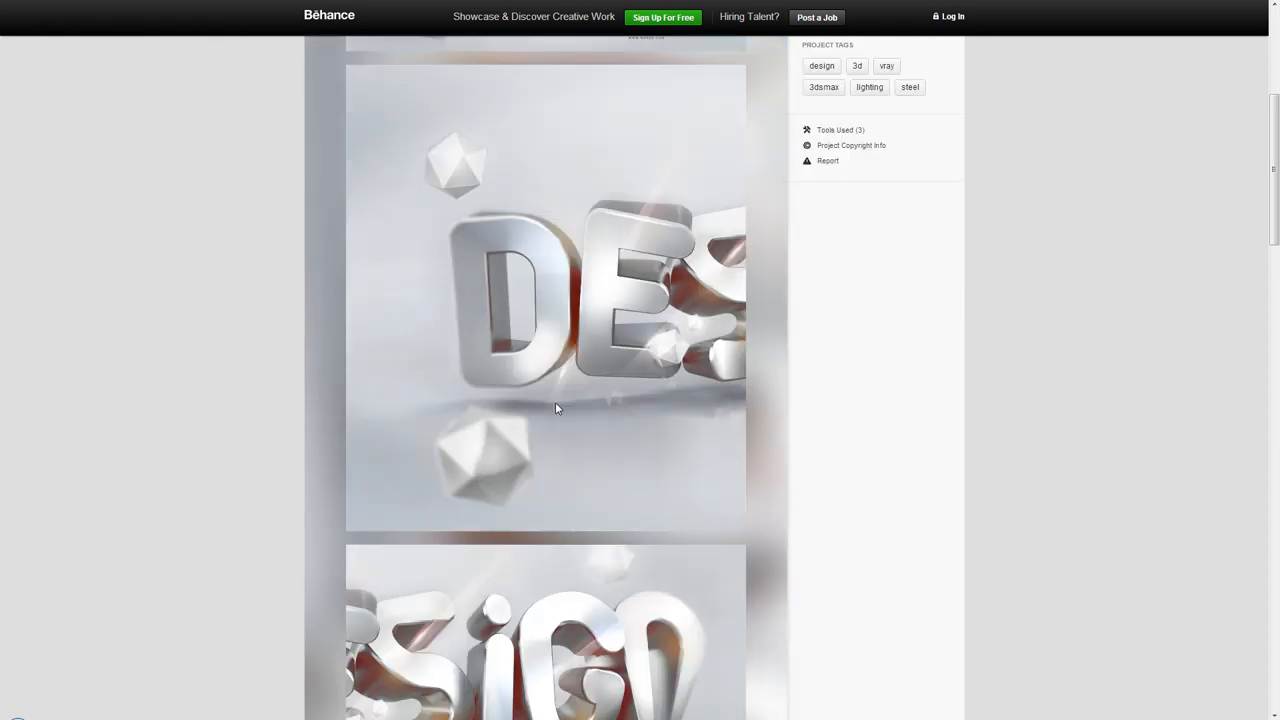
# Scroll through the Behance chrome DESIGN lettering reference images.
pyautogui.scroll(-3)
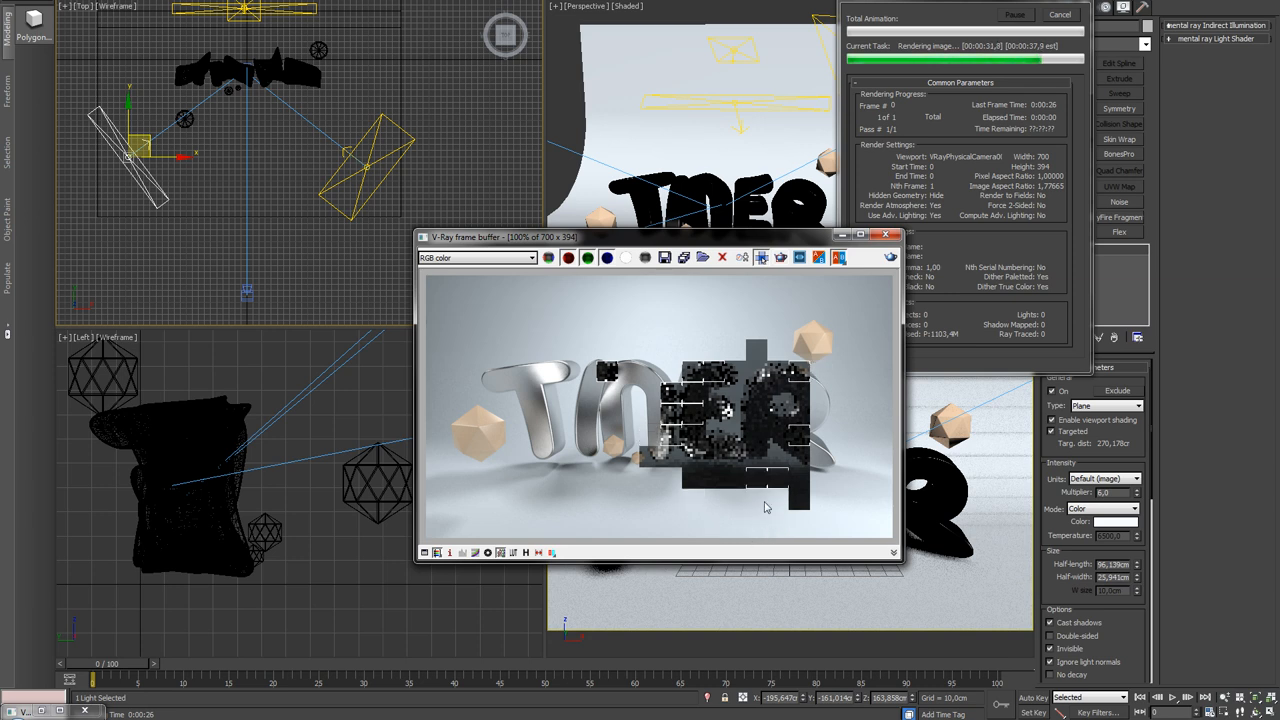
pyautogui.moveTo(633, 513)
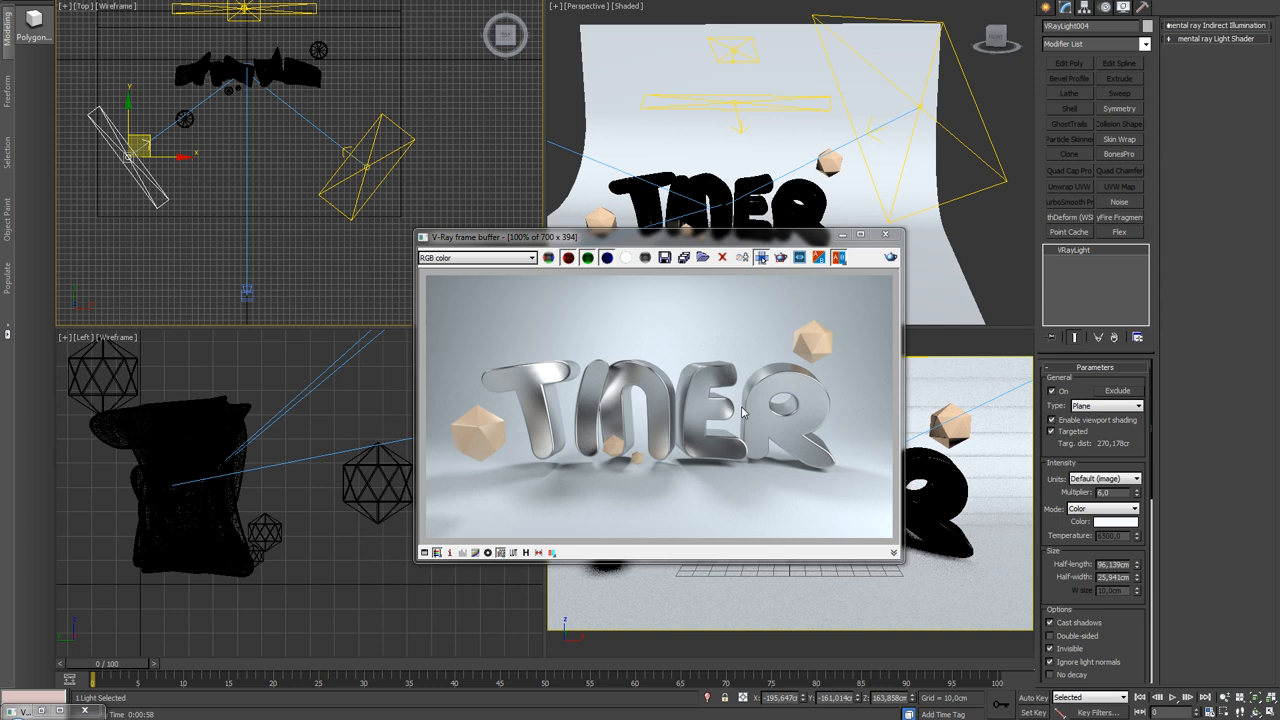
pyautogui.moveTo(780, 390)
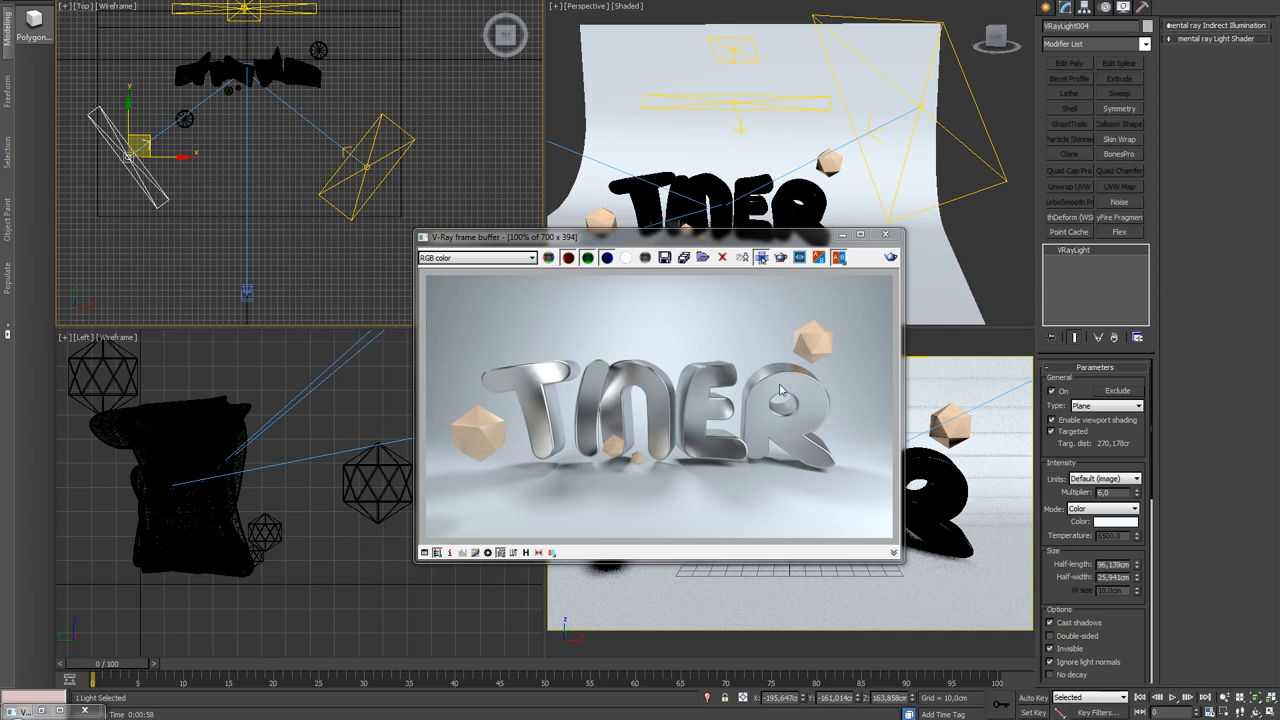